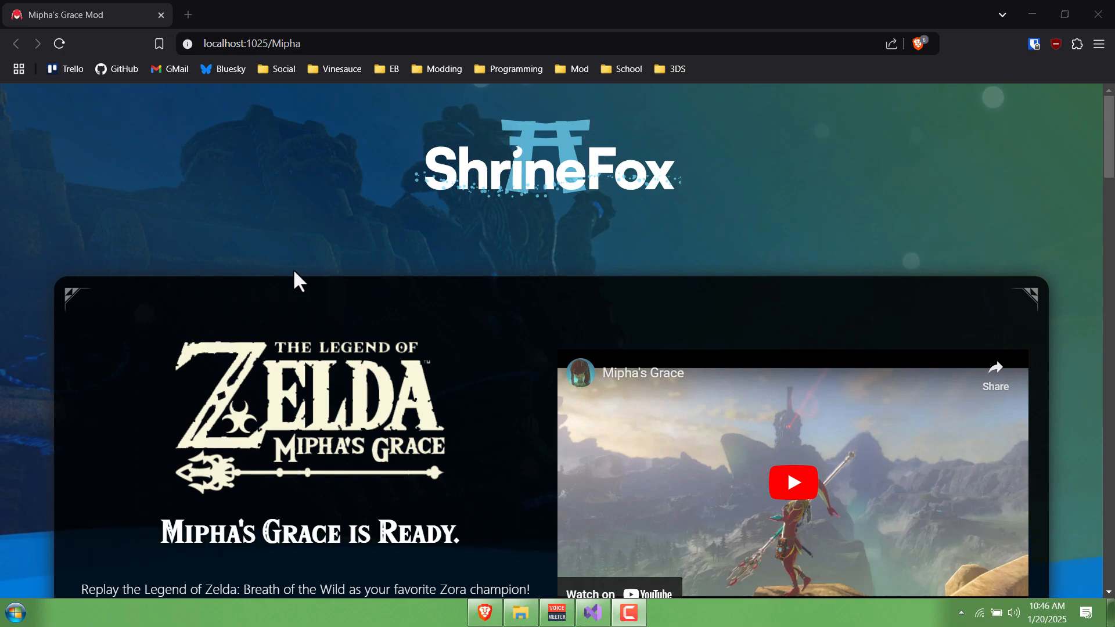
mouse_move(304, 221)
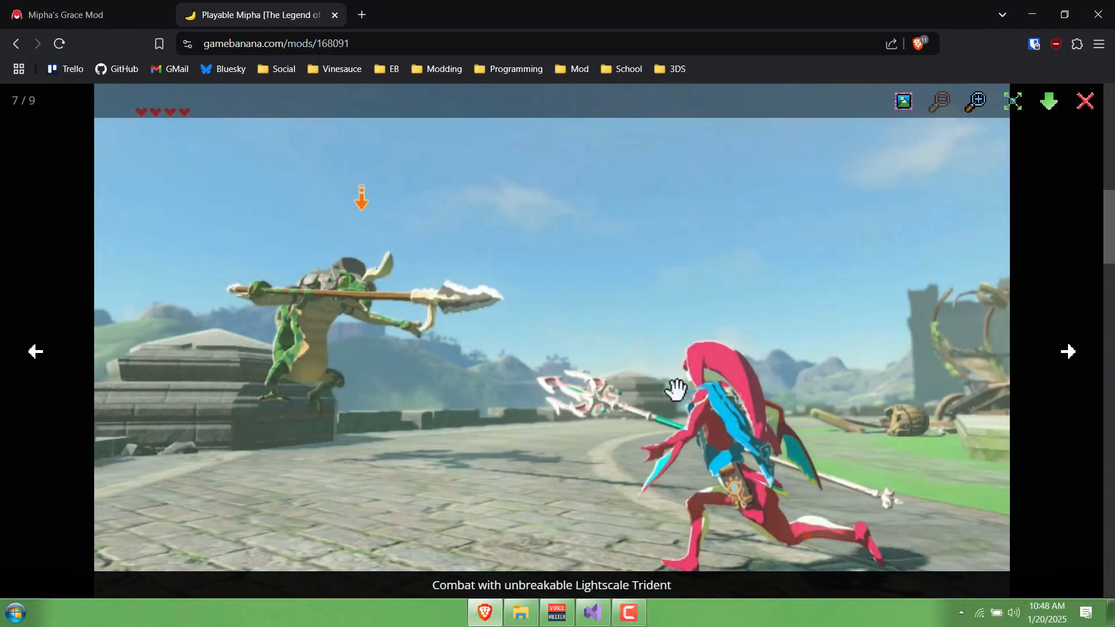
Step: Flip through the mod's screenshots, close the viewer, and return to the Mipha's Grace page
click(1068, 351)
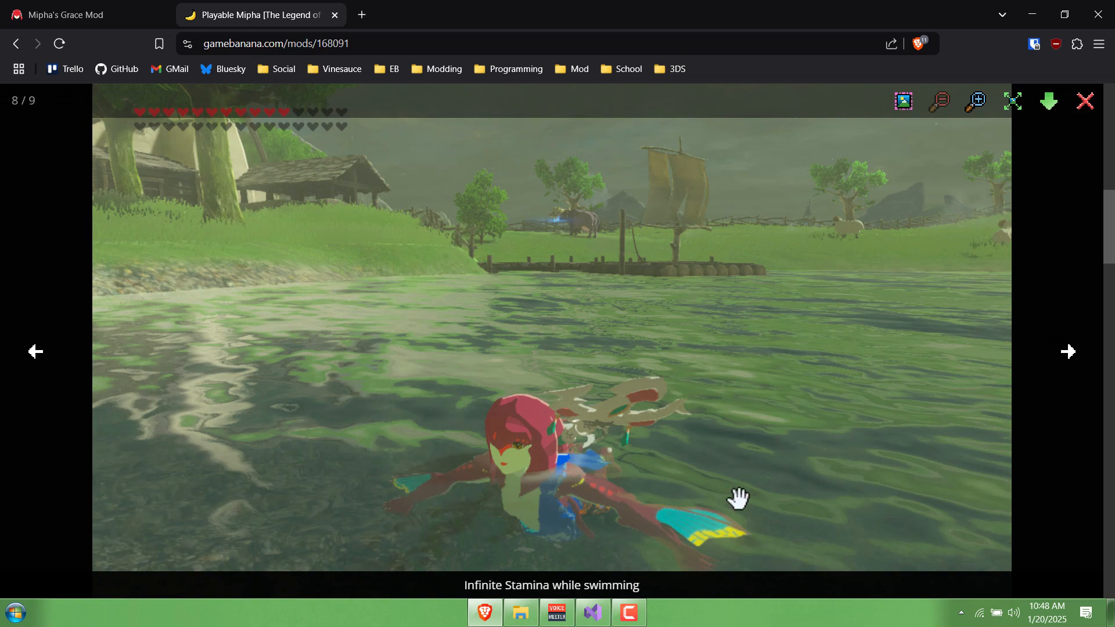
click(1068, 351)
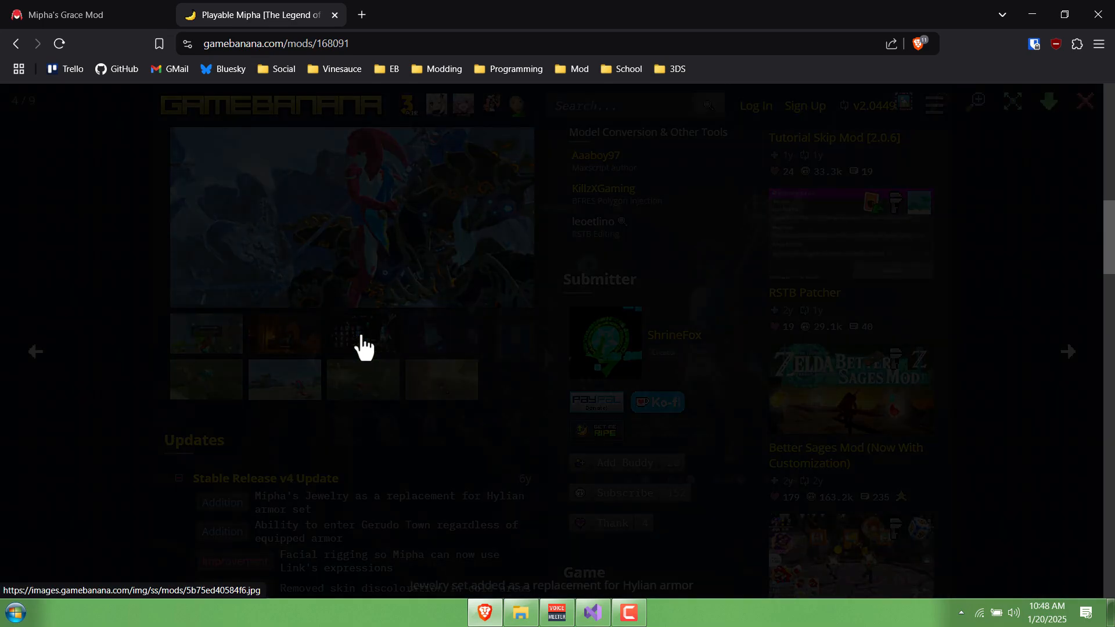
click(362, 333)
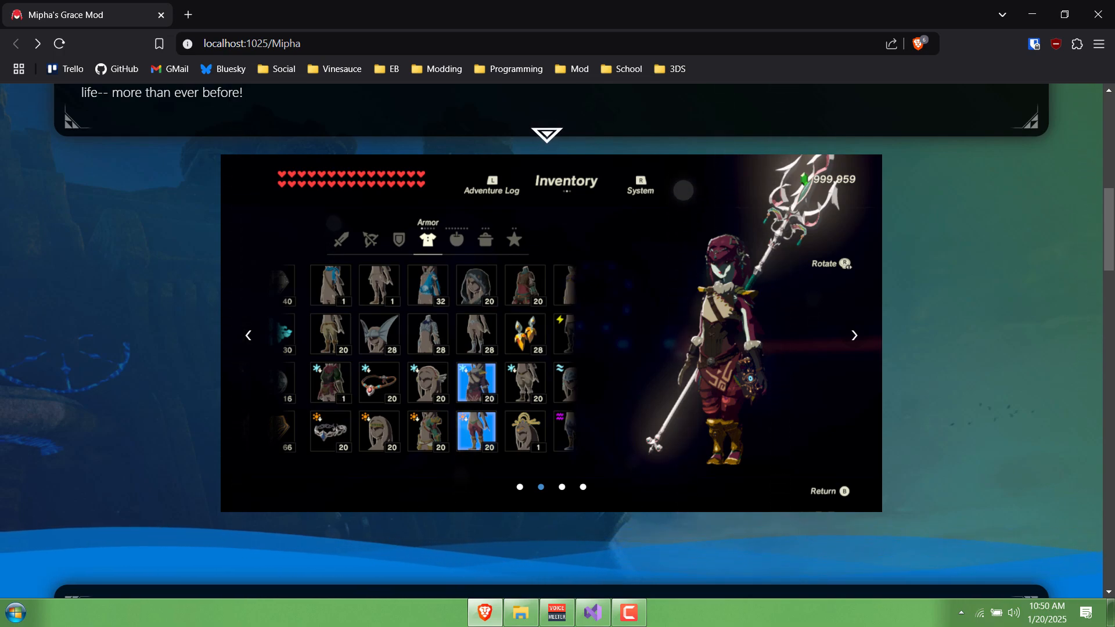
mouse_move(711, 291)
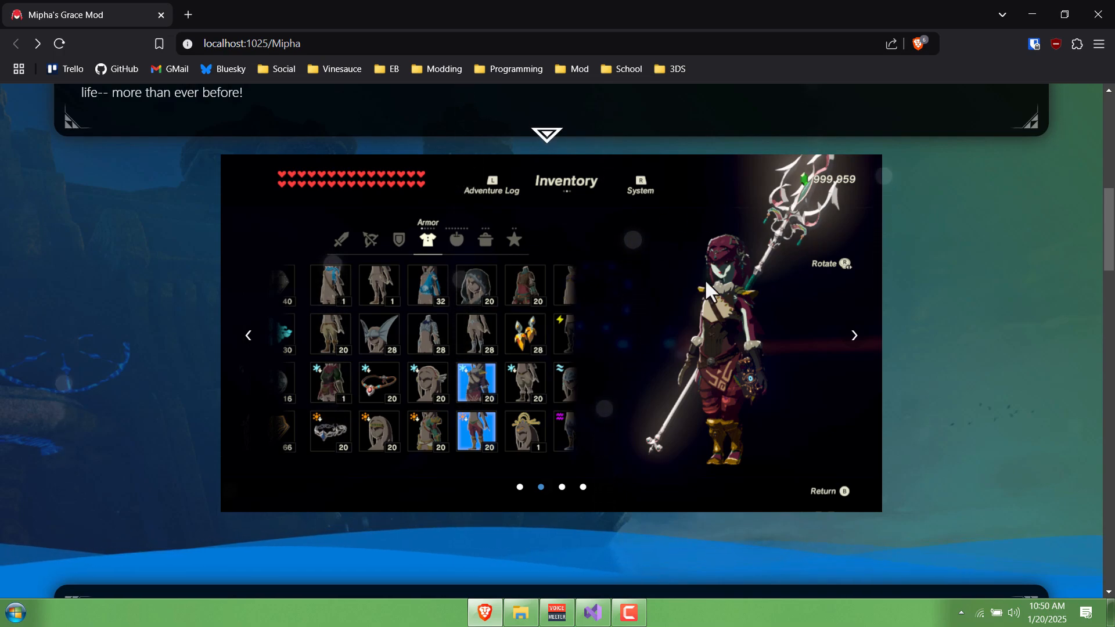
Step: Scroll through the Mipha's Grace credits list to its end
scroll(down, 3)
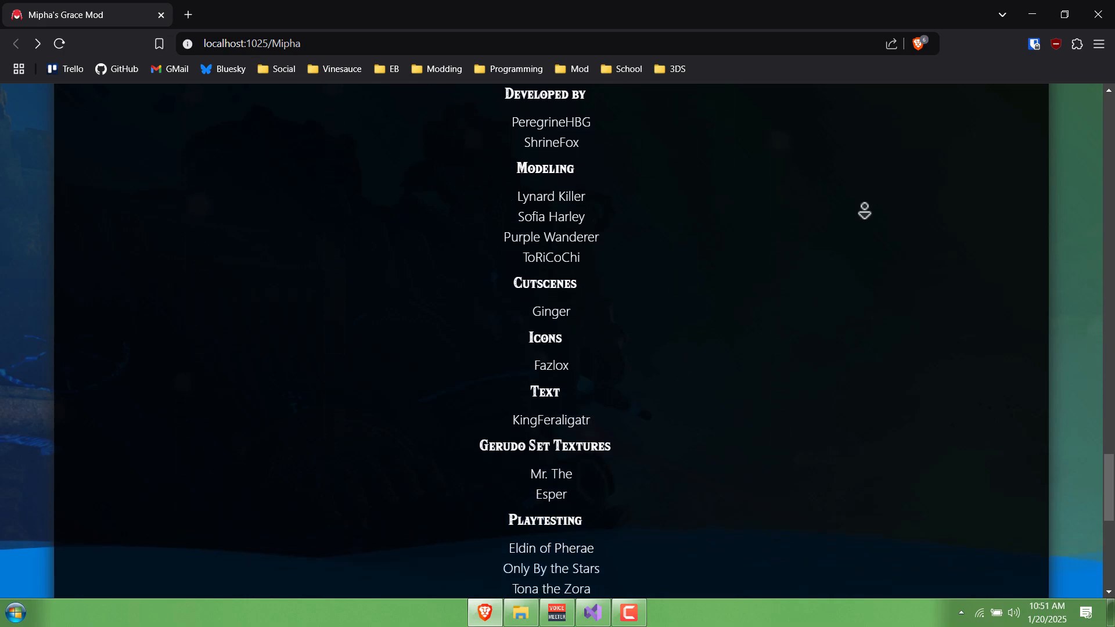
scroll(down, 3)
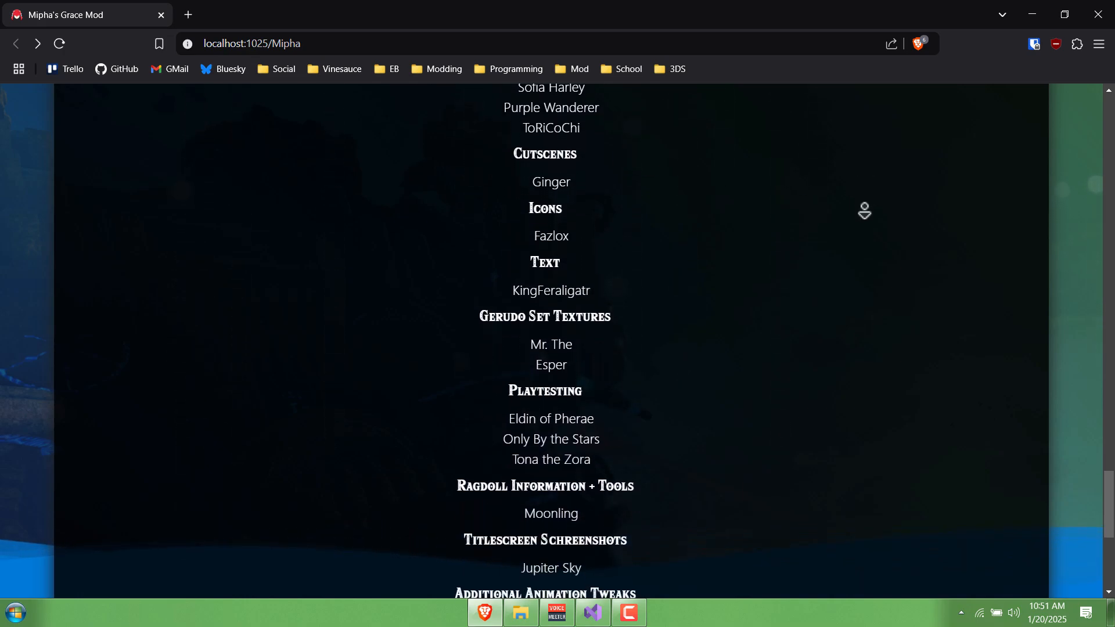
scroll(down, 3)
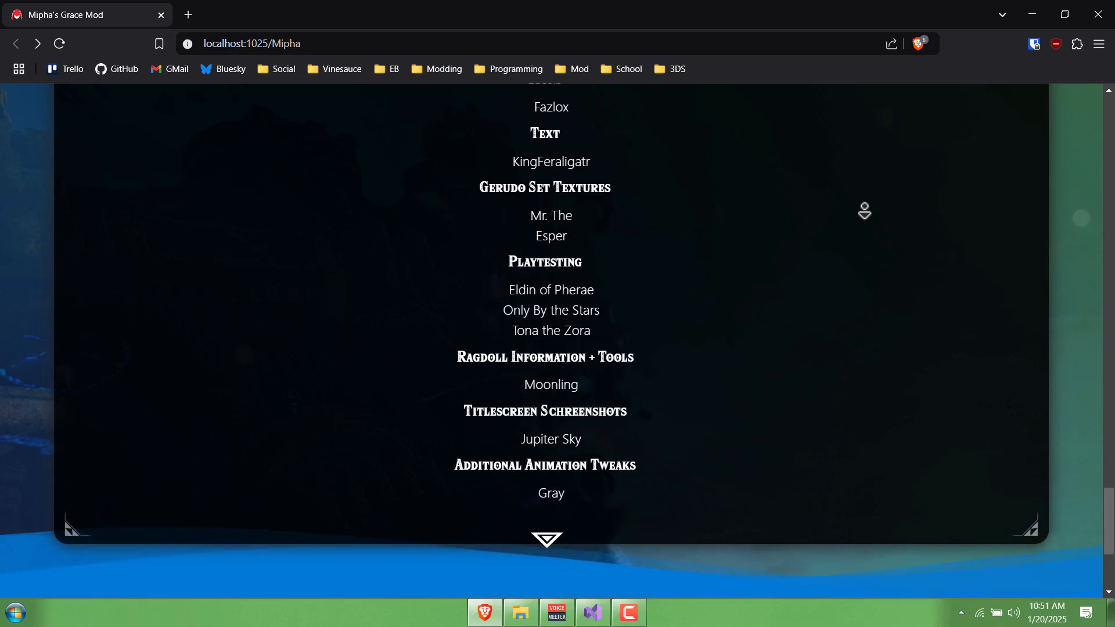
scroll(down, 3)
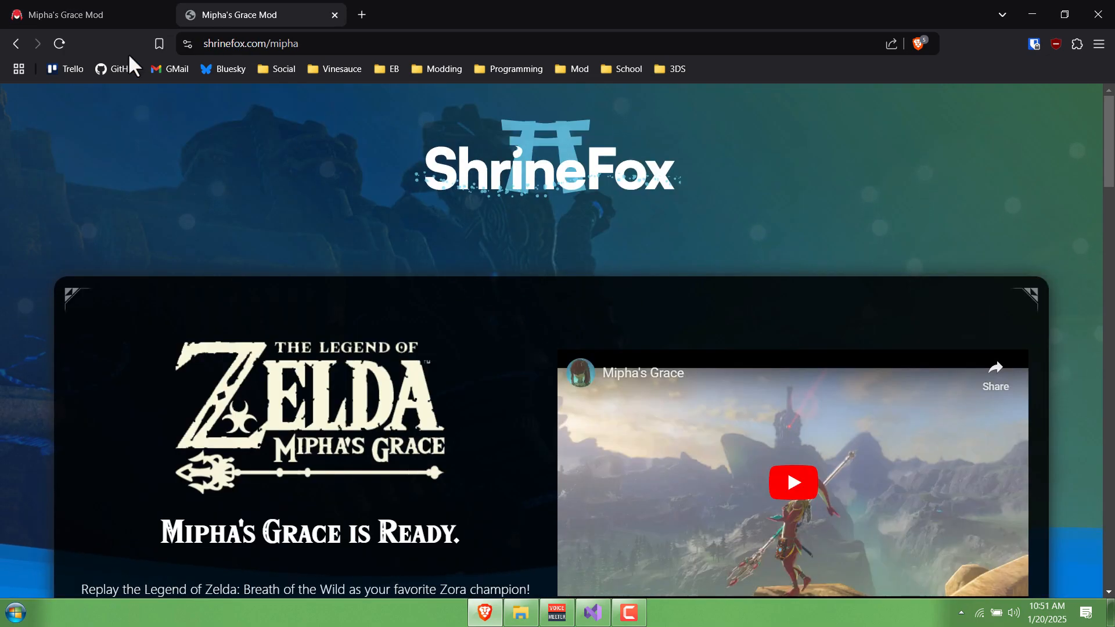
Step: Scroll to Download and read the UKMM section on the Zelda Modding Wiki
scroll(down, 3)
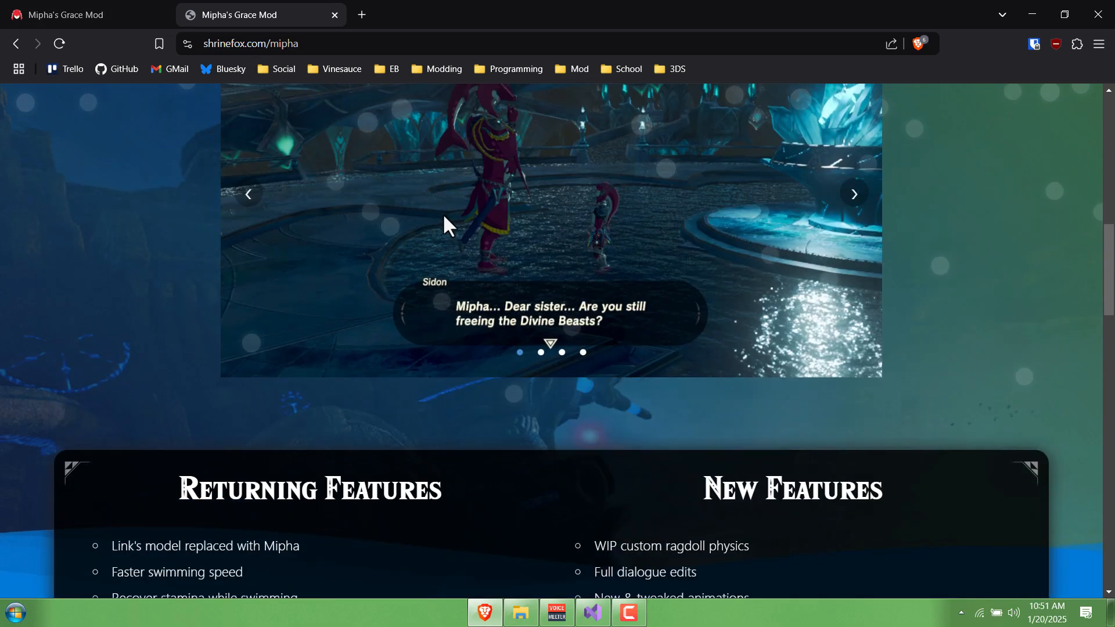
scroll(down, 3)
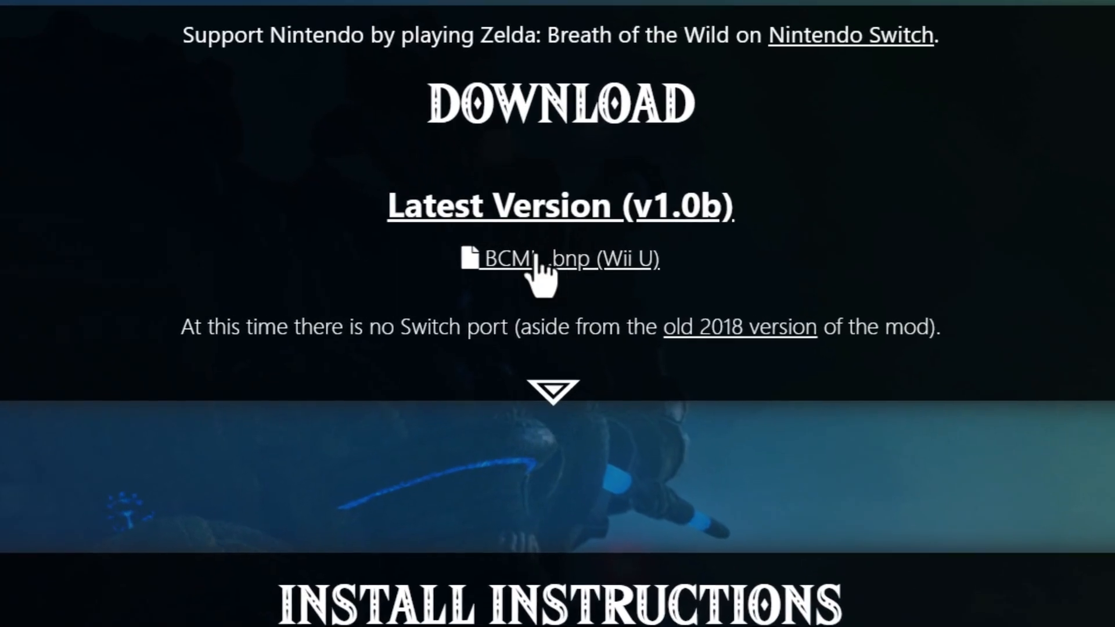
scroll(down, 3)
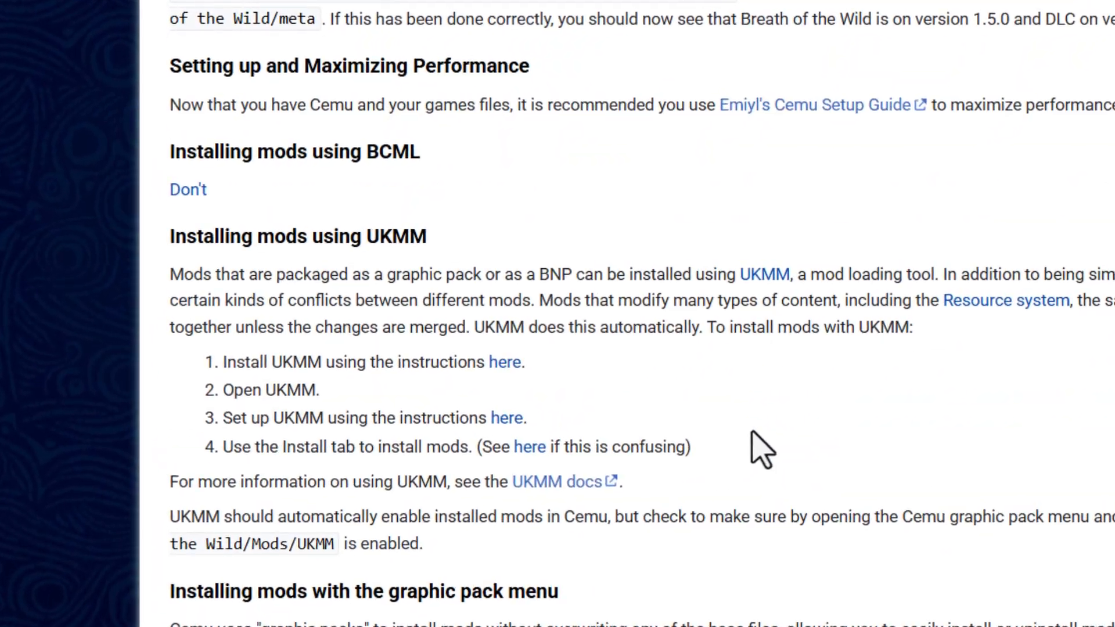
drag(171, 151, 209, 189)
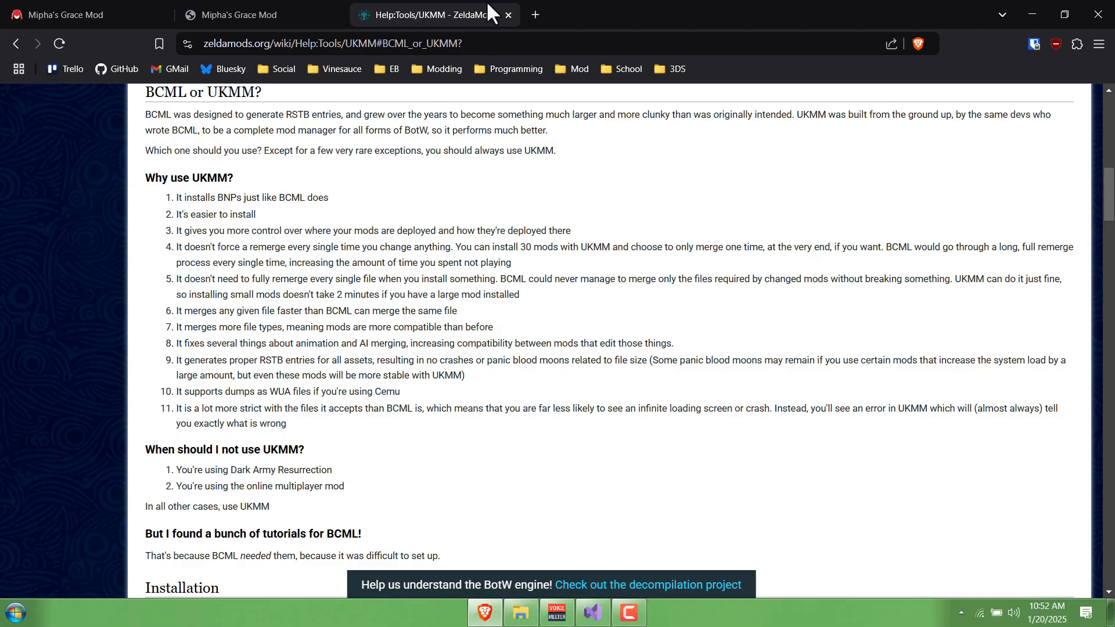
scroll(down, 3)
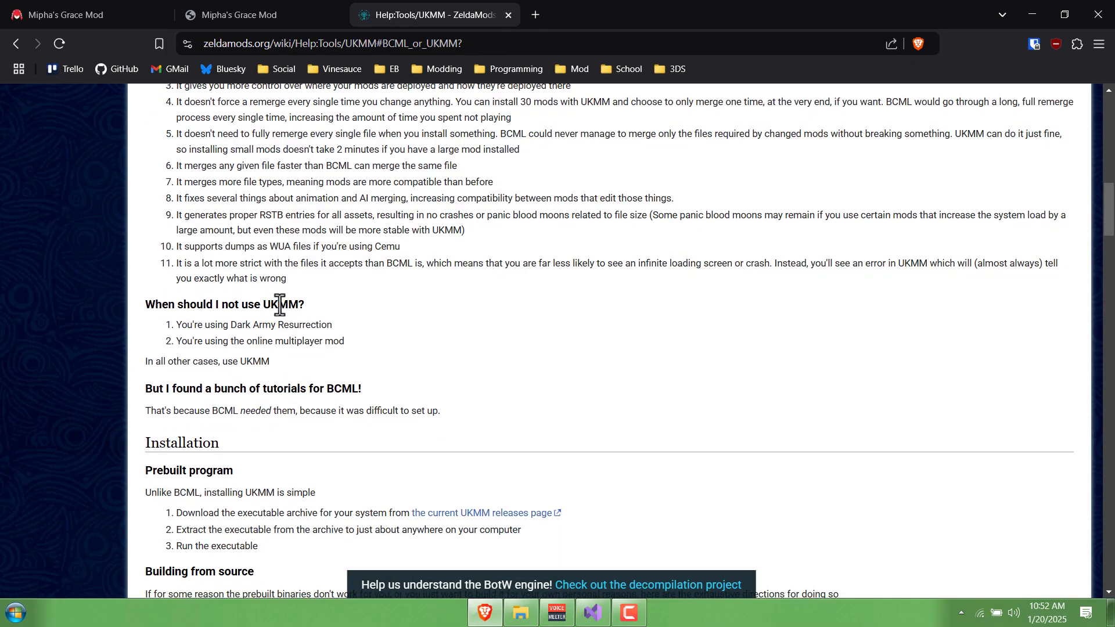
double_click(279, 305)
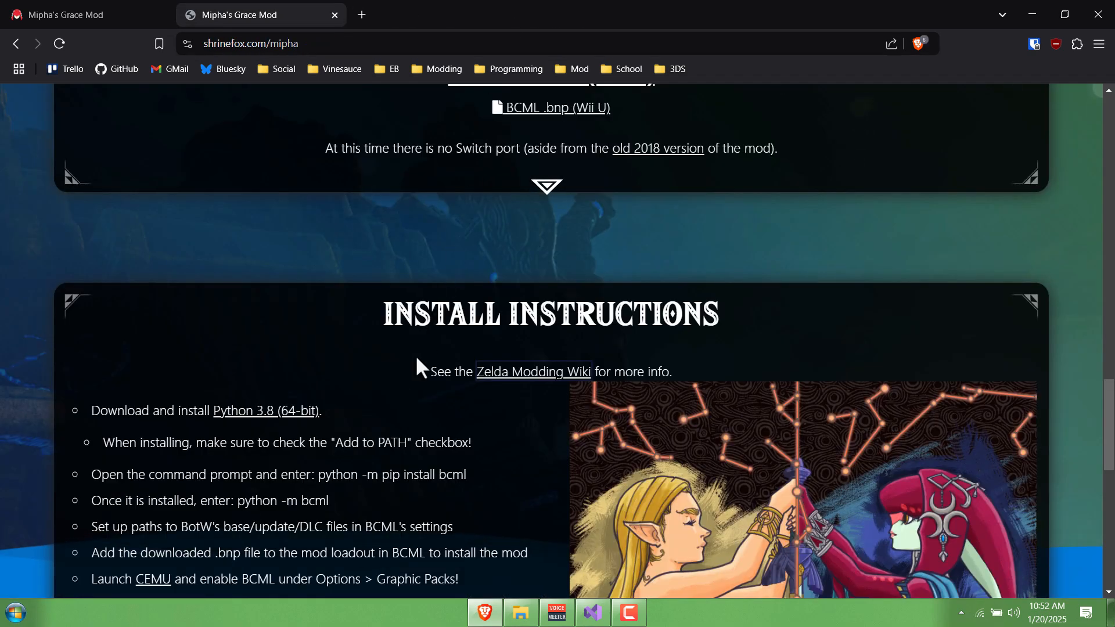
Step: Get the BCML .bnp from Google Drive despite the virus warning, saving MiphasGraceBeta.bnp
click(551, 108)
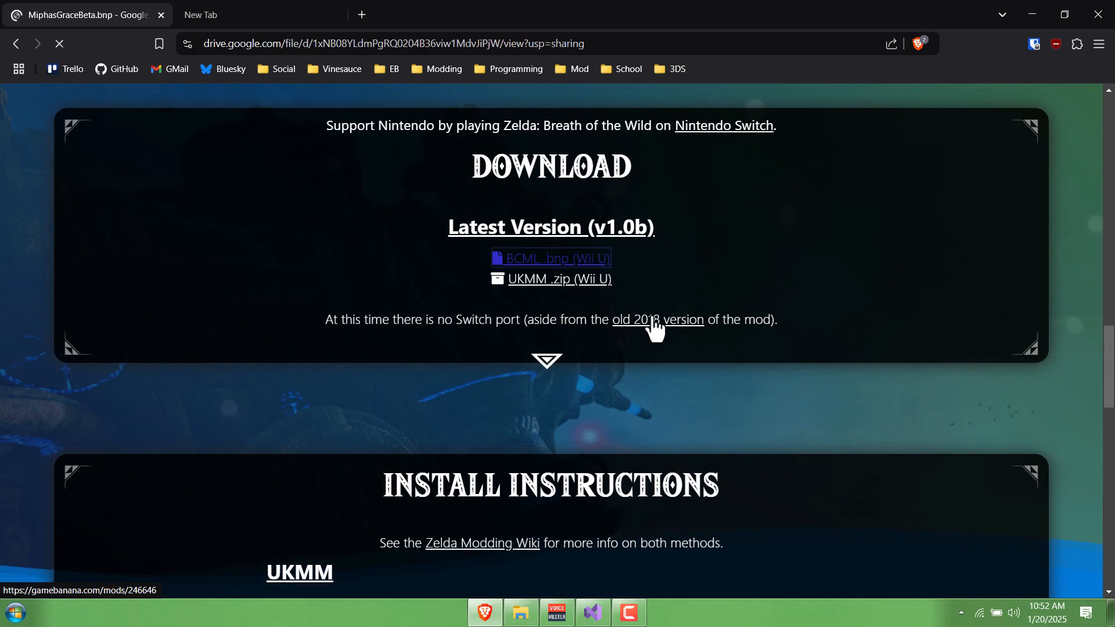
click(552, 257)
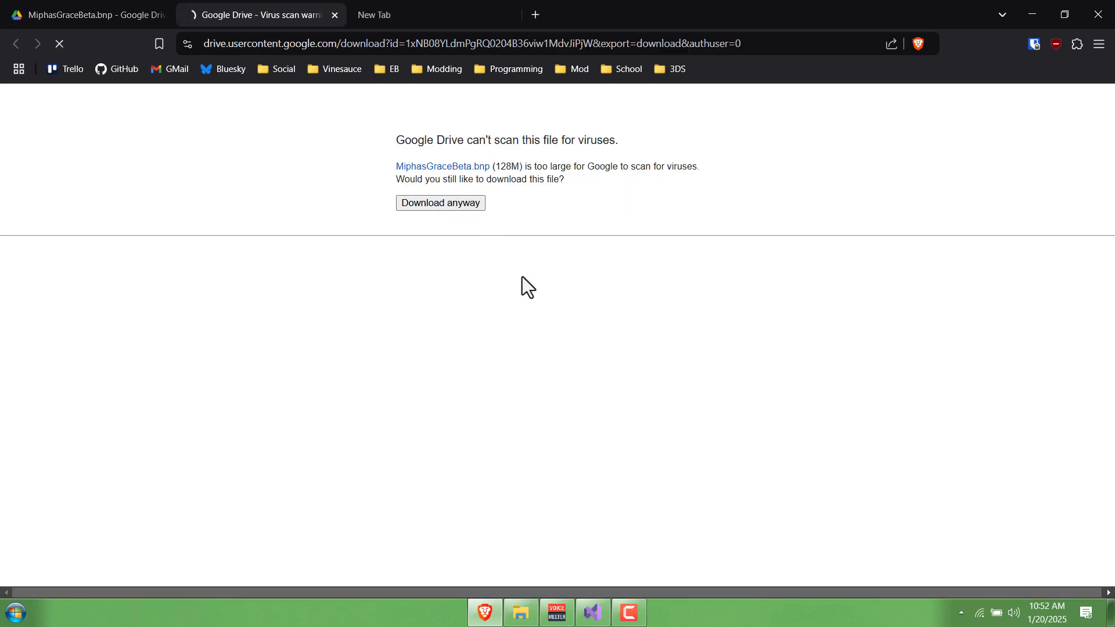
click(440, 203)
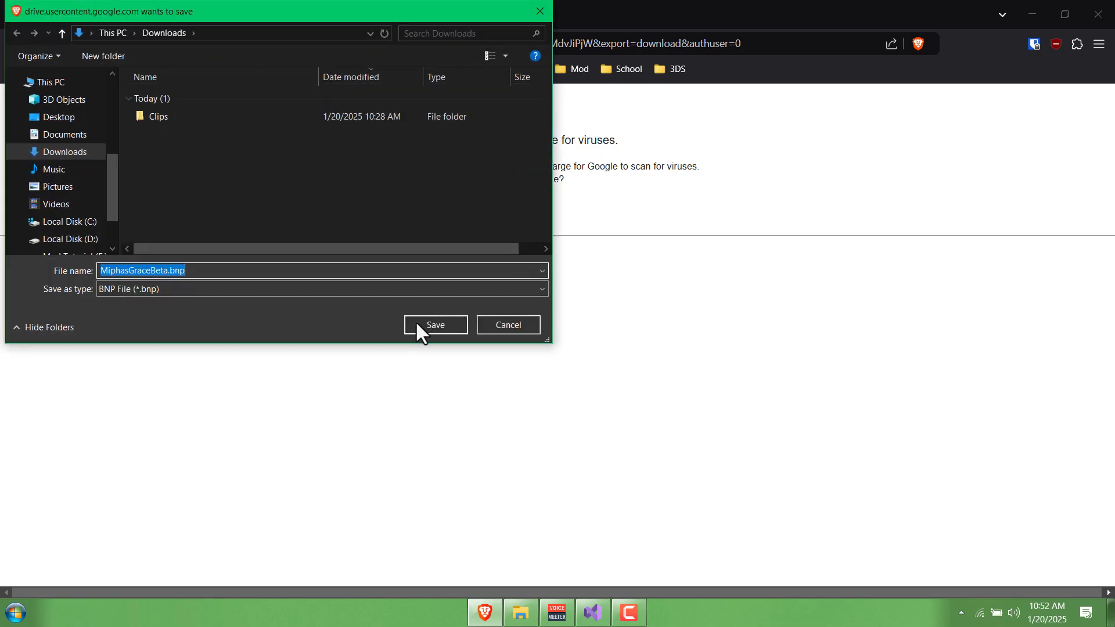
click(434, 325)
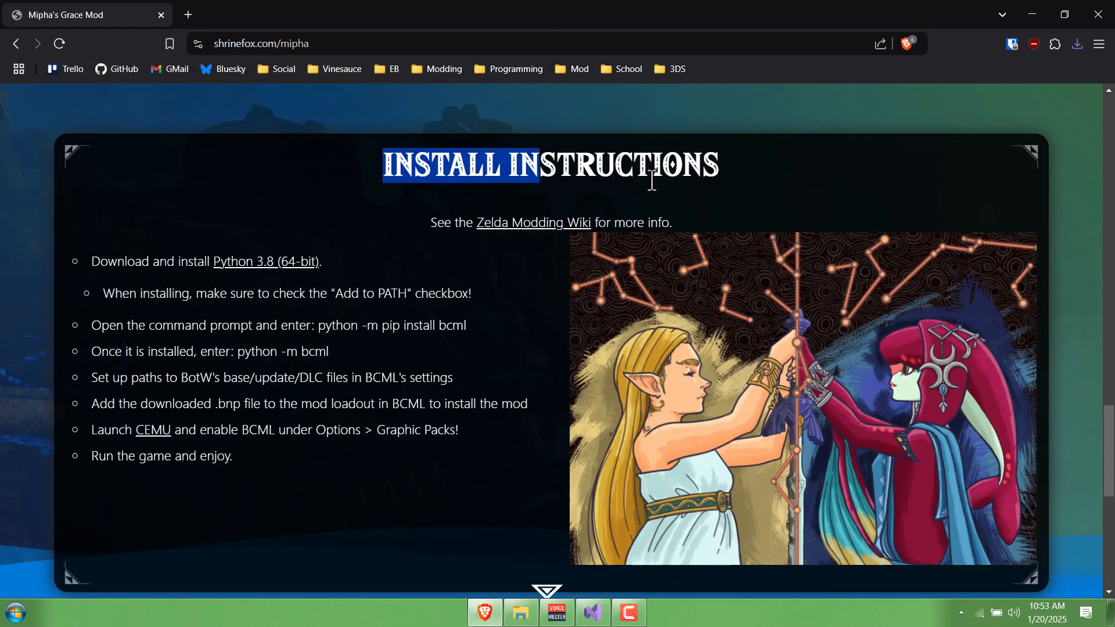
Step: Scroll to Install Instructions and enable 'Add Python 3.8 to PATH' in the installer
scroll(down, 3)
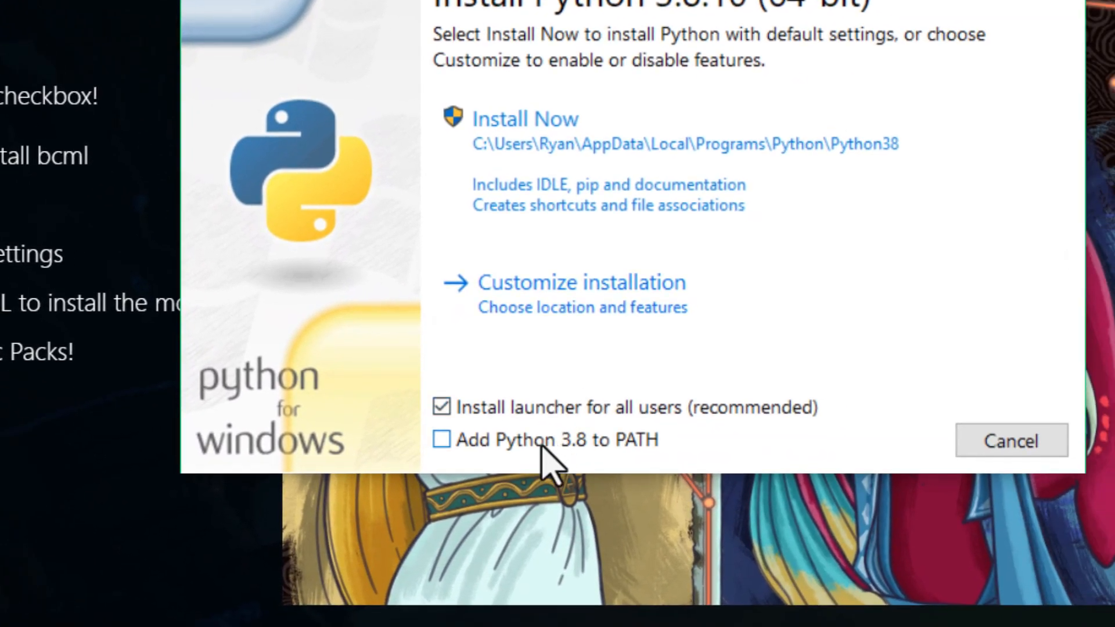
click(441, 440)
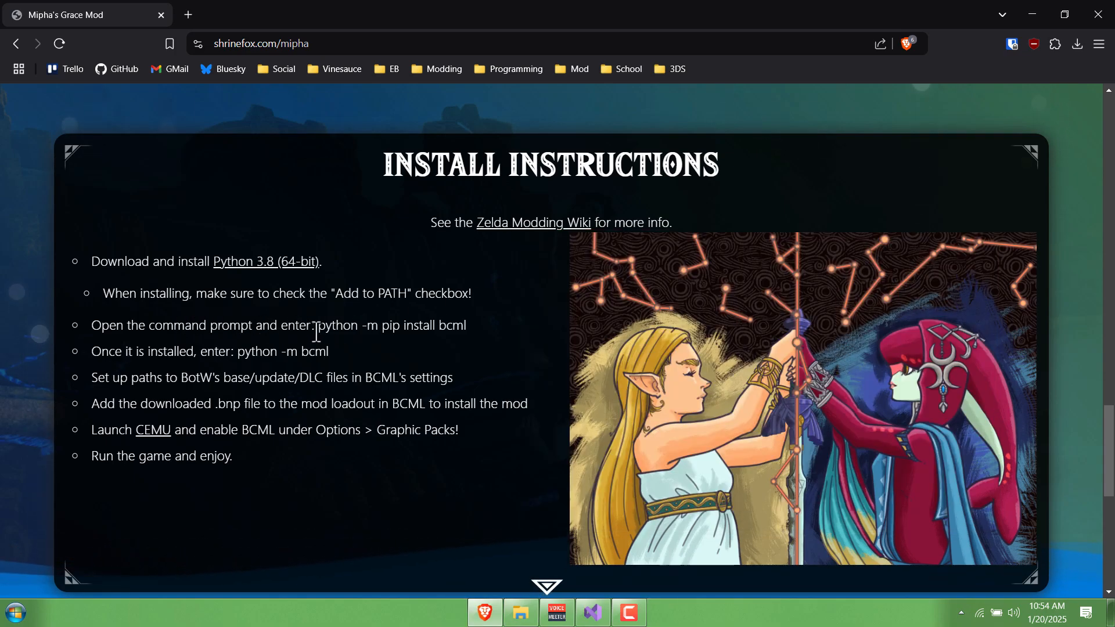
mouse_move(476, 339)
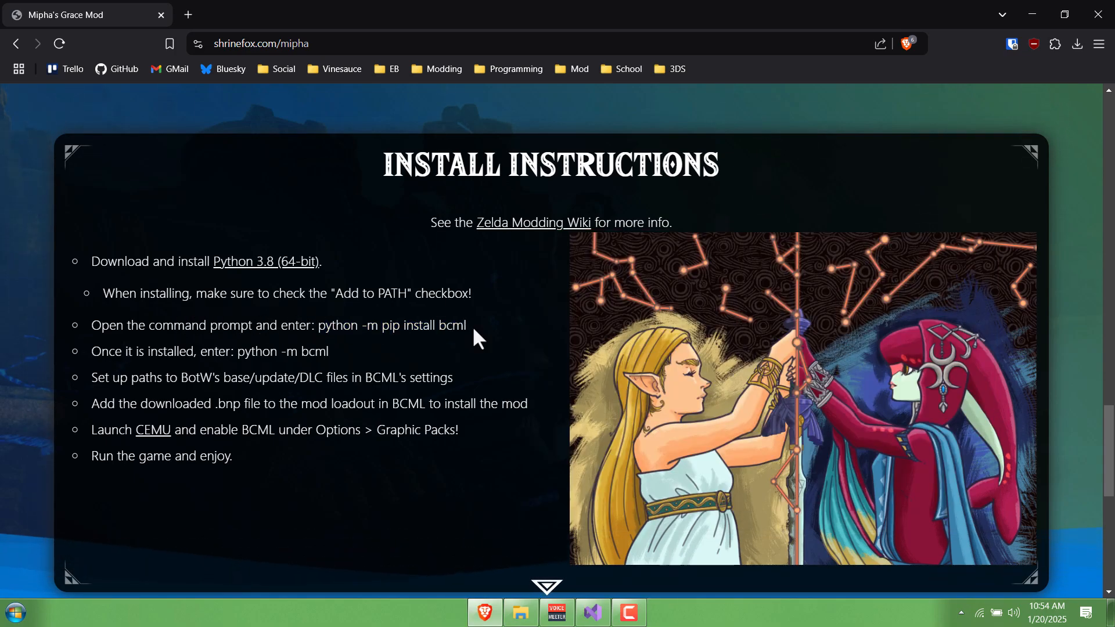
key(F11)
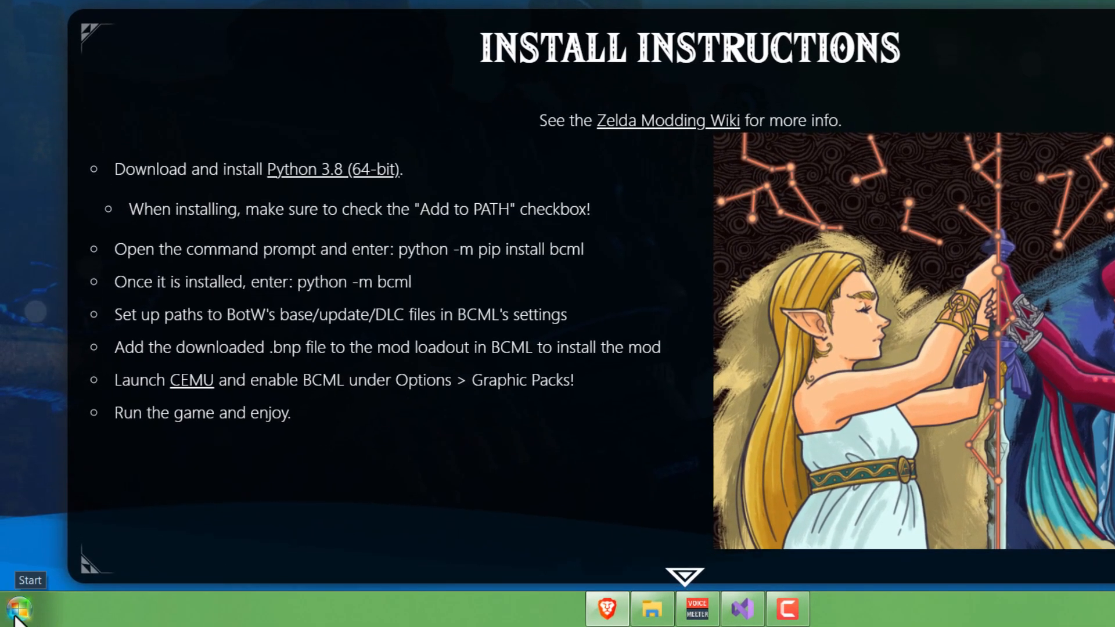
Step: Launch Command Prompt and enter the 'python -m pip install bcml' command
click(18, 608)
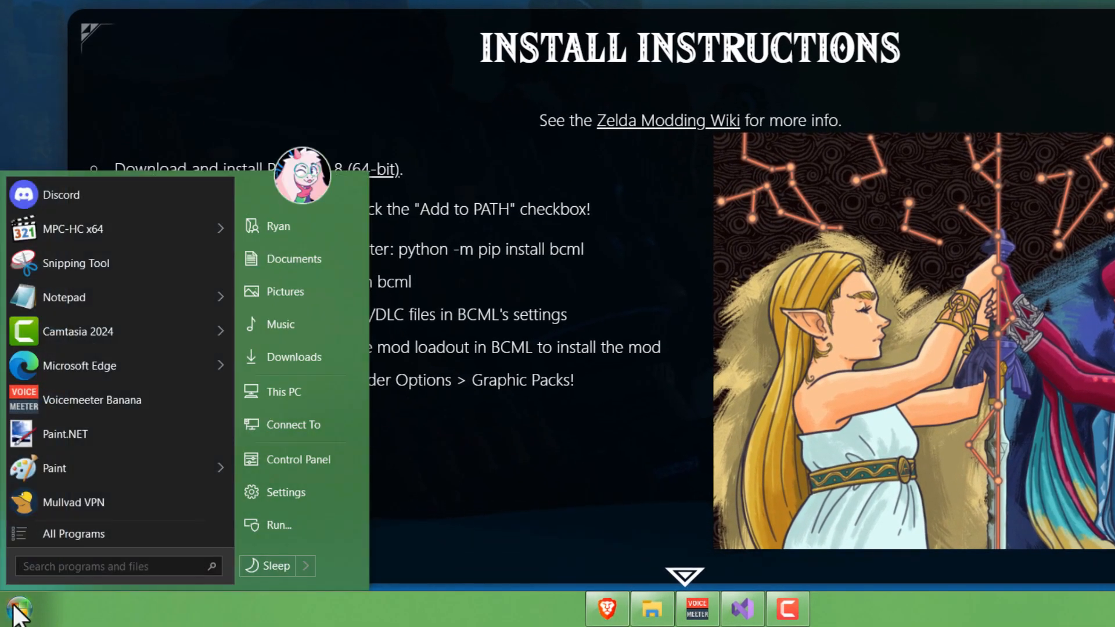
text(cmd)
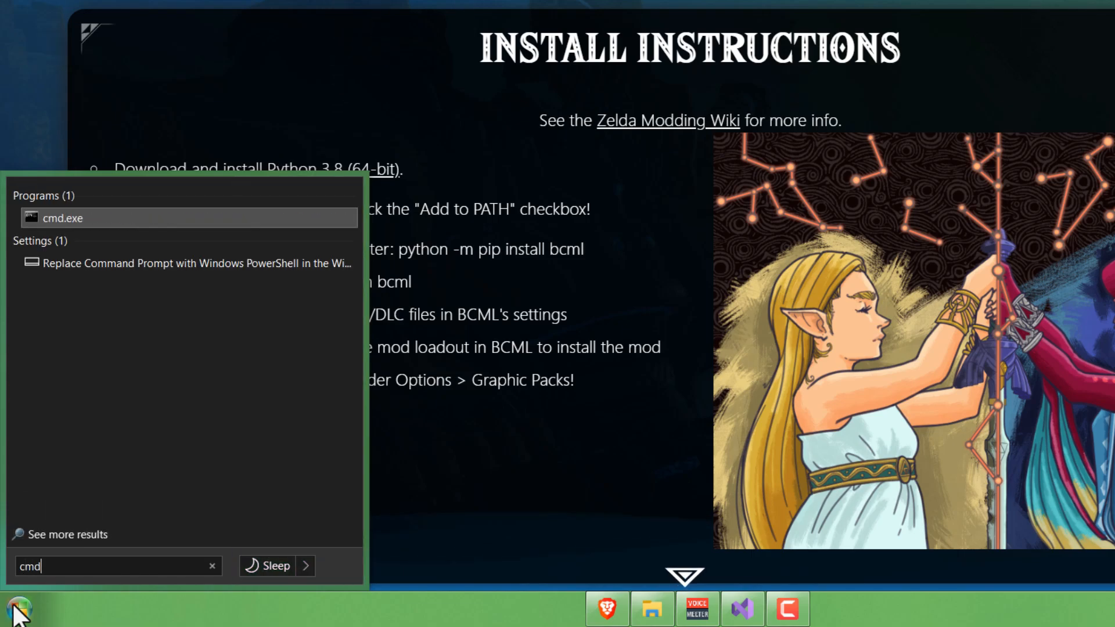
click(64, 217)
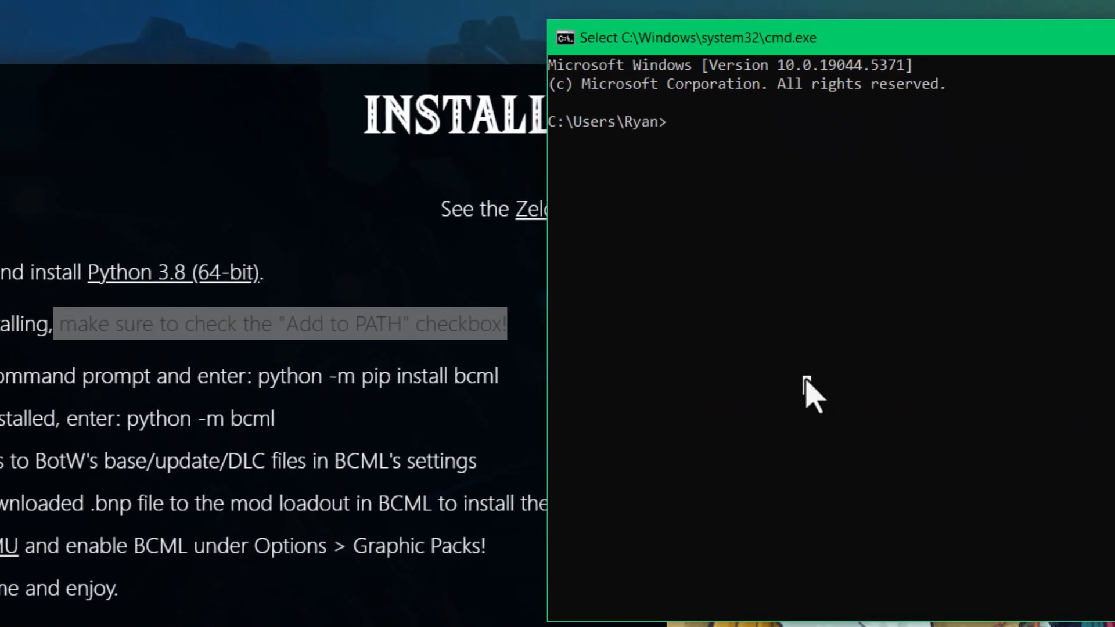
text(python -)
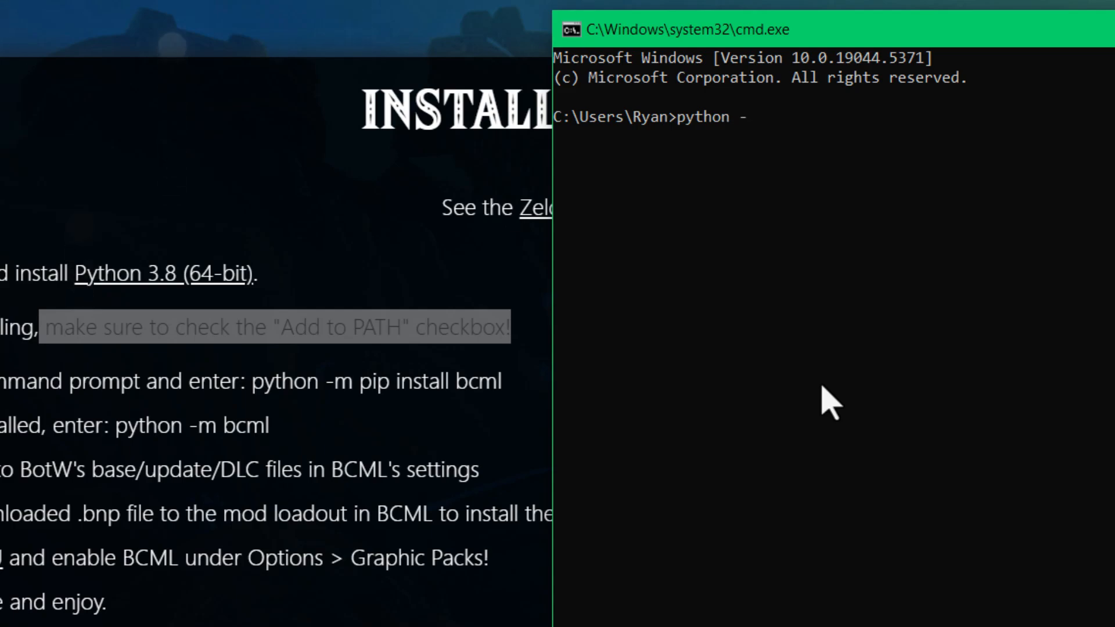
text(m pip inst)
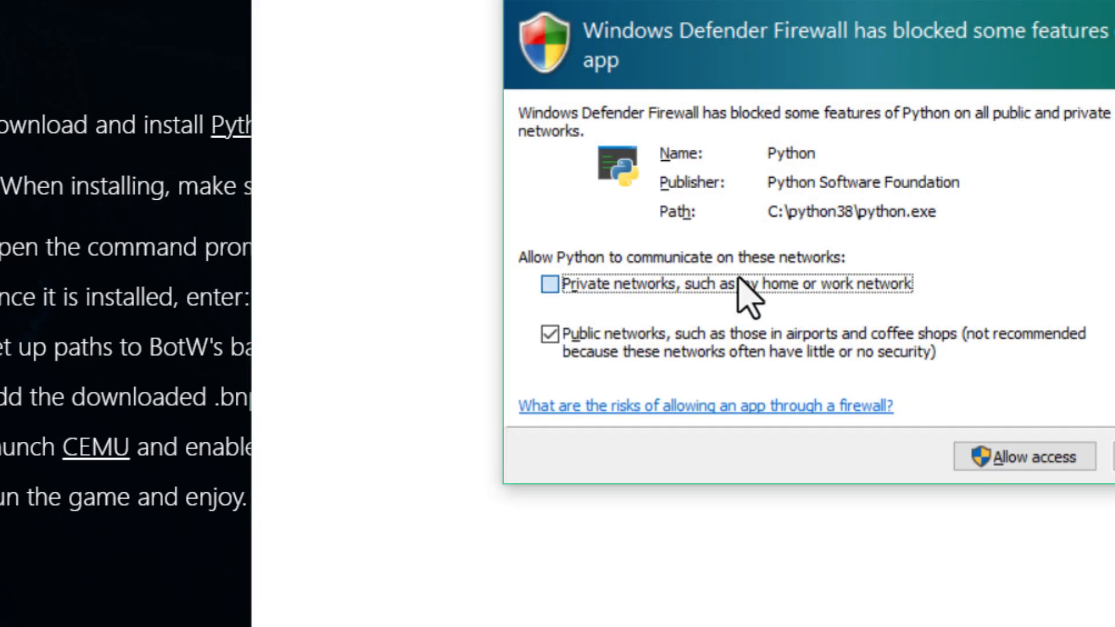
Step: Grant Python firewall access on both private and public networks
click(548, 284)
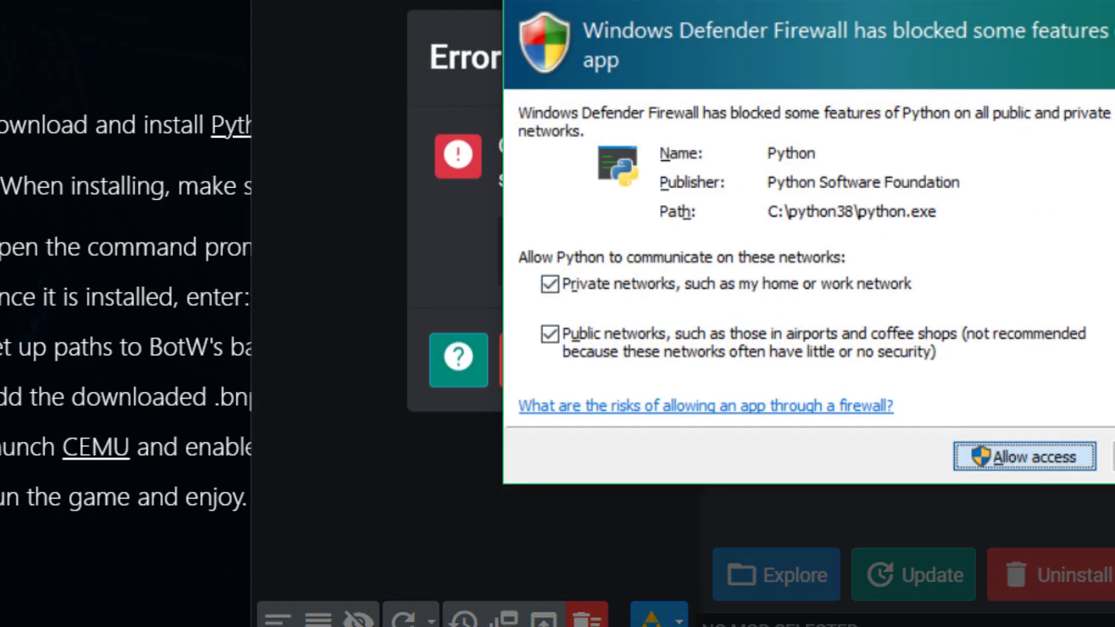
click(1023, 456)
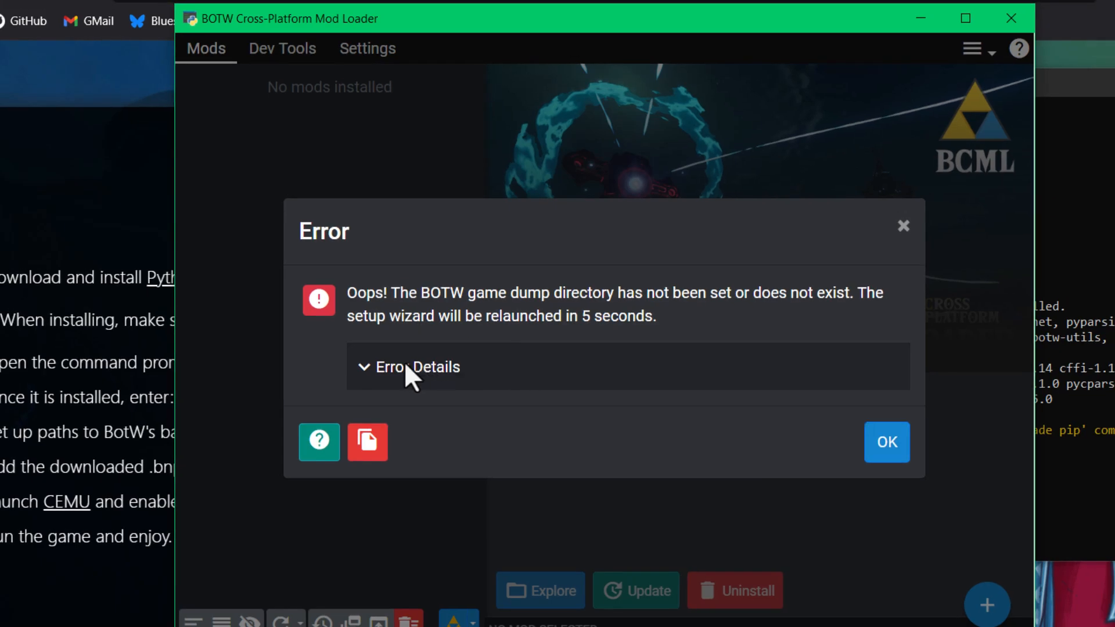
mouse_move(502, 234)
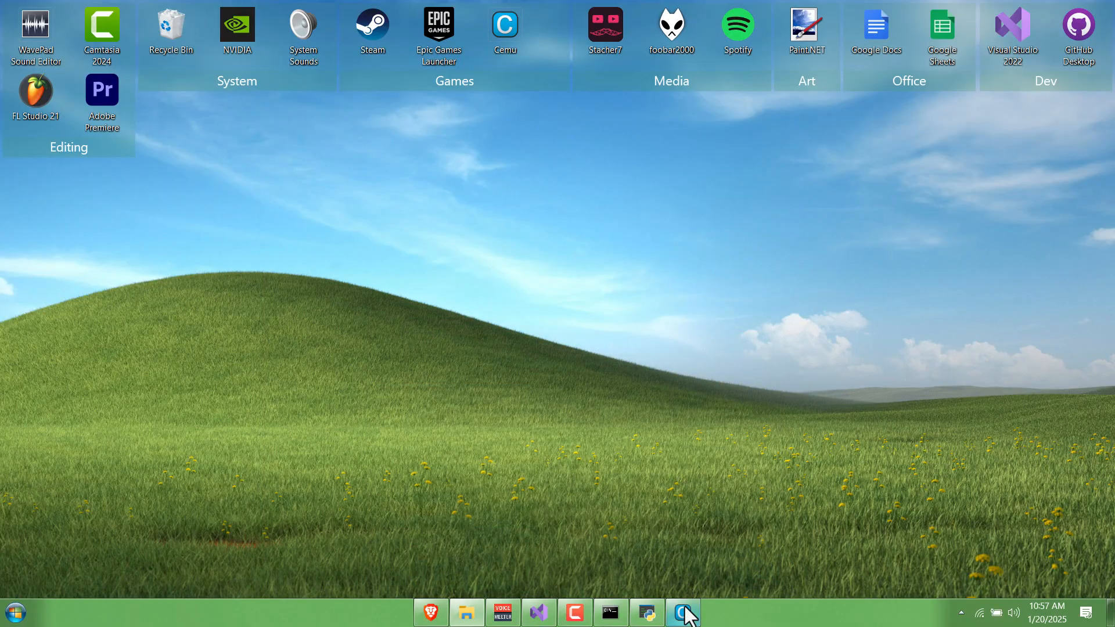
Step: Set Cemu directory D:\Games\Cemu and US English language, then finish the setup wizard
click(681, 612)
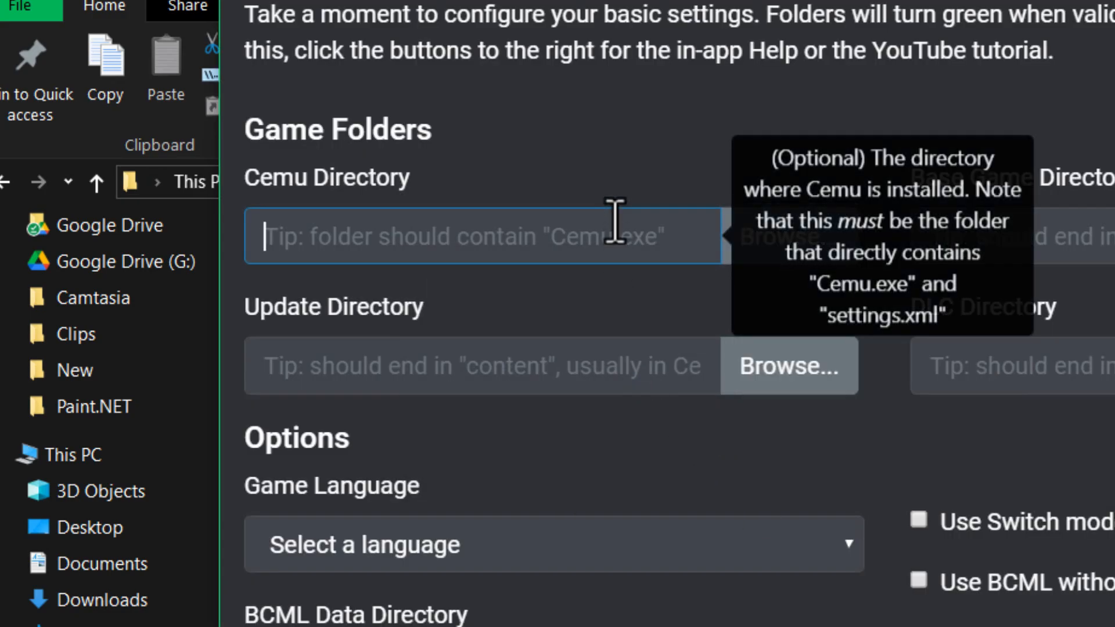
text(D:\Games\Cemu)
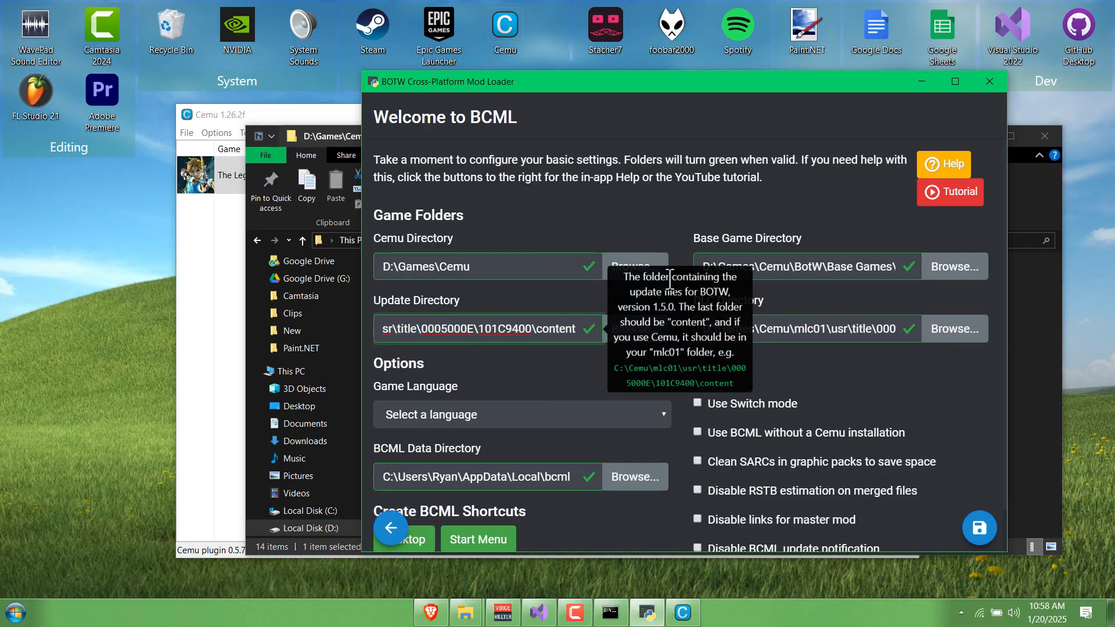
click(521, 361)
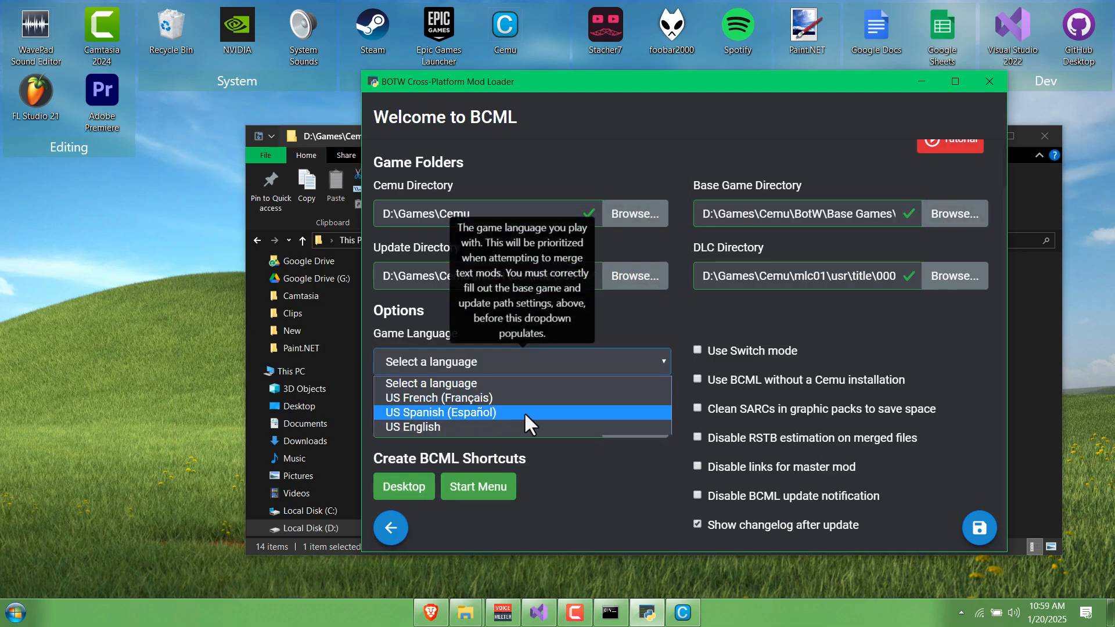
click(411, 426)
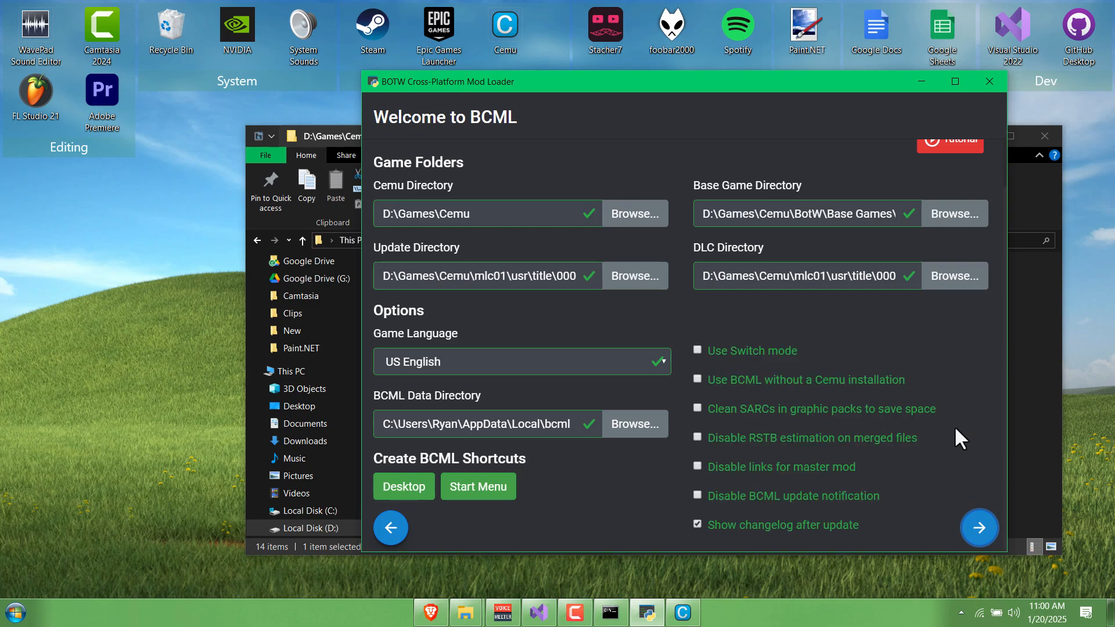
click(979, 528)
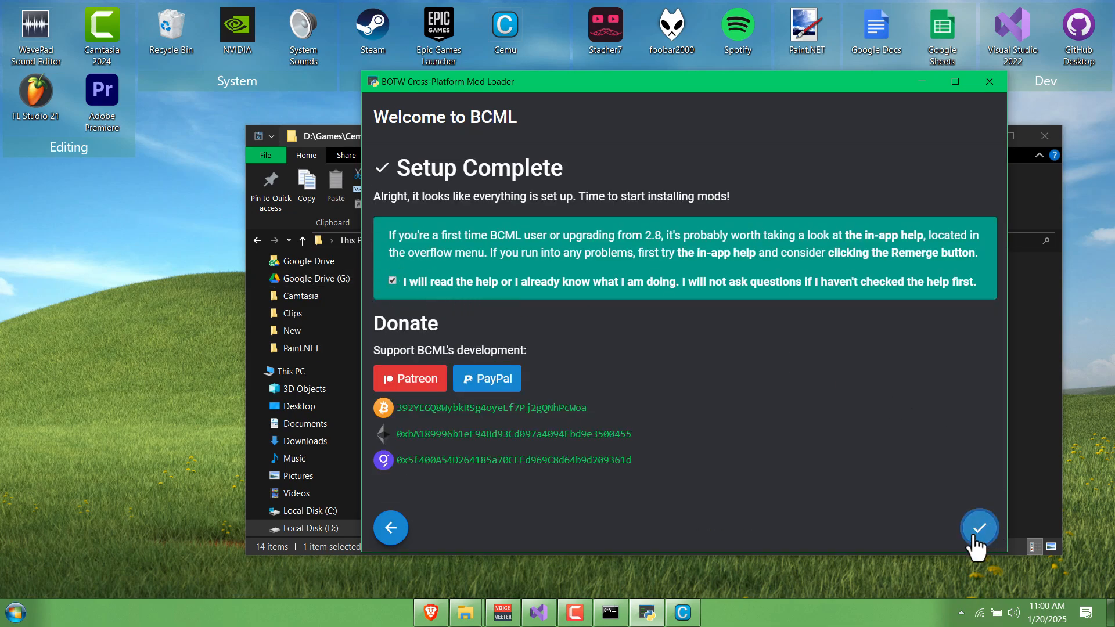
click(979, 528)
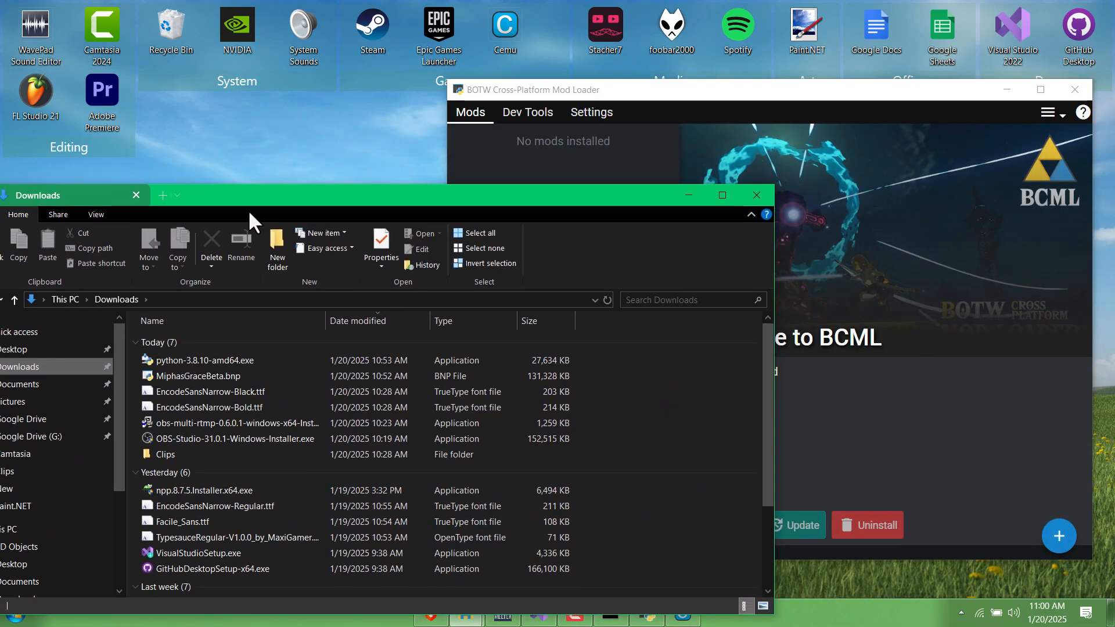
Step: Queue MiphasGraceBeta.bnp, dismiss the size error, tick Linkle voice pack, and confirm installation
click(200, 375)
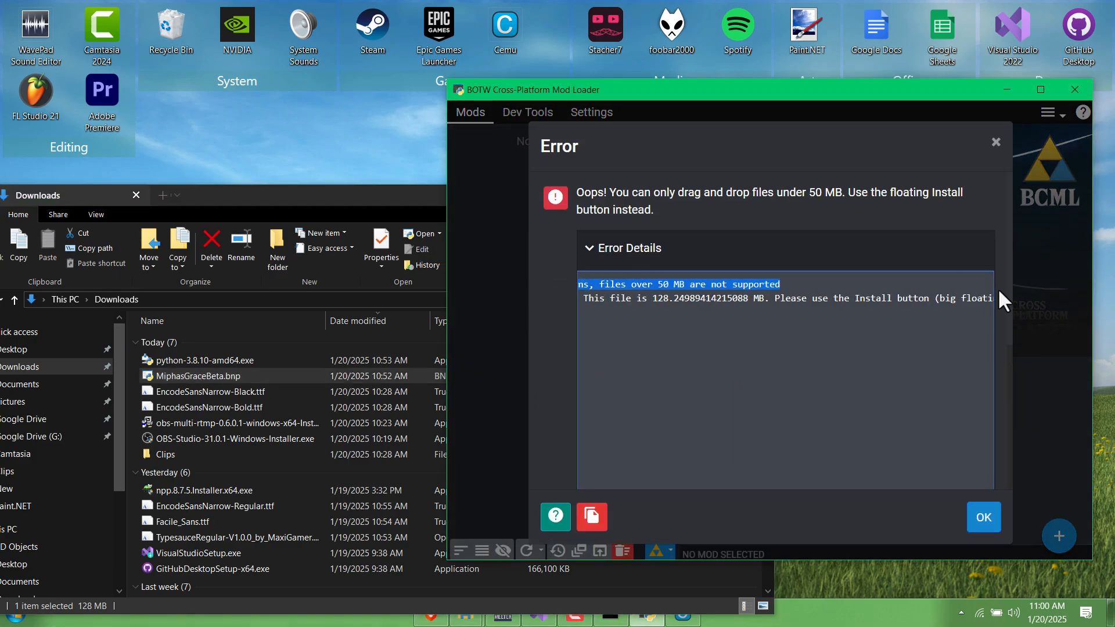
click(982, 517)
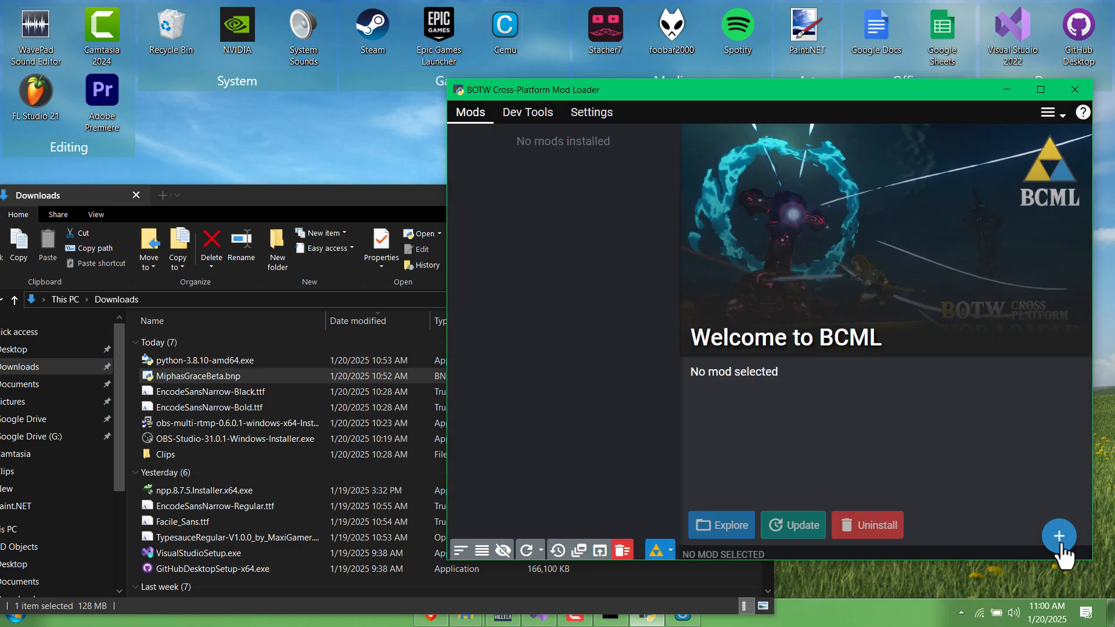
click(1058, 536)
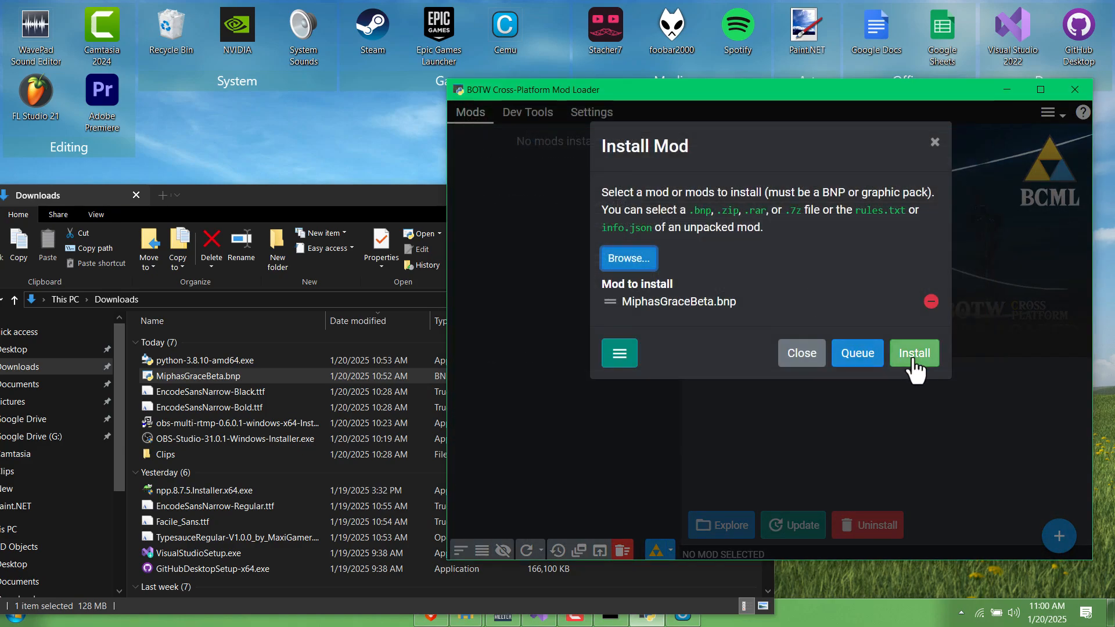
click(914, 353)
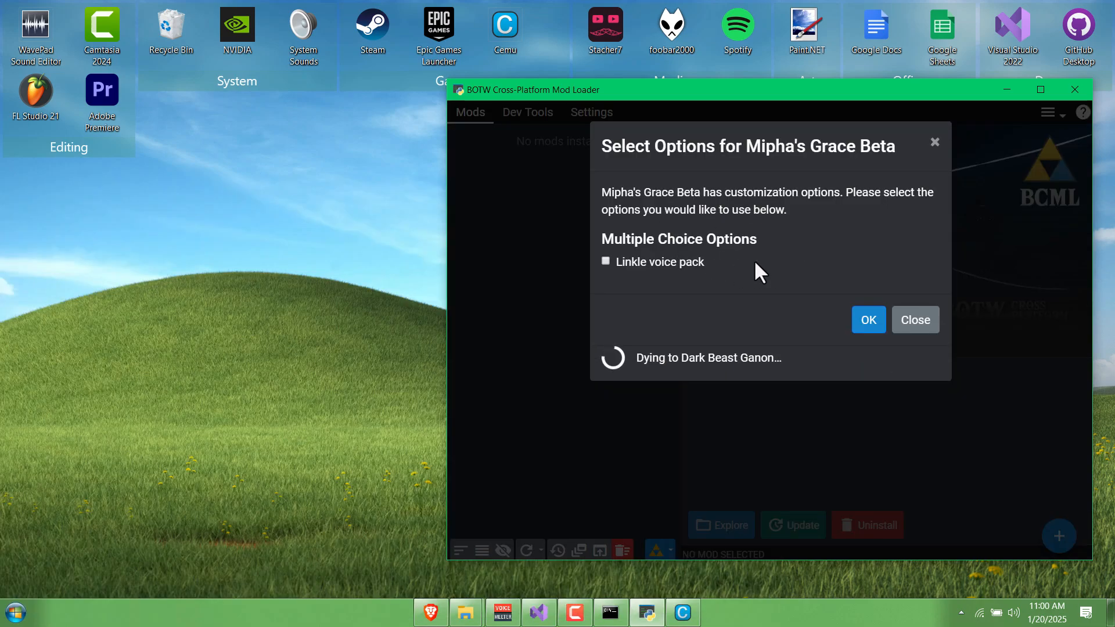
mouse_move(793, 203)
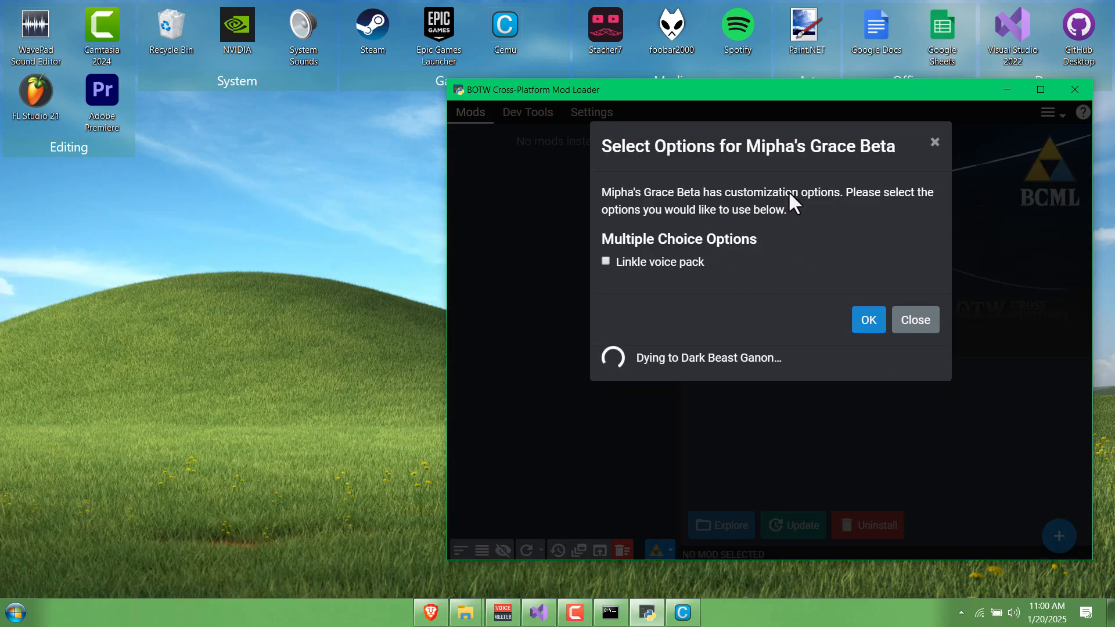
click(606, 261)
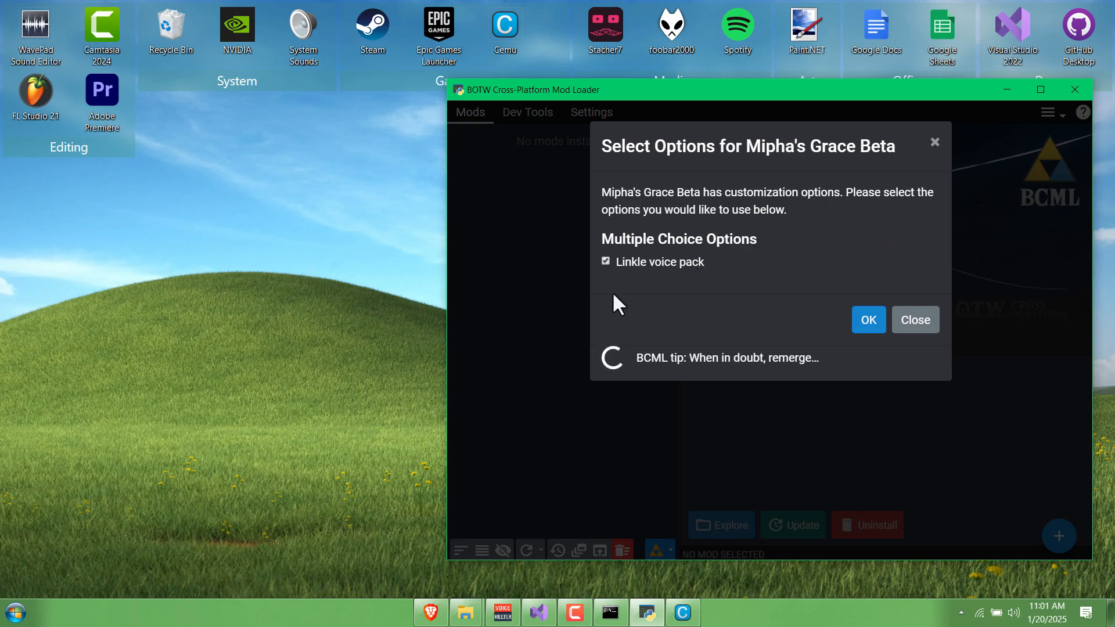
mouse_move(612, 267)
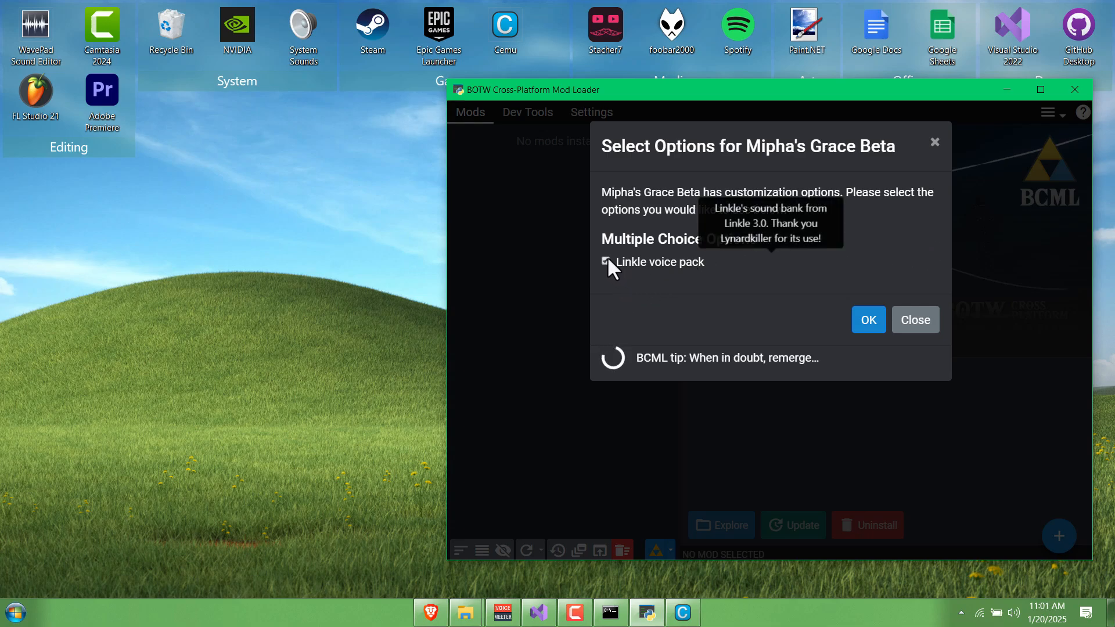
click(605, 262)
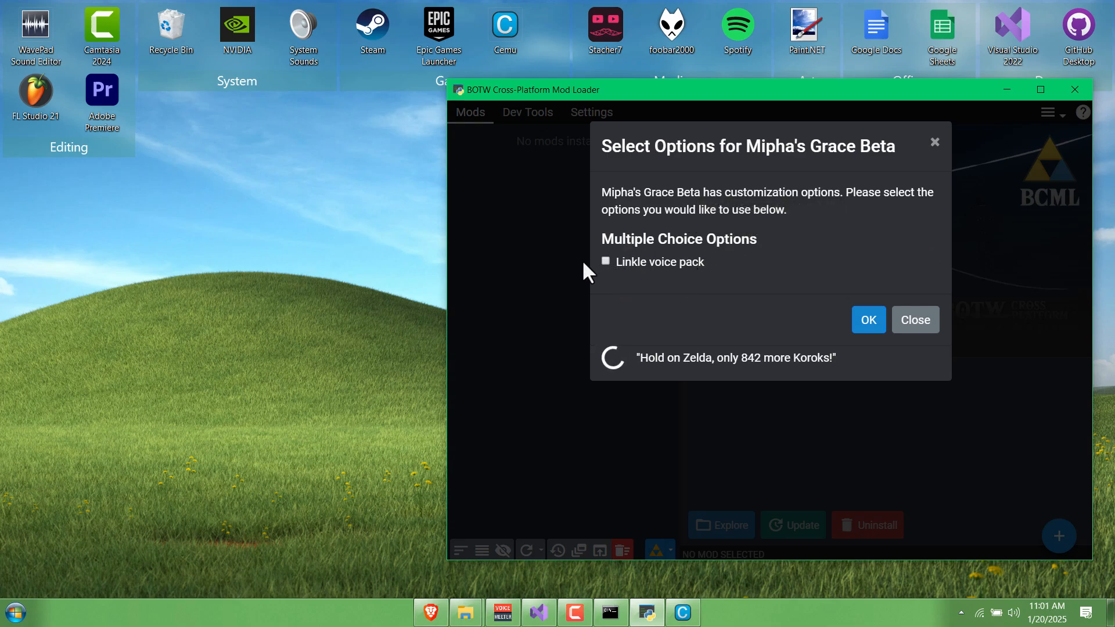
mouse_move(631, 269)
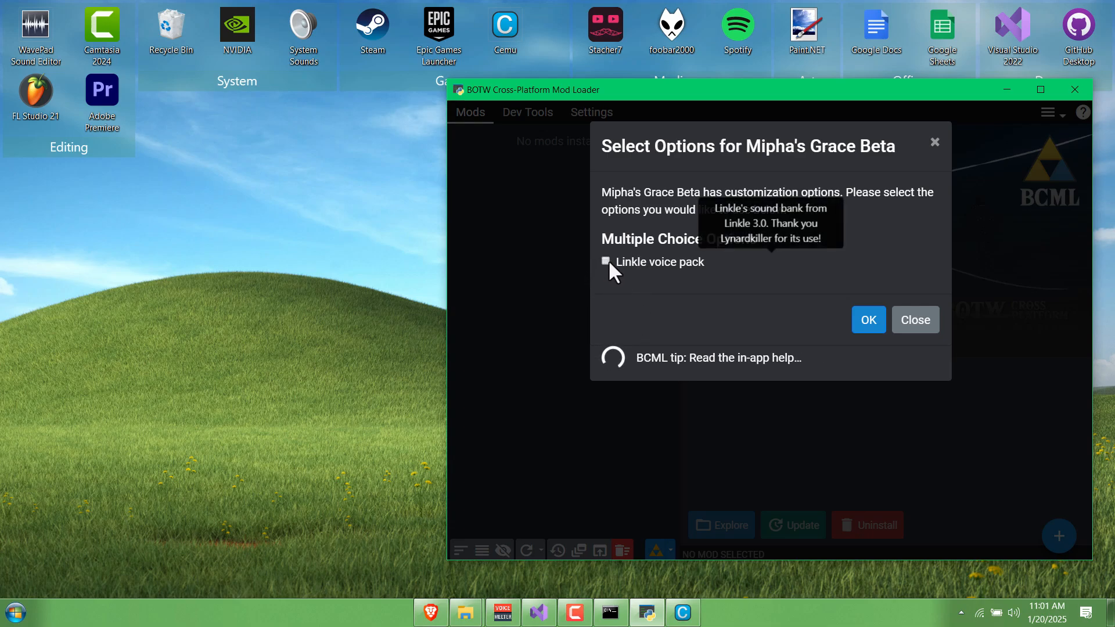
click(605, 261)
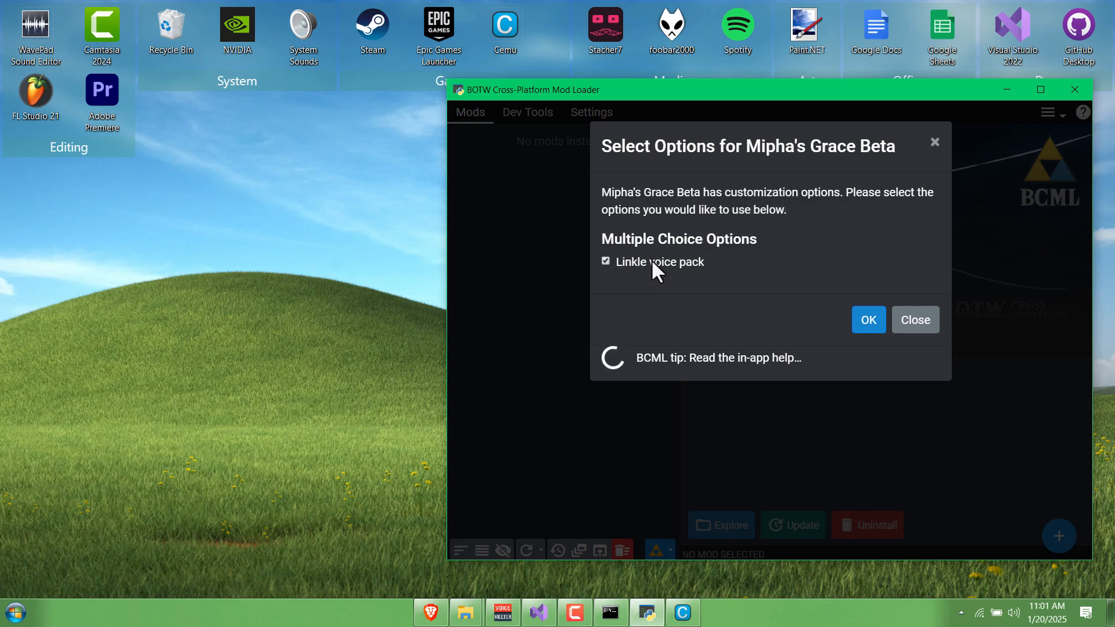
click(868, 319)
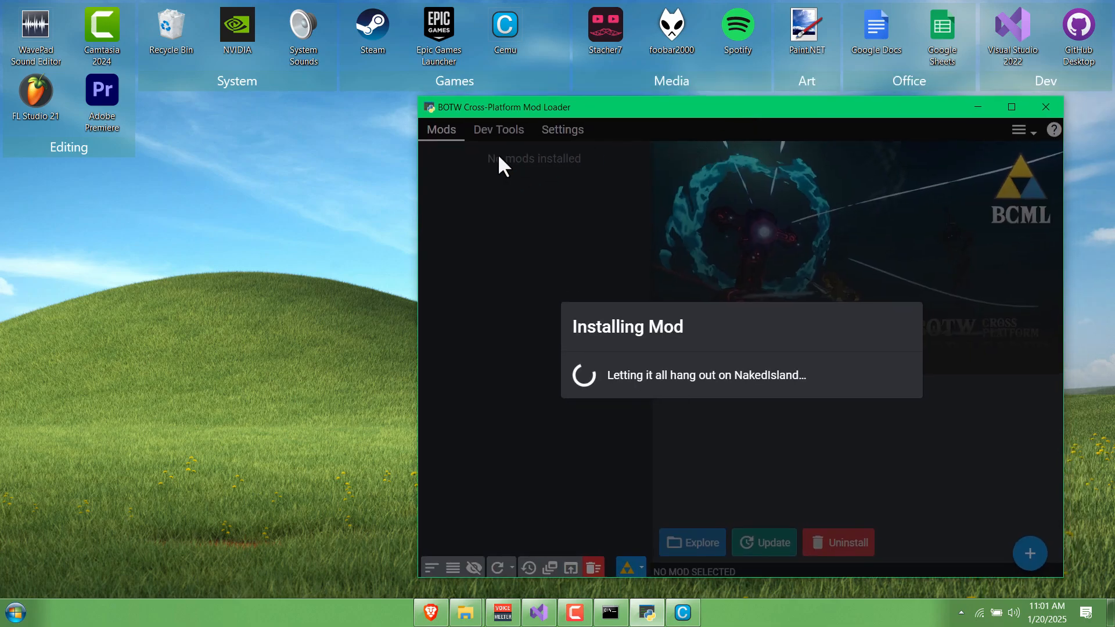
drag(497, 106, 395, 112)
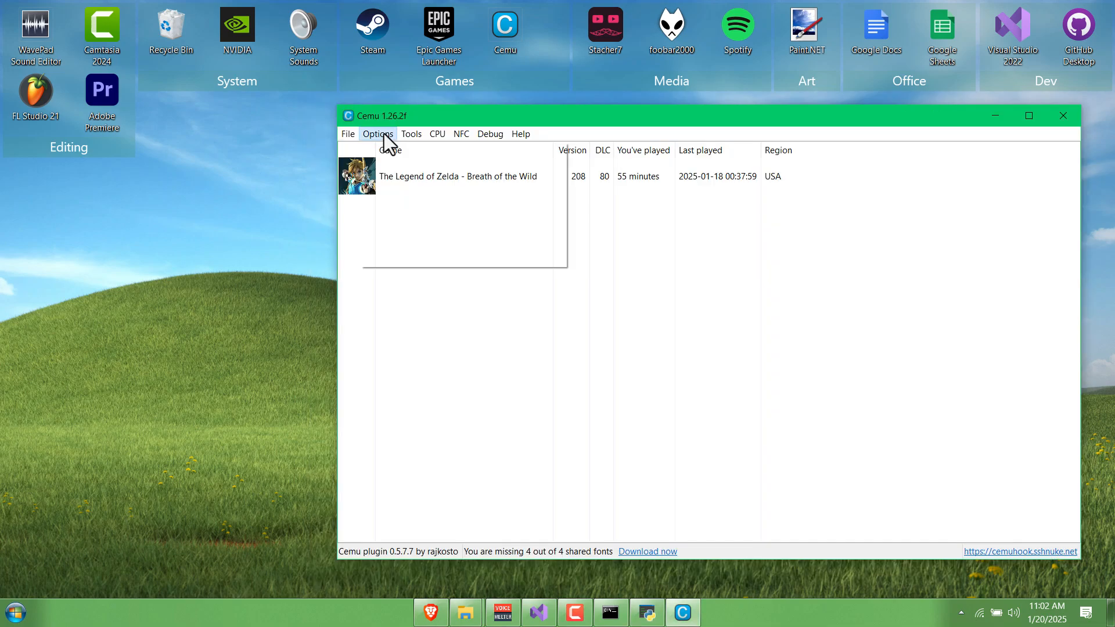
Step: In Cemu's Graphic packs, enable the BCML pack under Zelda Mods and view its details
click(377, 133)
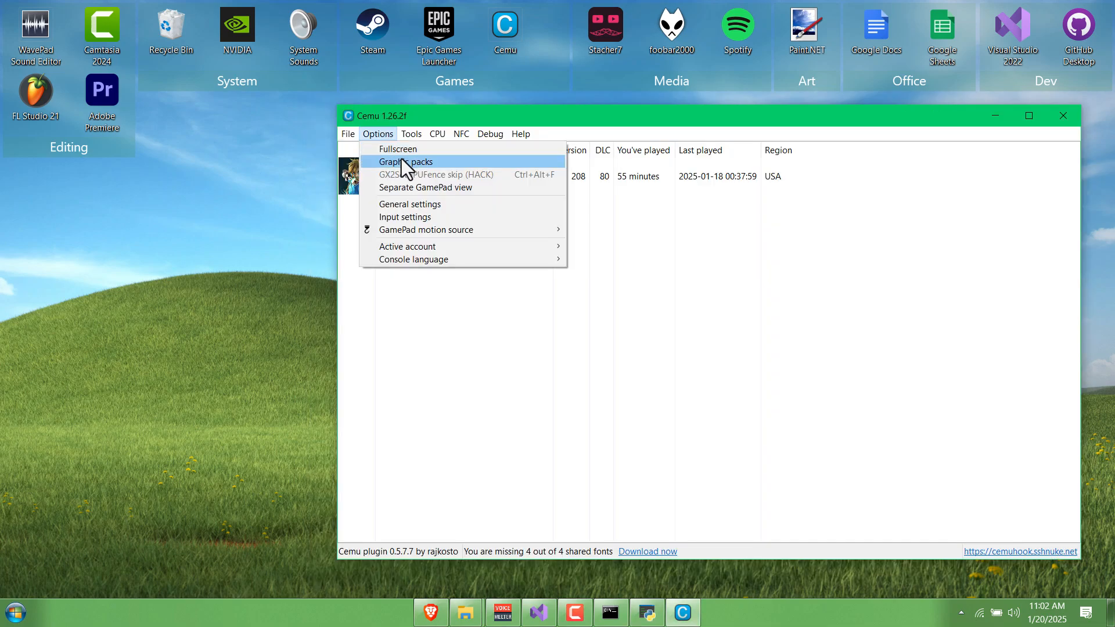
click(405, 162)
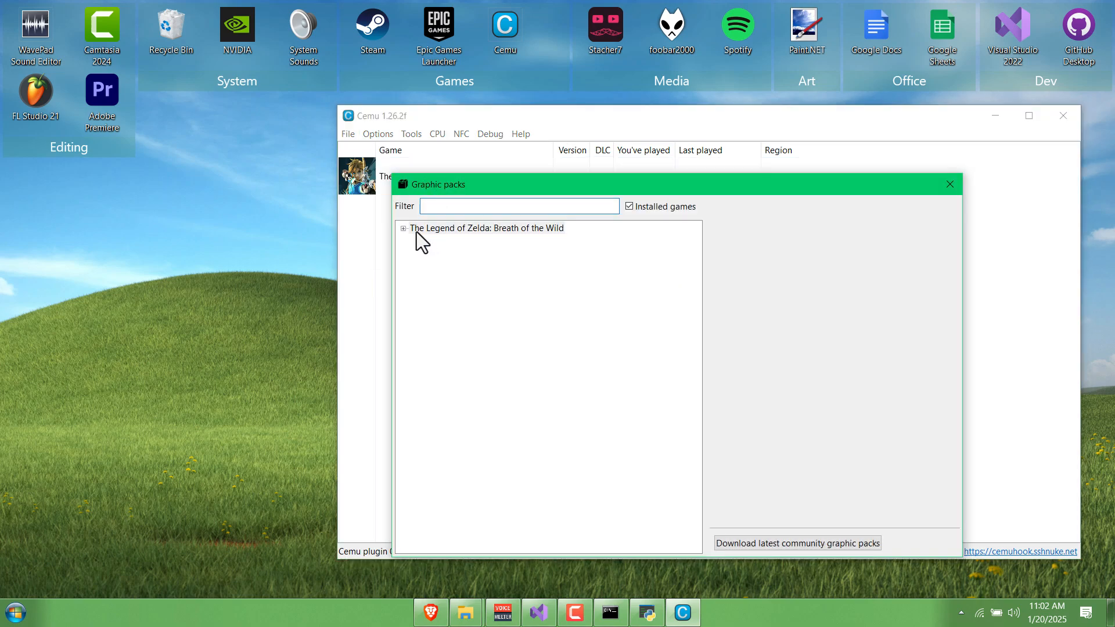
click(403, 228)
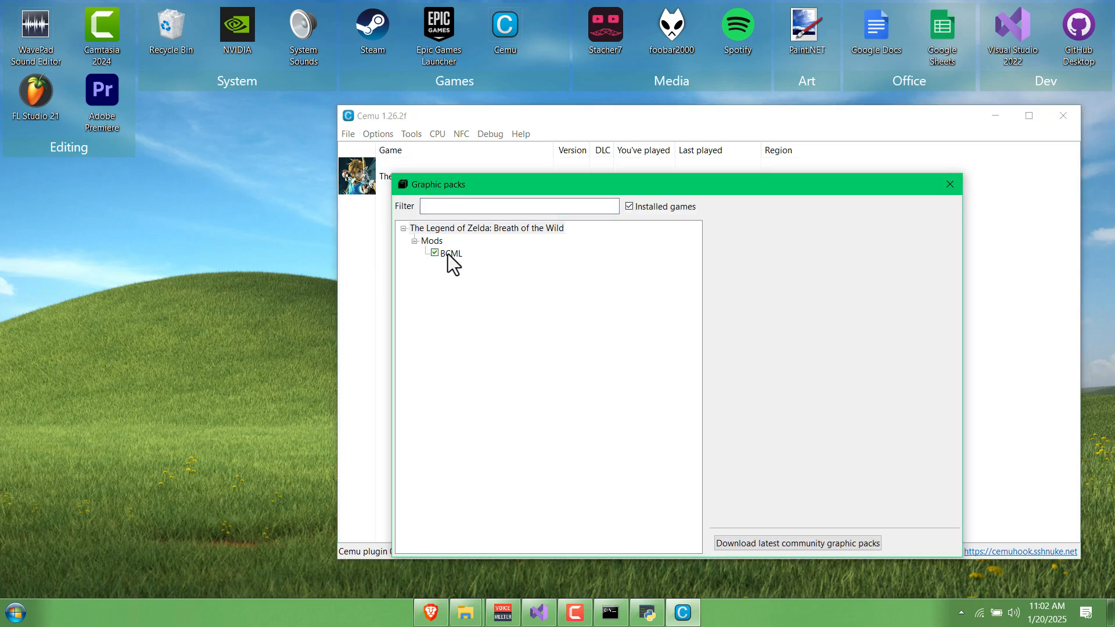
click(449, 253)
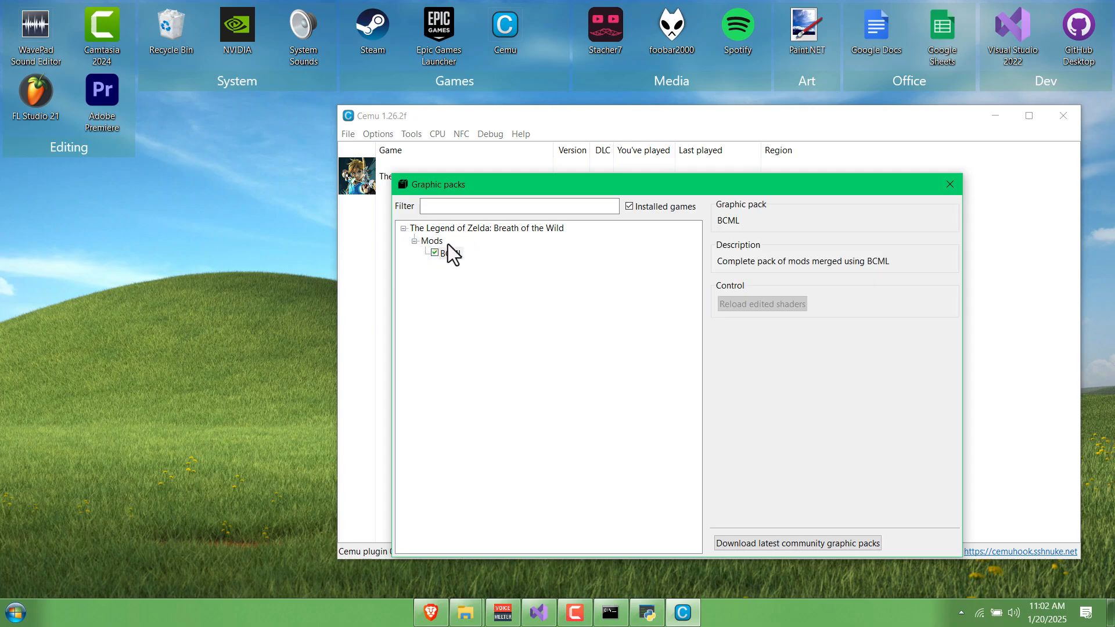
mouse_move(476, 257)
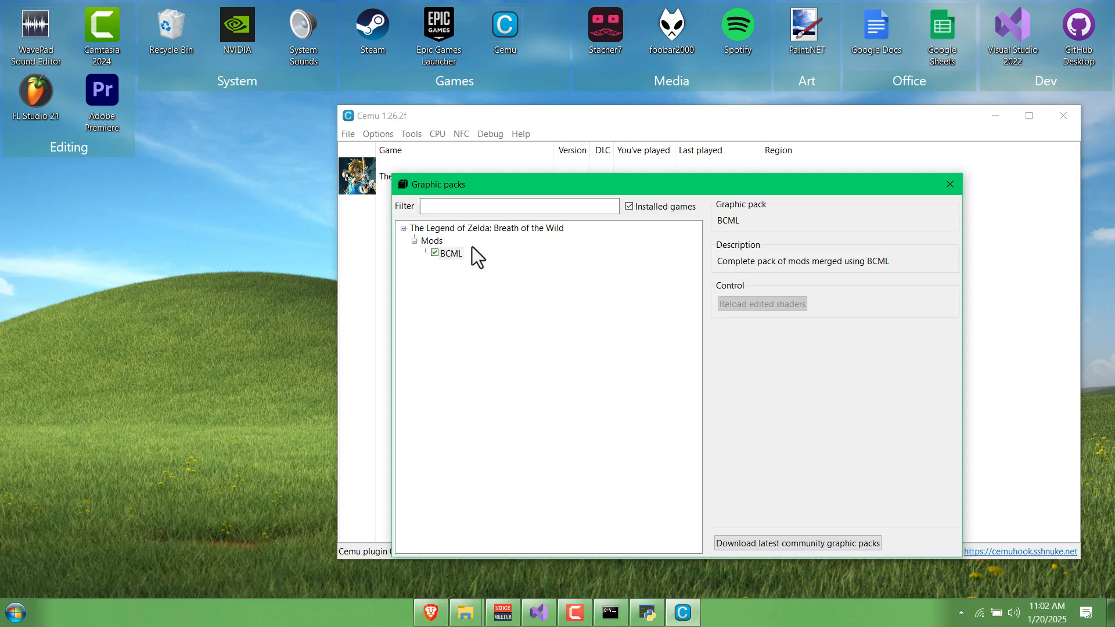
click(646, 611)
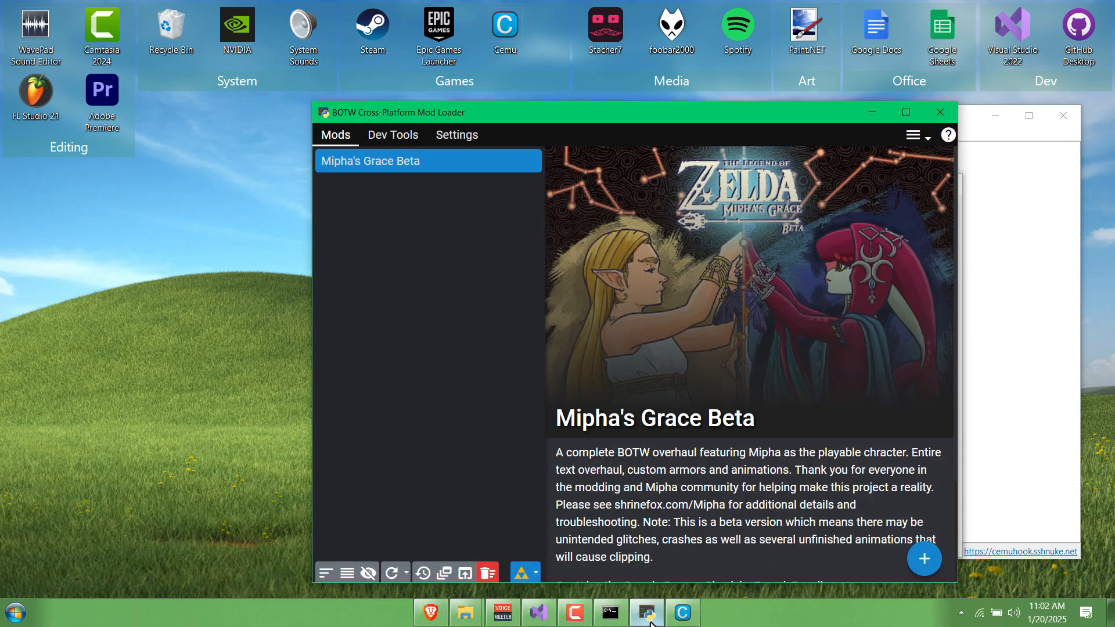
mouse_move(386, 192)
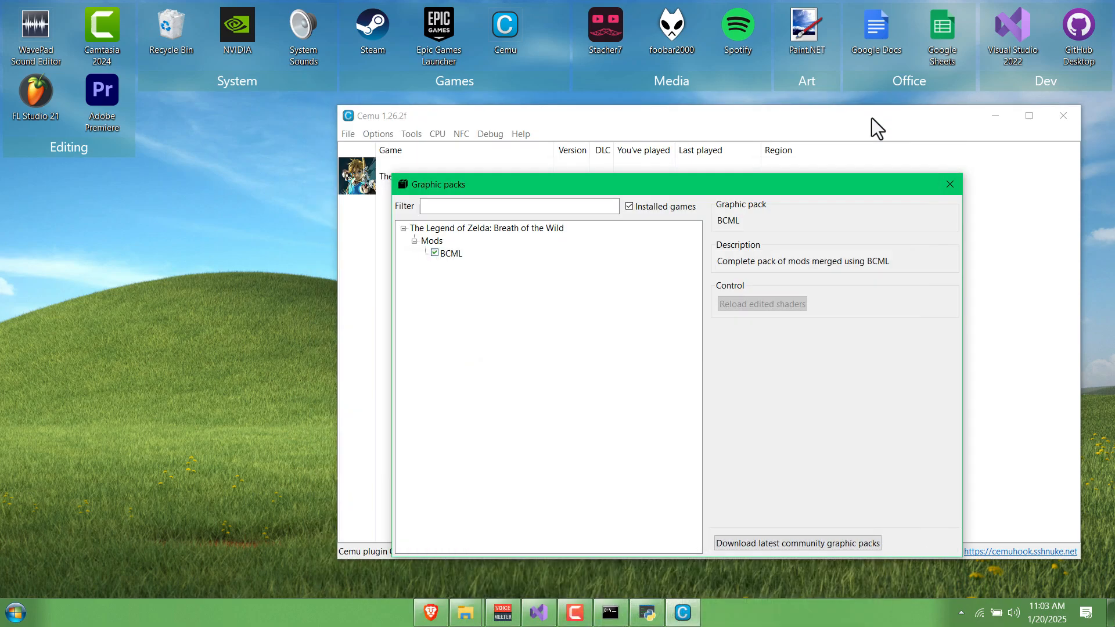
mouse_move(452, 278)
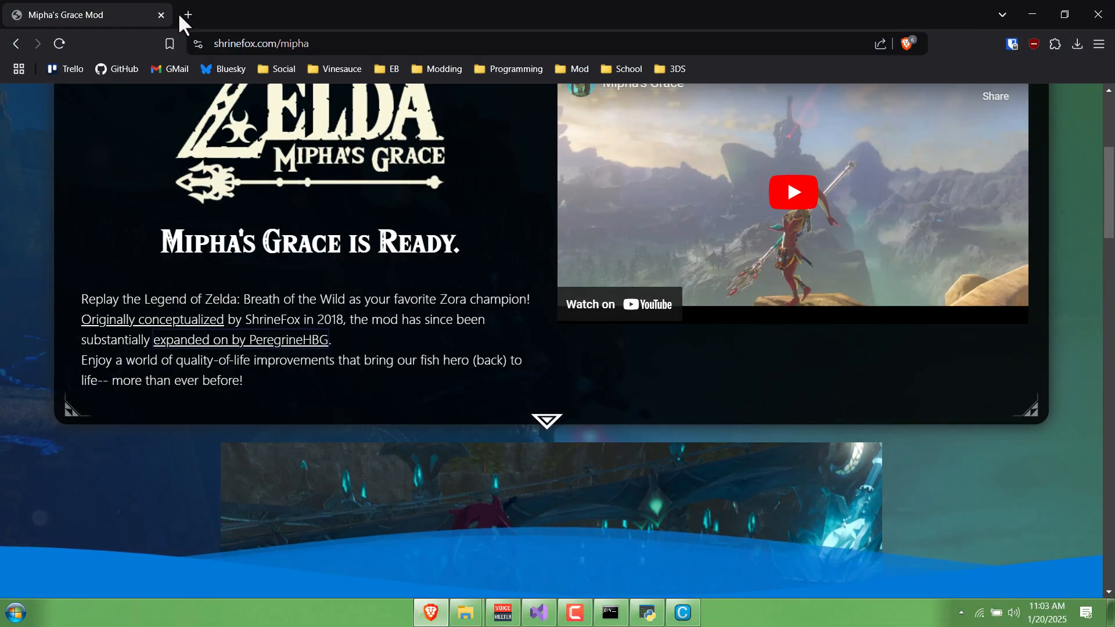
Step: Start Breath of the Wild from Cemu's game list and reach the Mipha's Grace title screen
click(187, 14)
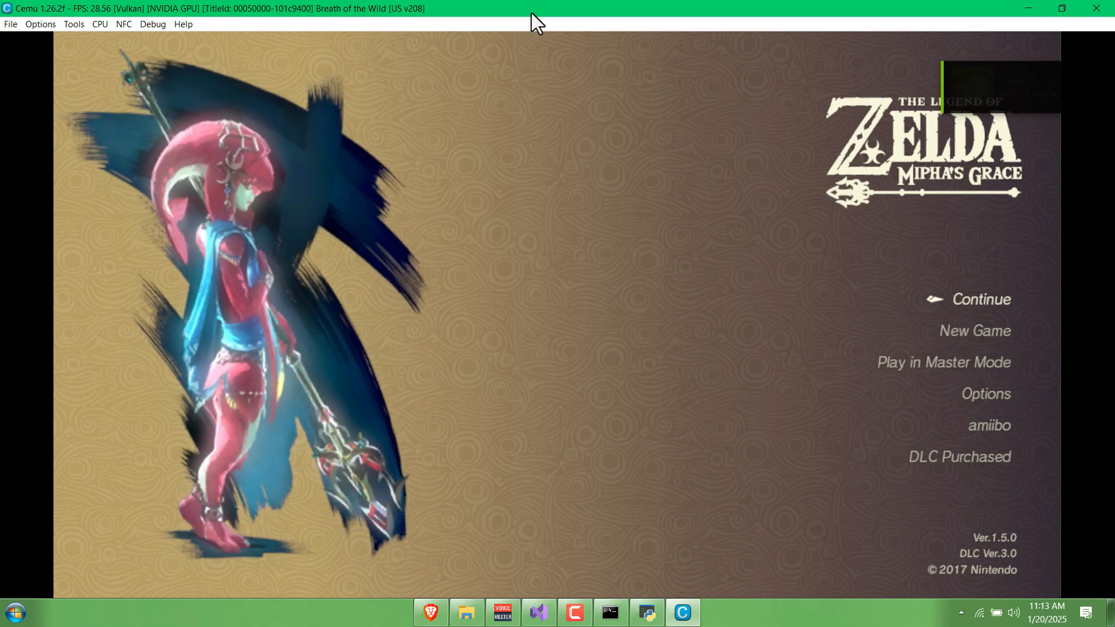
mouse_move(299, 136)
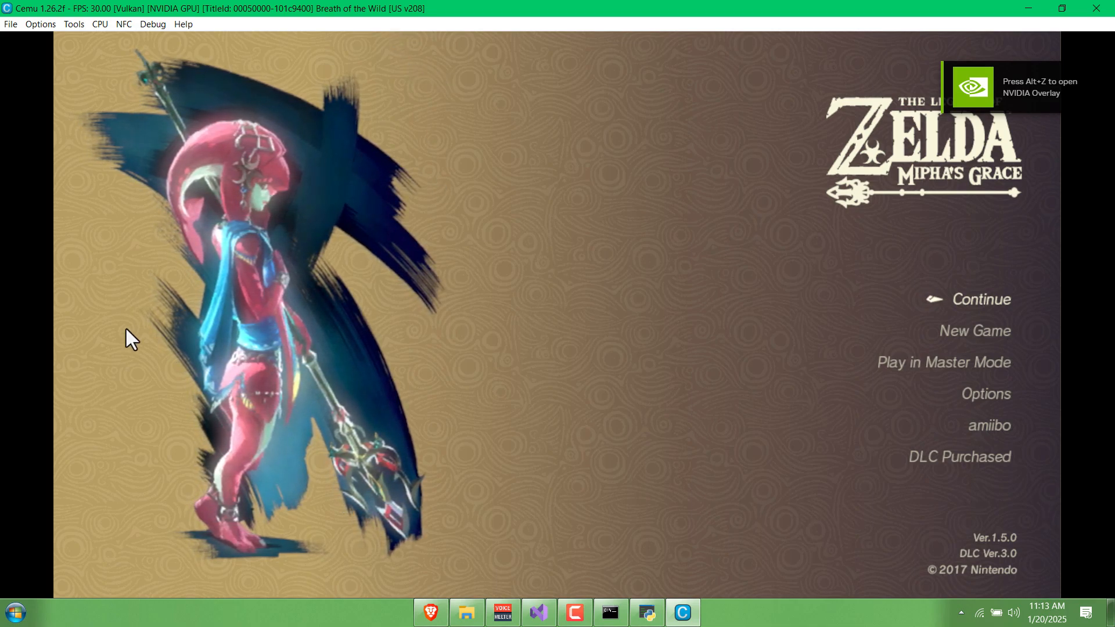
click(982, 298)
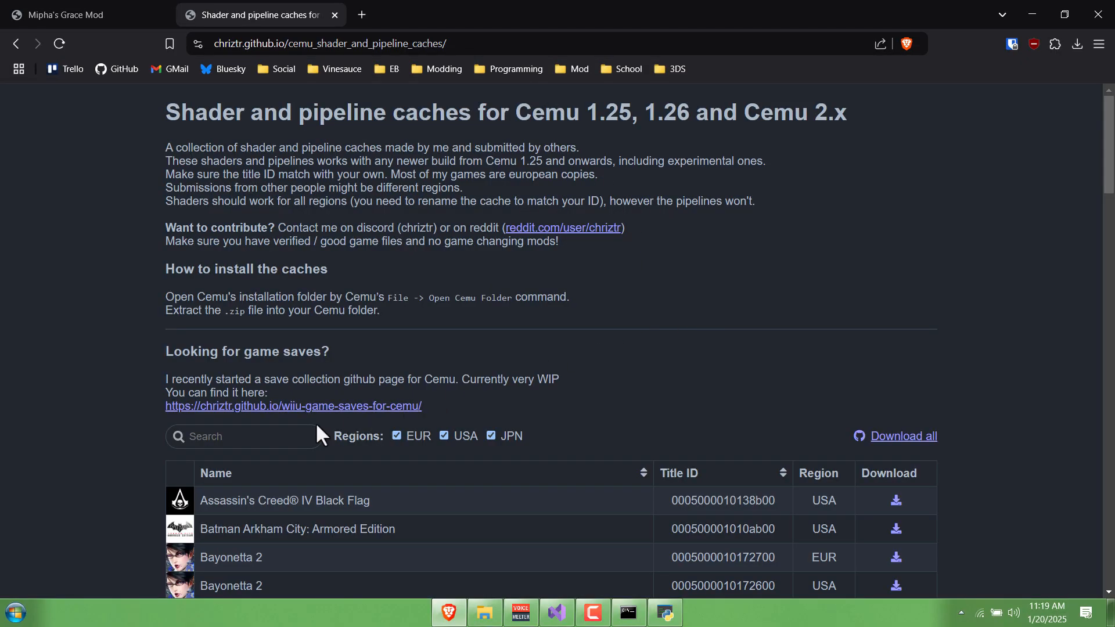
Step: Search the shader cache table for 'brea' to find Breath of the Wild's caches
text(brea)
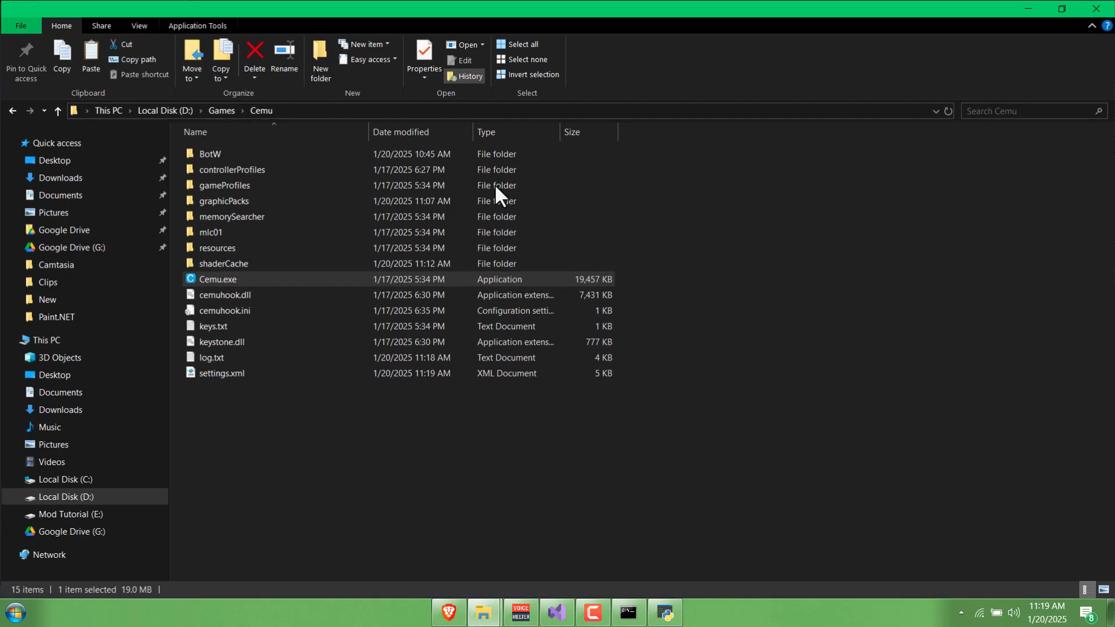
right_click(530, 313)
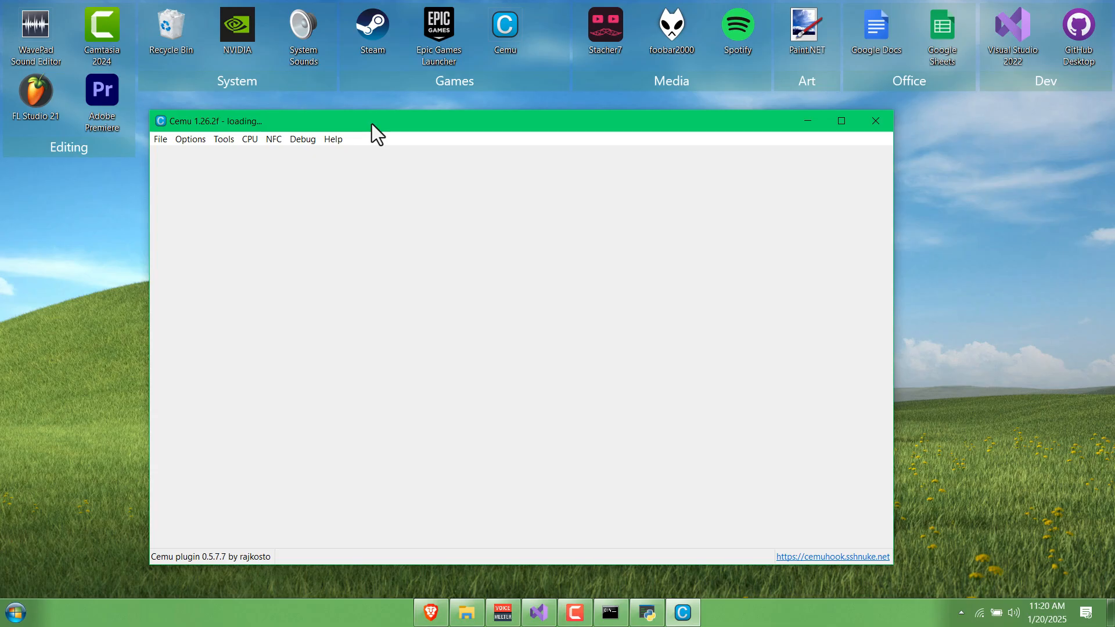
Step: Close the settings window and download the latest community graphic packs
click(840, 121)
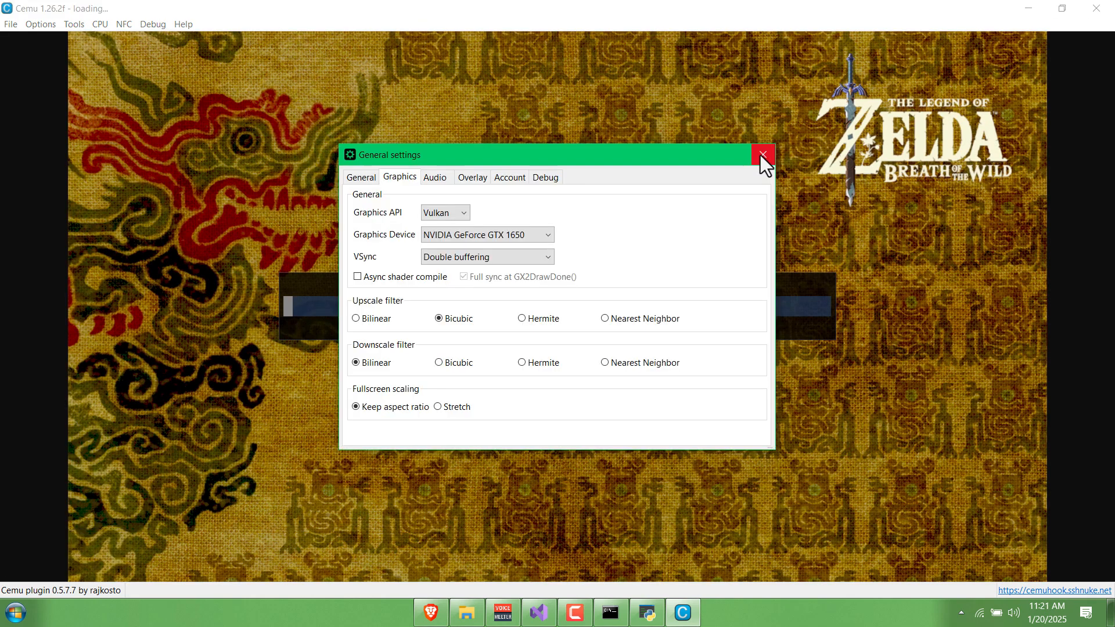
click(762, 155)
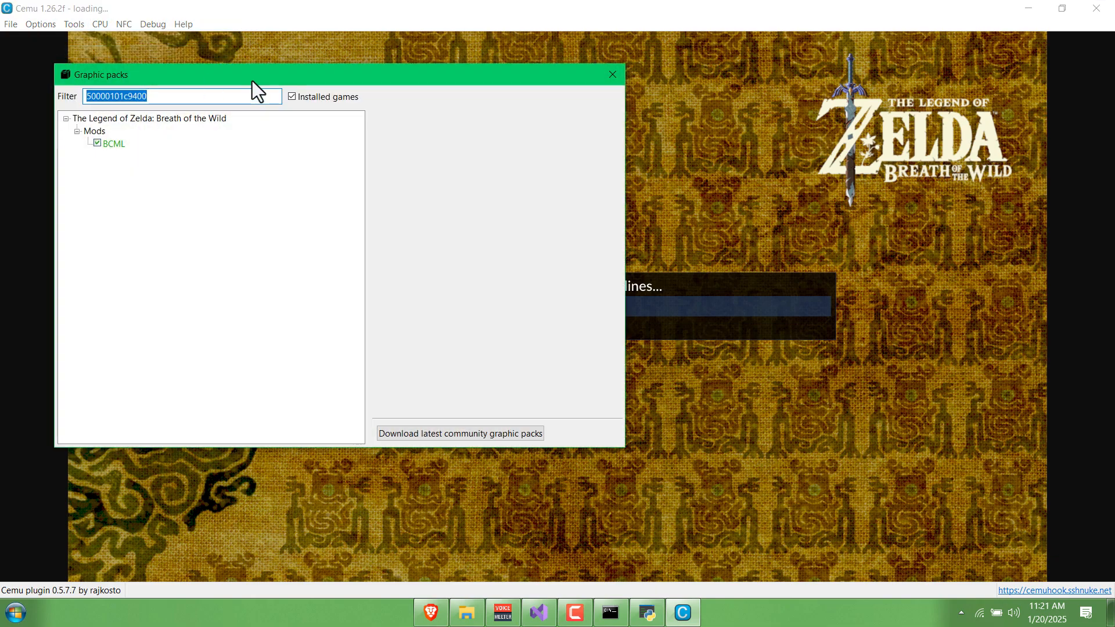
drag(92, 74, 468, 79)
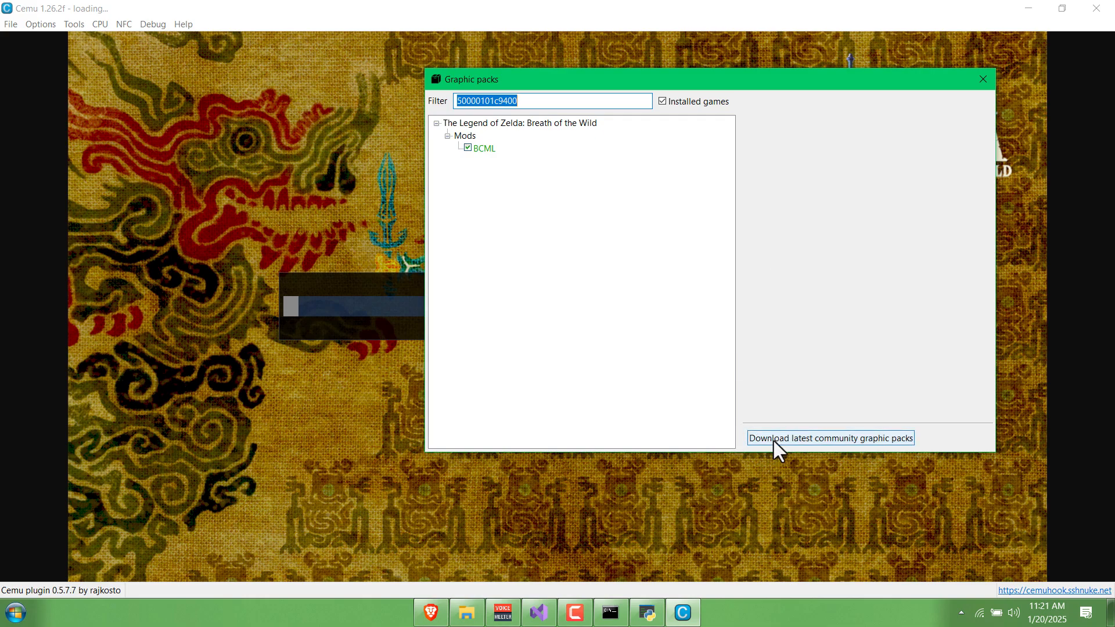
click(830, 437)
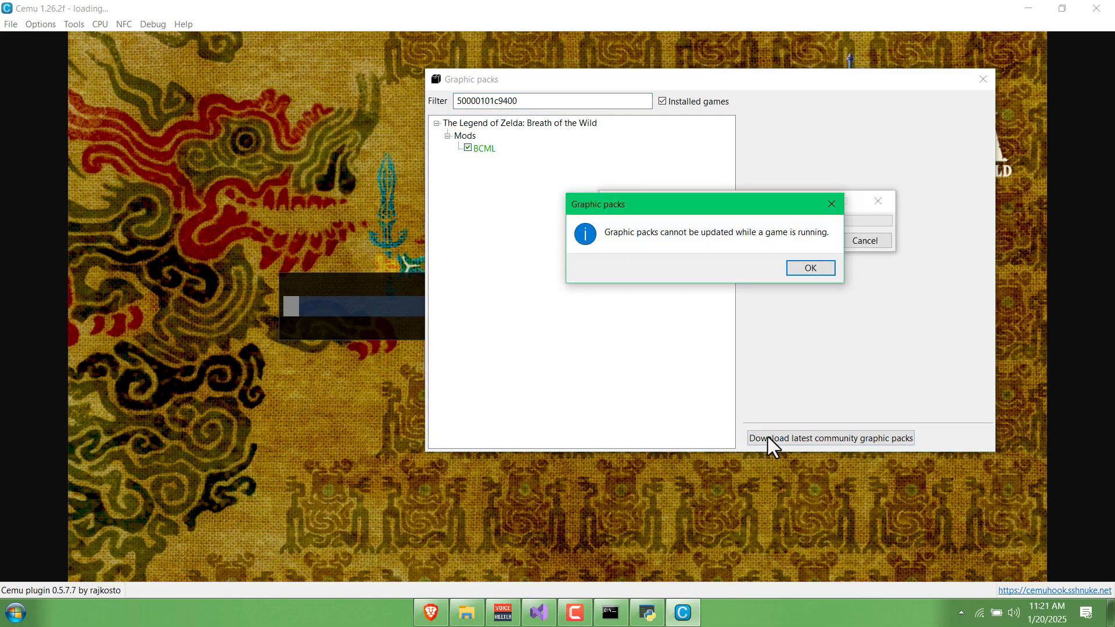
click(809, 268)
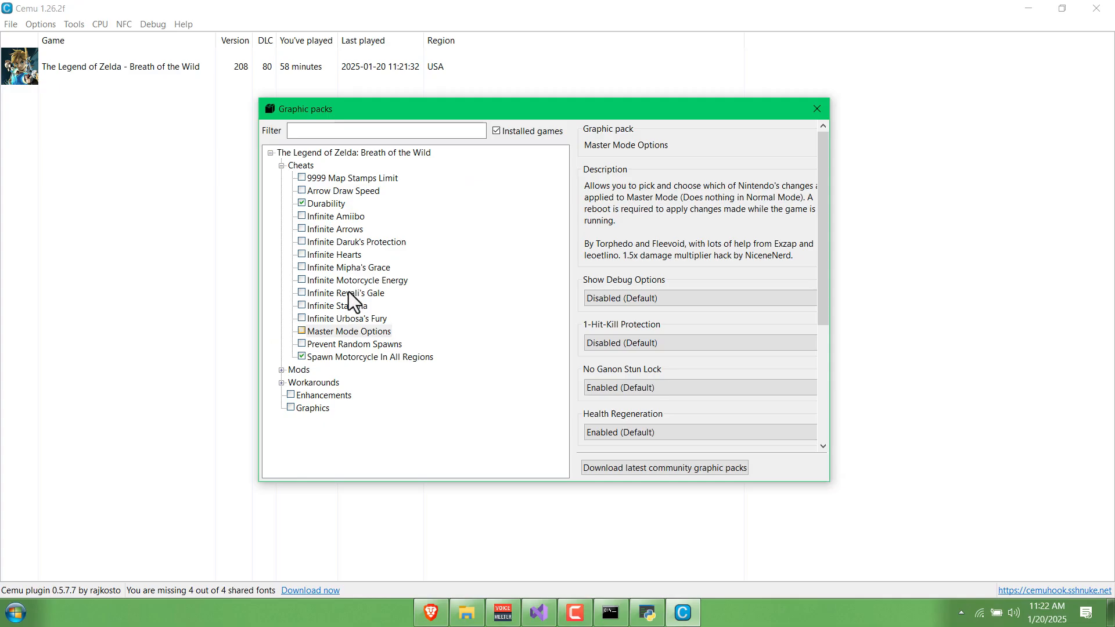
Step: Enable FPS++, Menu Navigation Speed, Enhancements, Graphics and other packs, and pick a rendering resolution
click(357, 280)
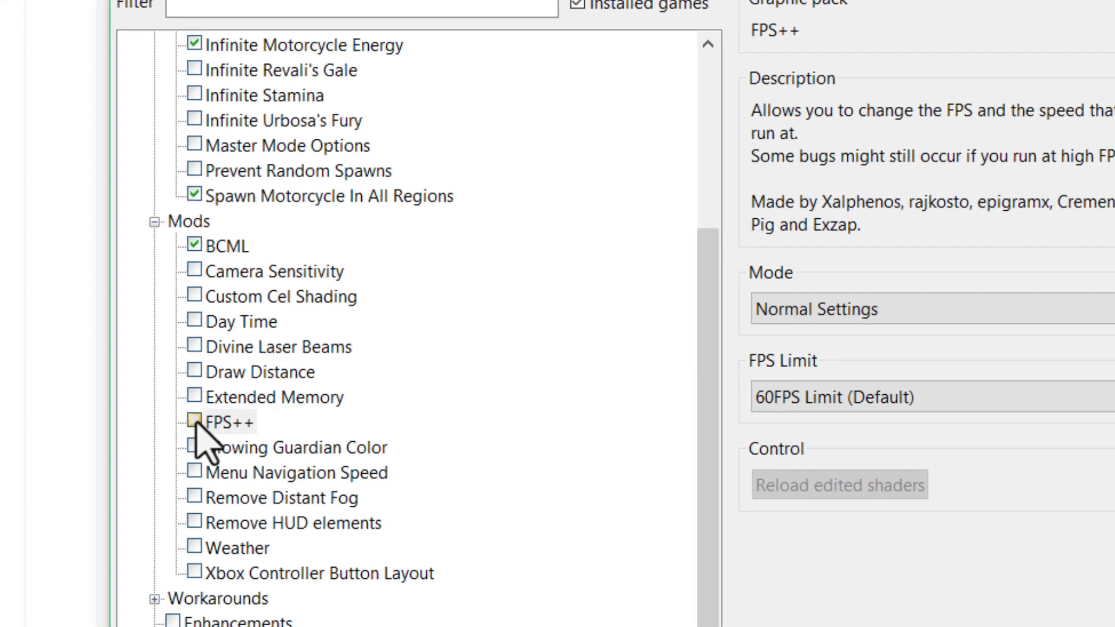
click(193, 421)
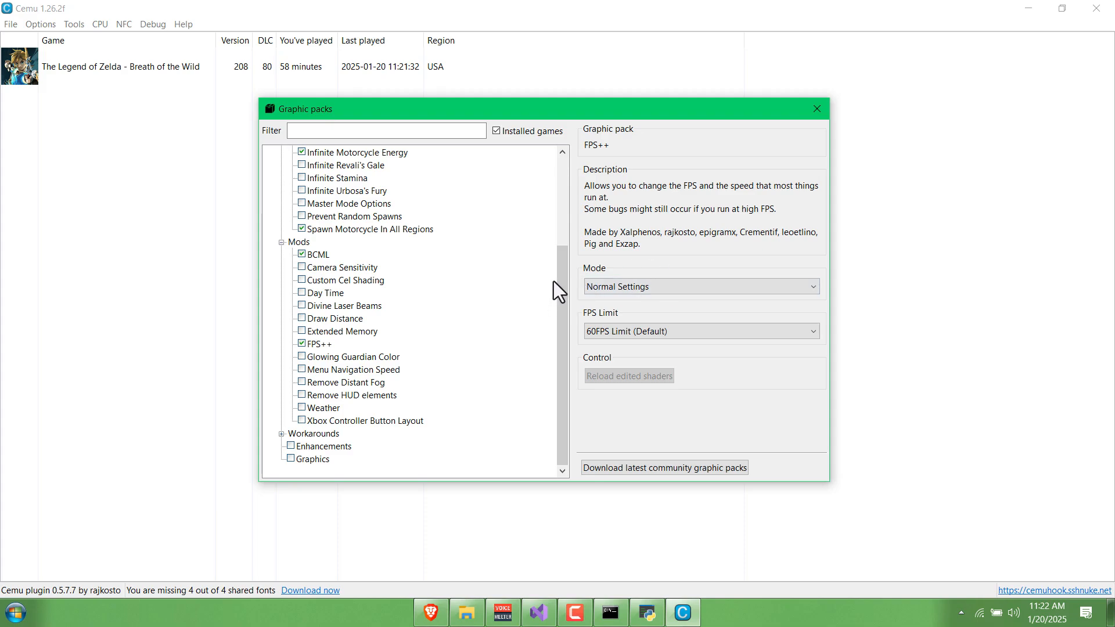
mouse_move(624, 237)
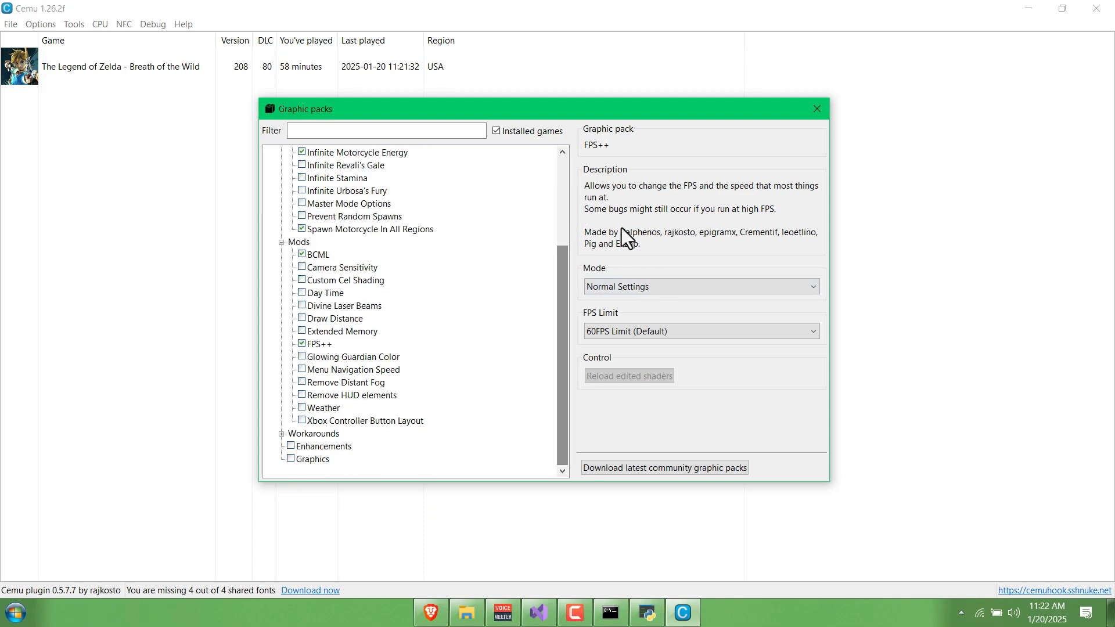
mouse_move(340, 374)
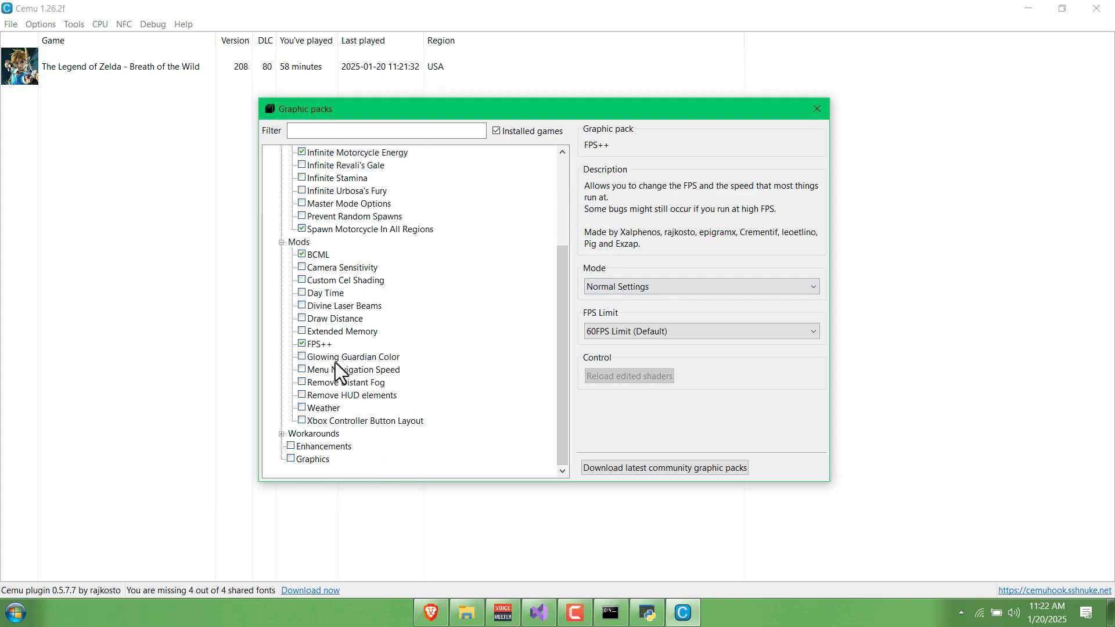
click(300, 383)
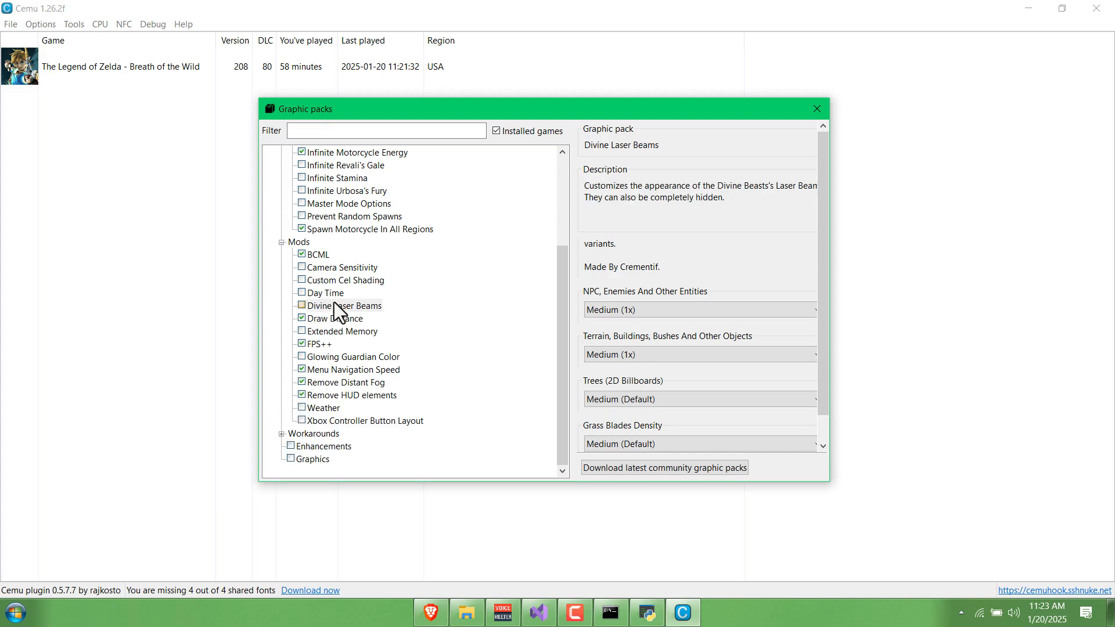
click(325, 446)
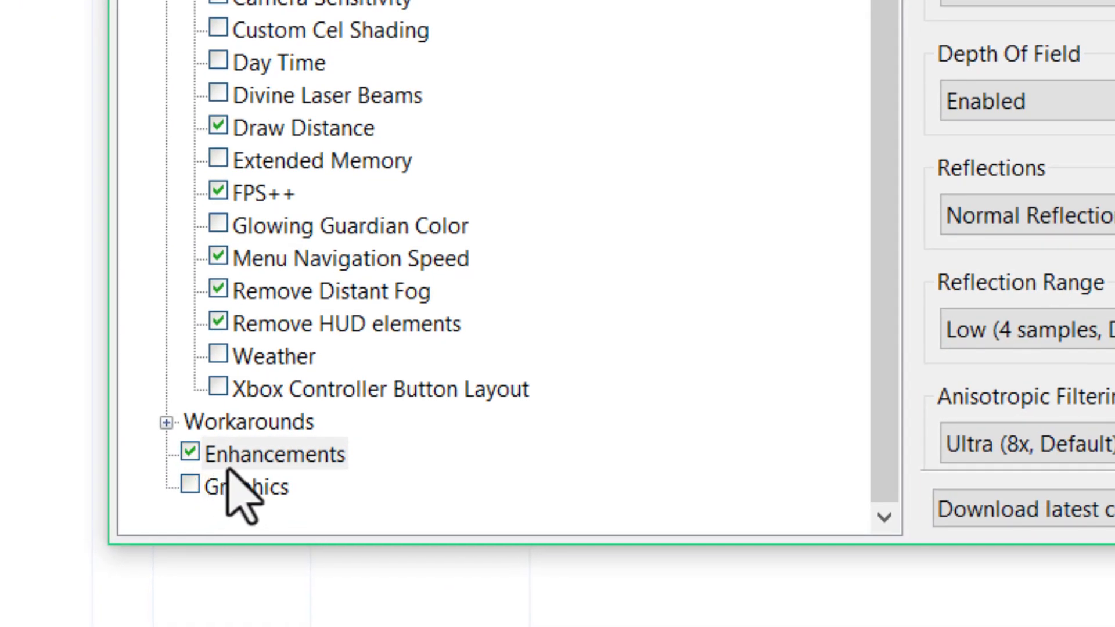
click(273, 454)
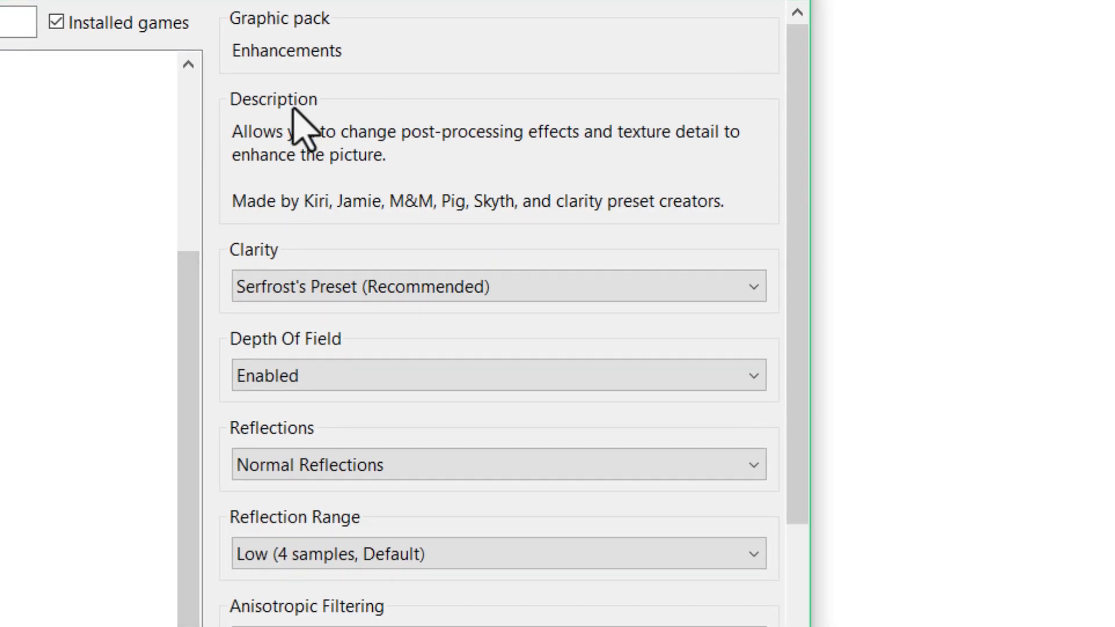
scroll(down, 3)
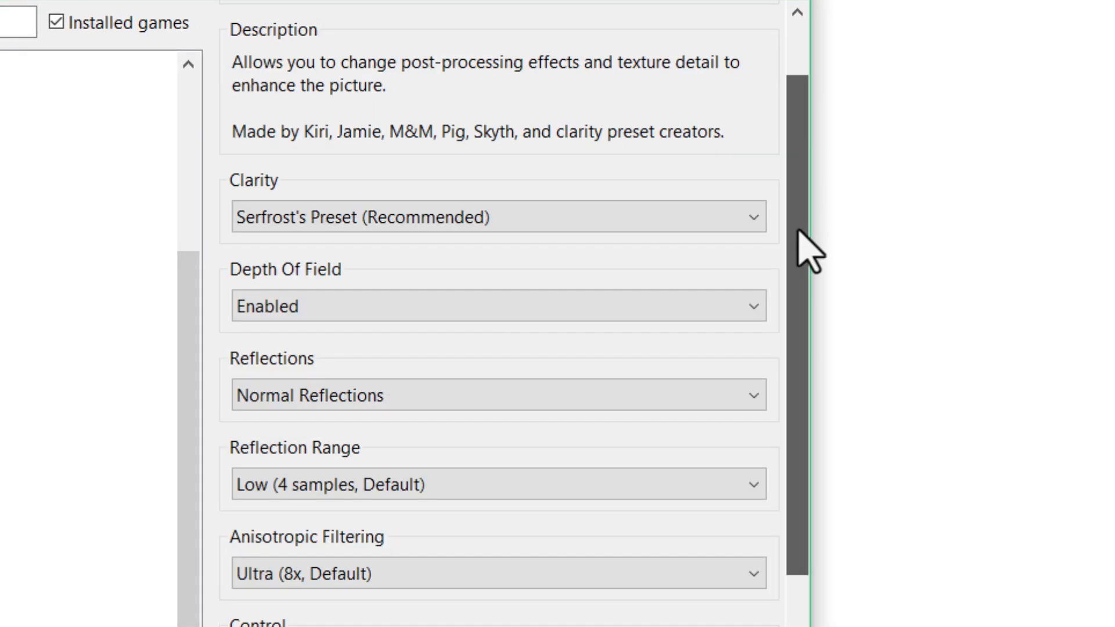
click(498, 216)
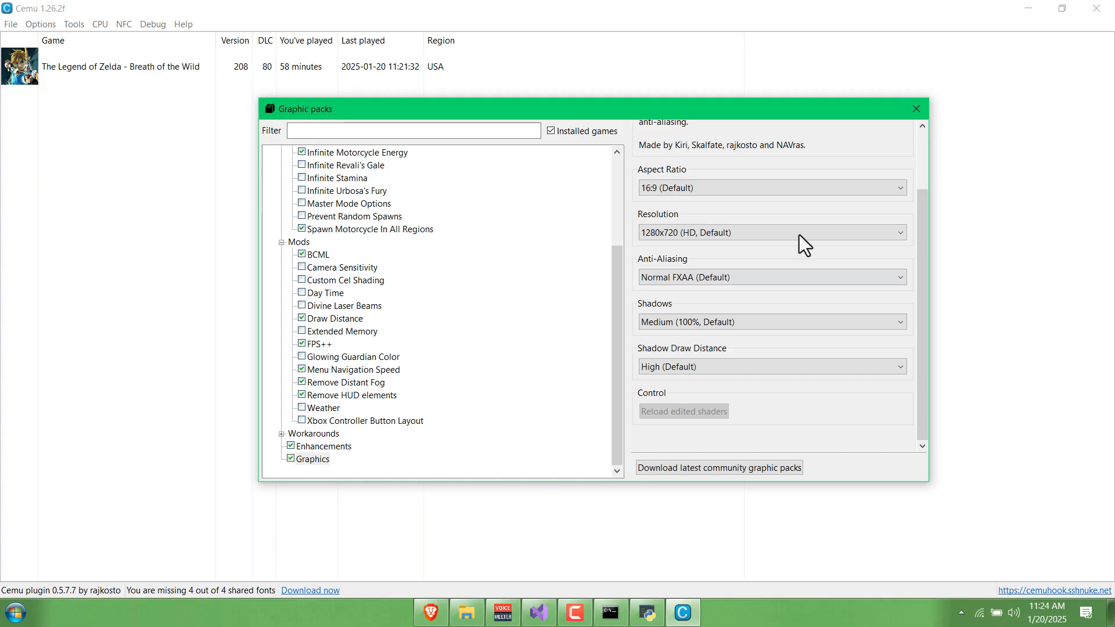
click(771, 233)
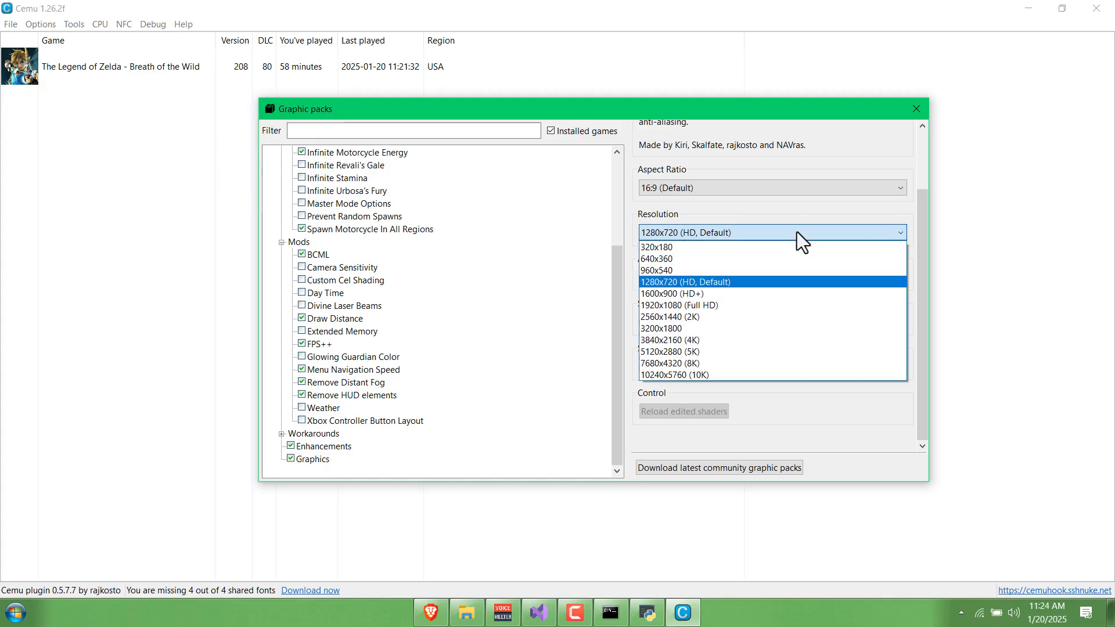
click(678, 305)
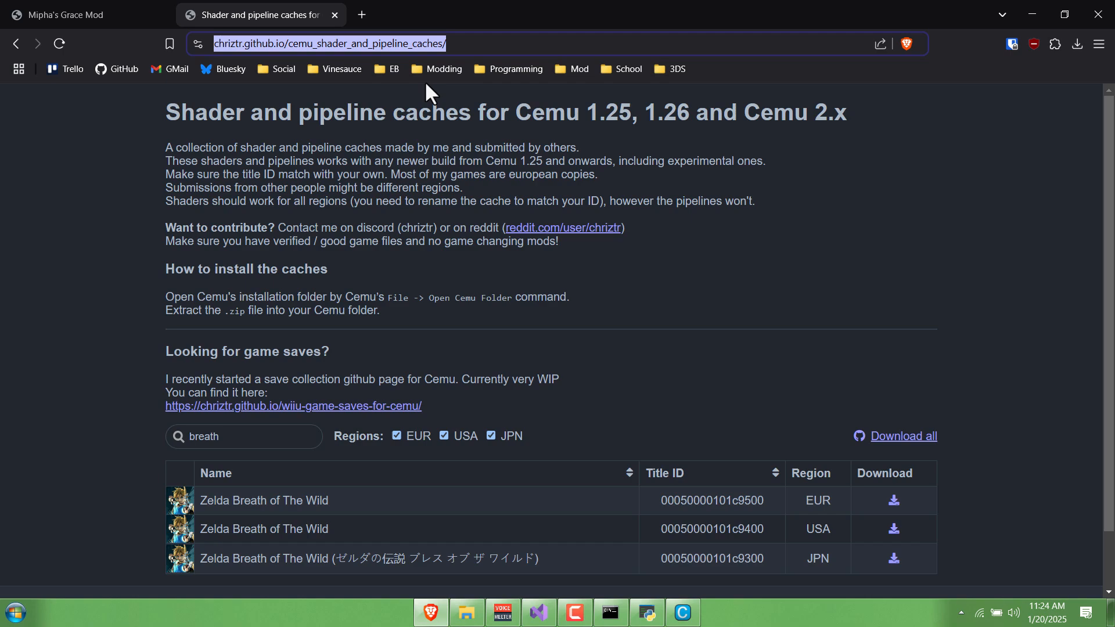
mouse_move(1032, 14)
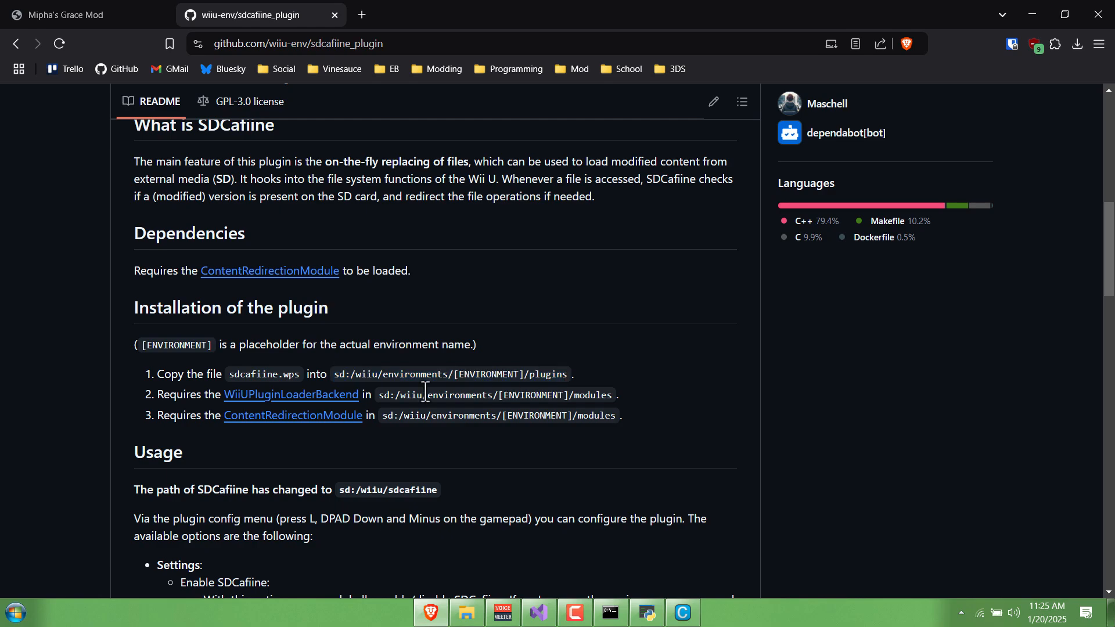
Step: Scroll the SDCafiine plugin readme down to 'Installation of the mods'
scroll(down, 3)
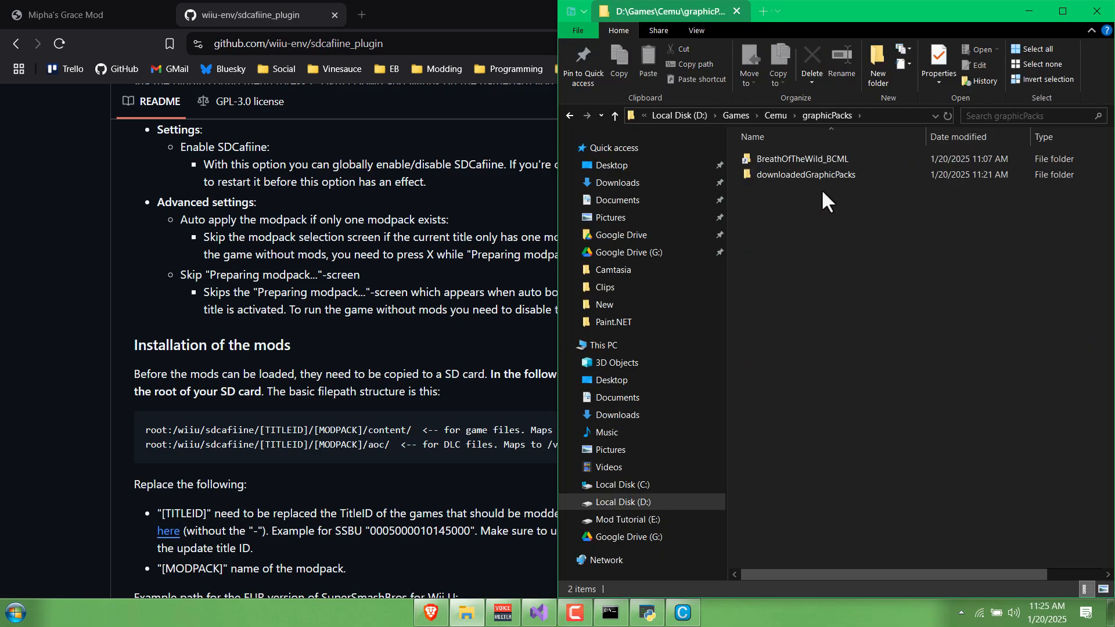
Step: Enter the BreathOfTheWild_BCML folder and open the sd folder in a separate window
double_click(802, 158)
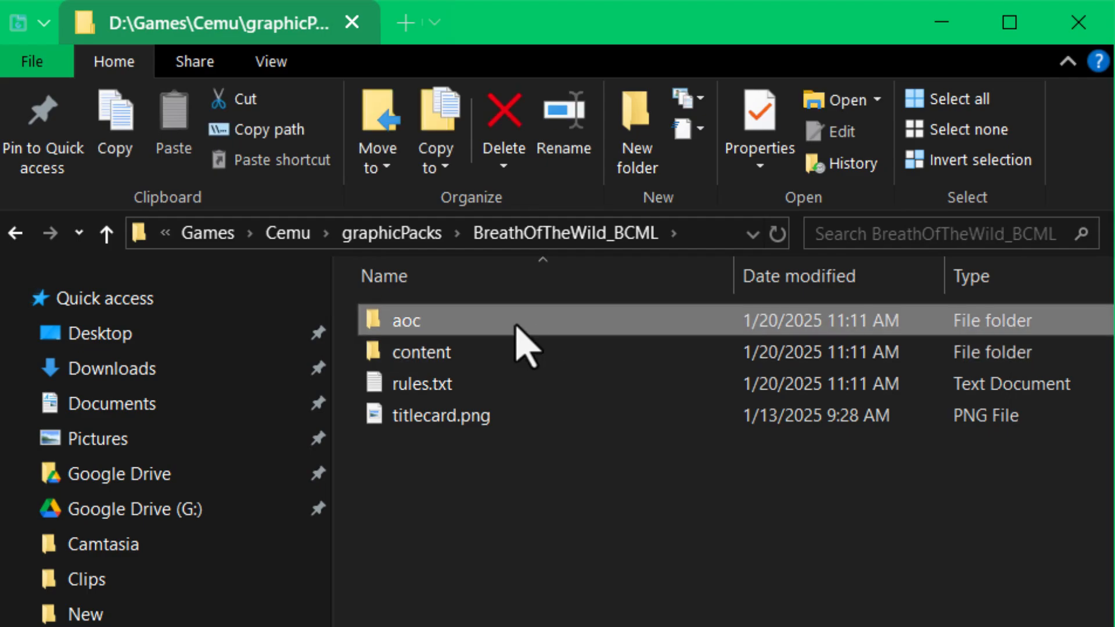
double_click(405, 320)
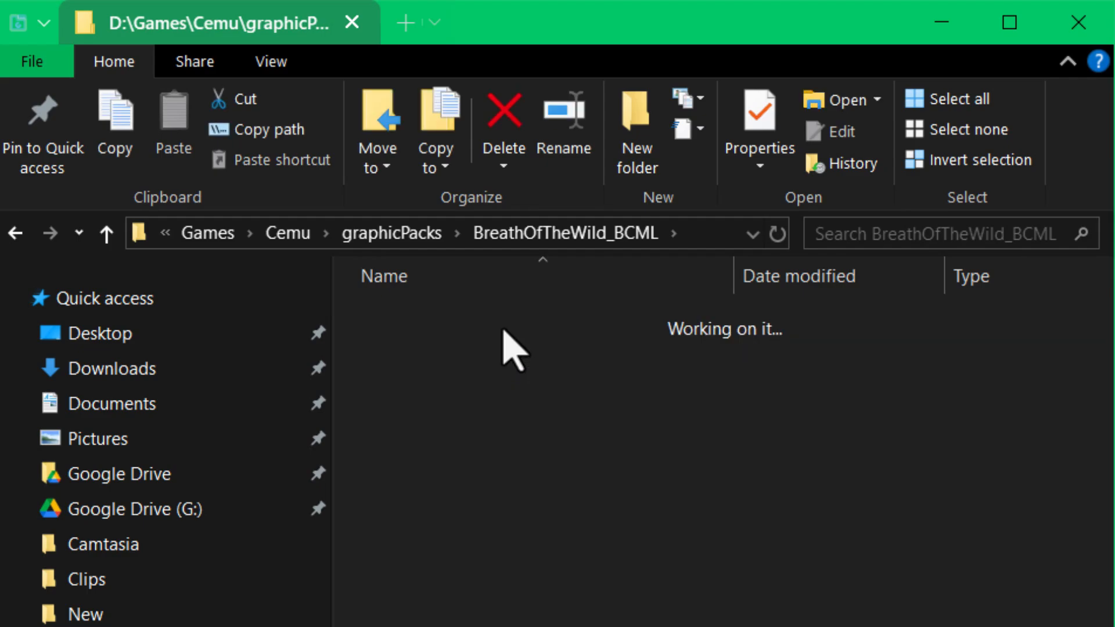
right_click(760, 190)
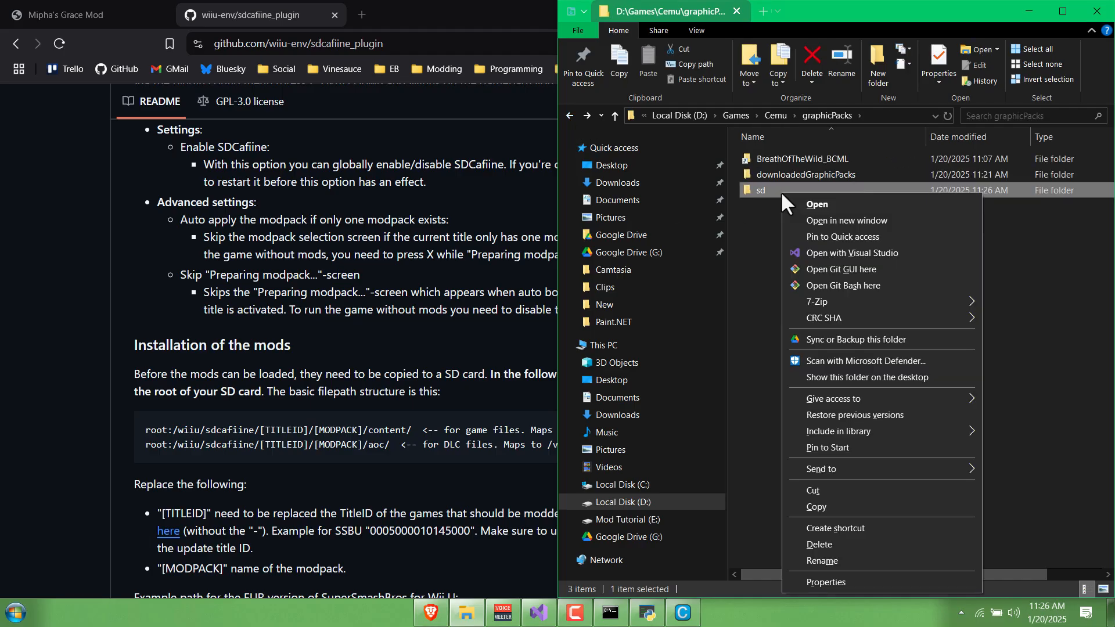
mouse_move(885, 224)
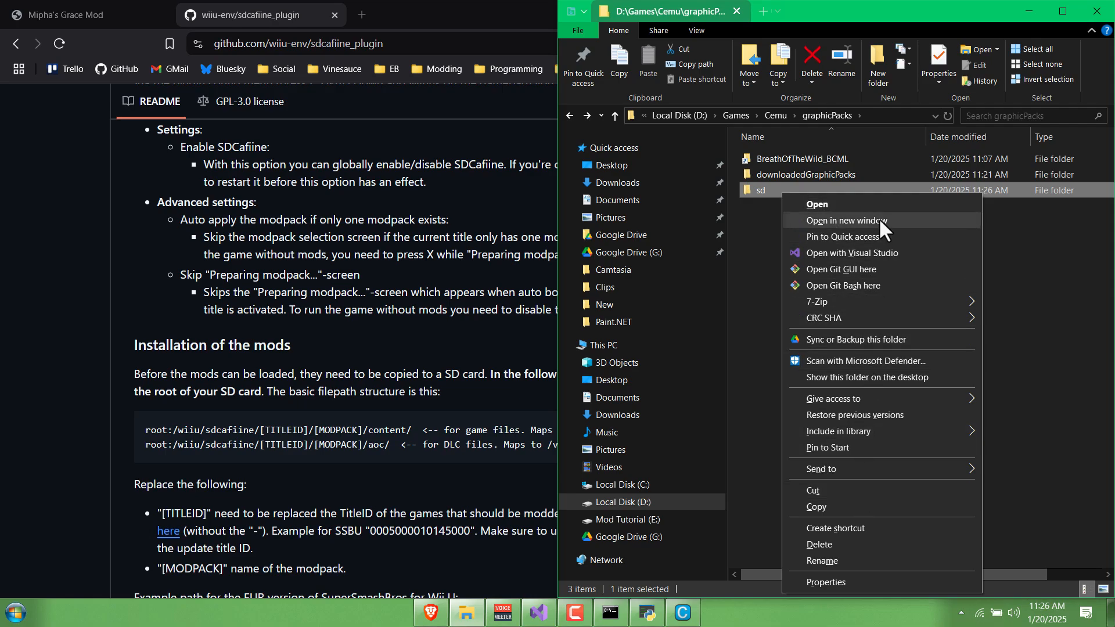
click(845, 220)
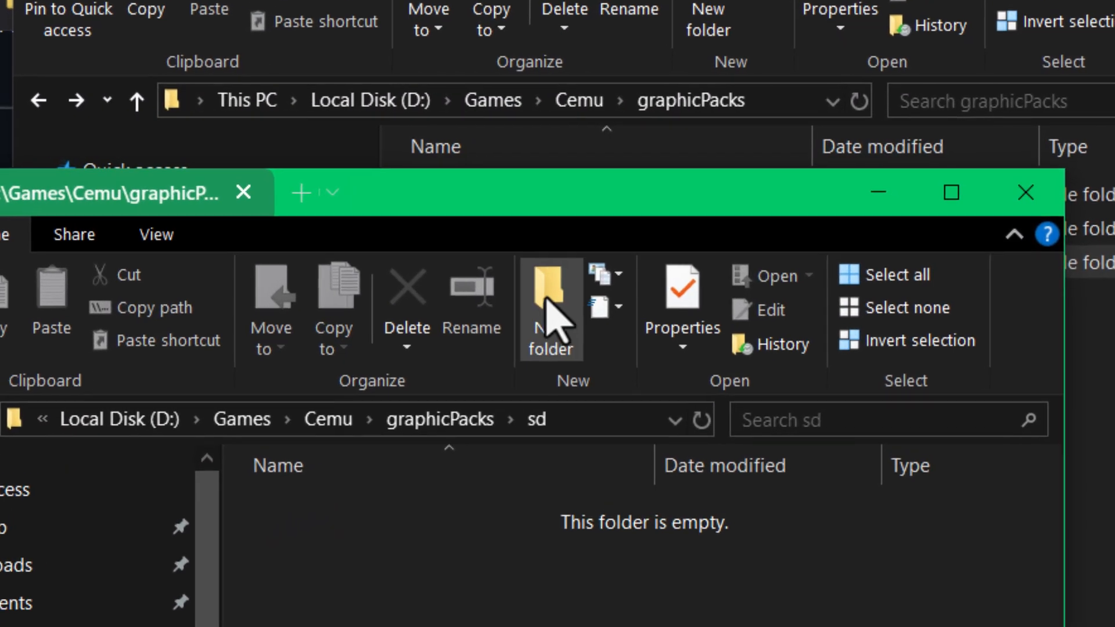
click(550, 311)
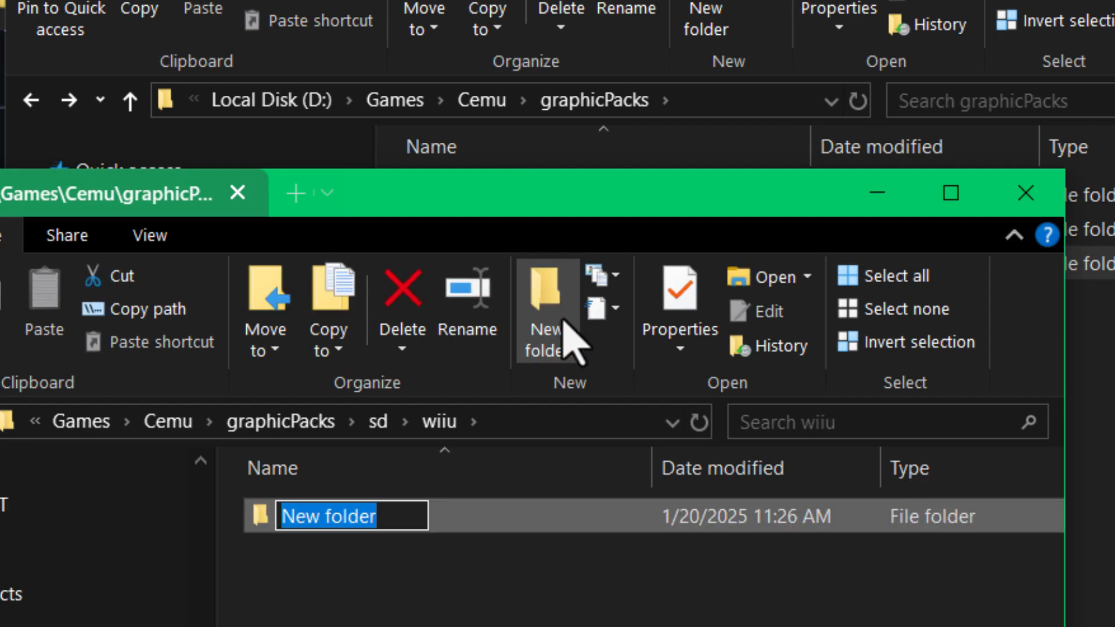
text(sdcafiine)
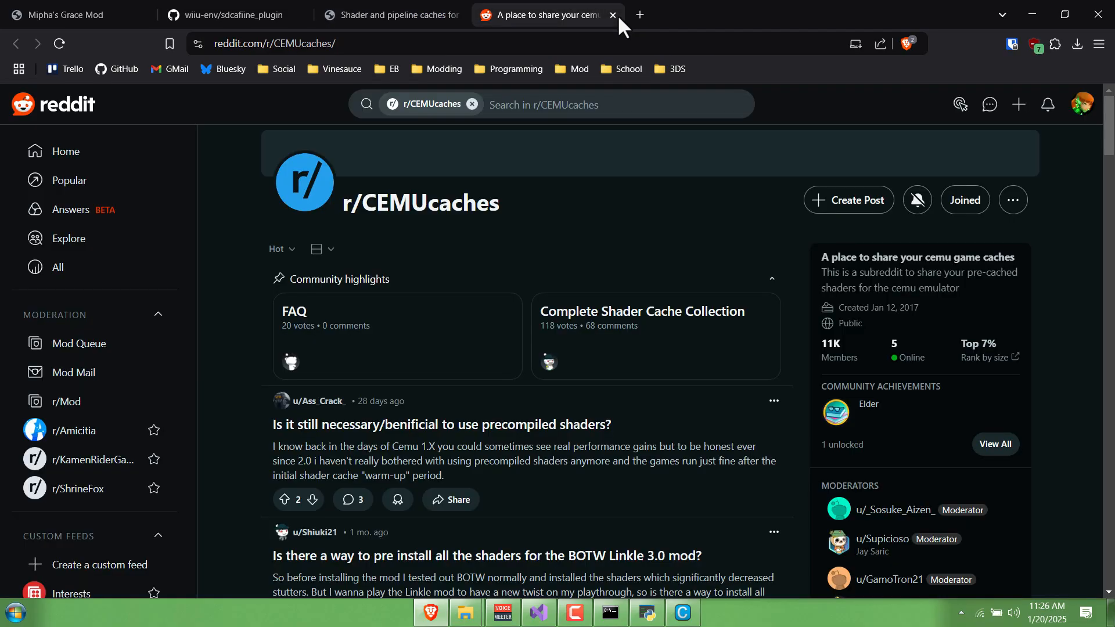
click(610, 15)
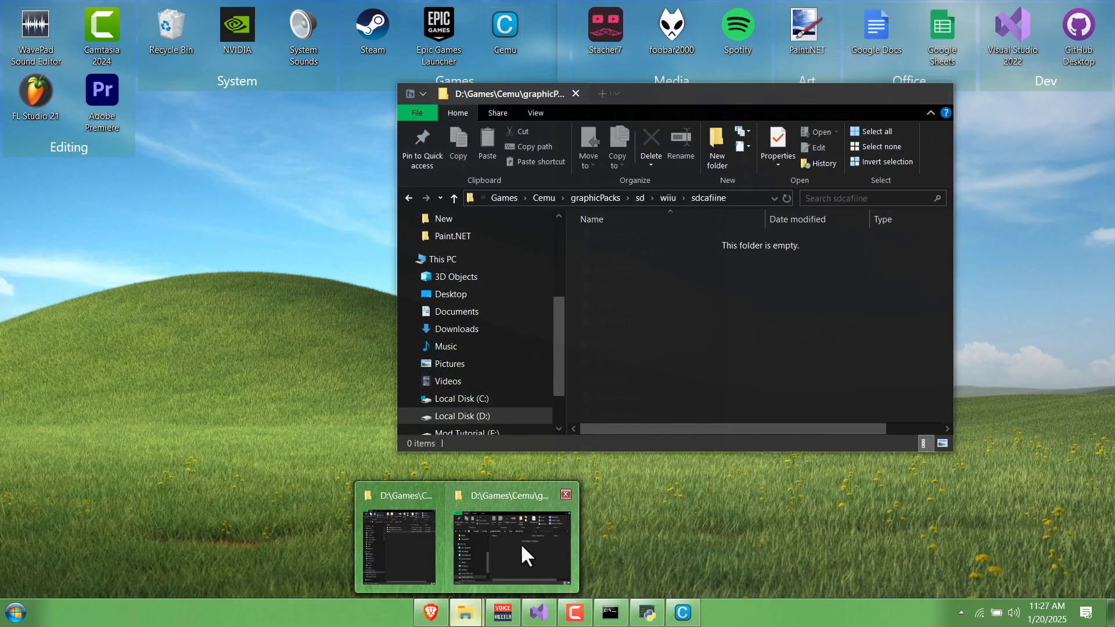
click(716, 147)
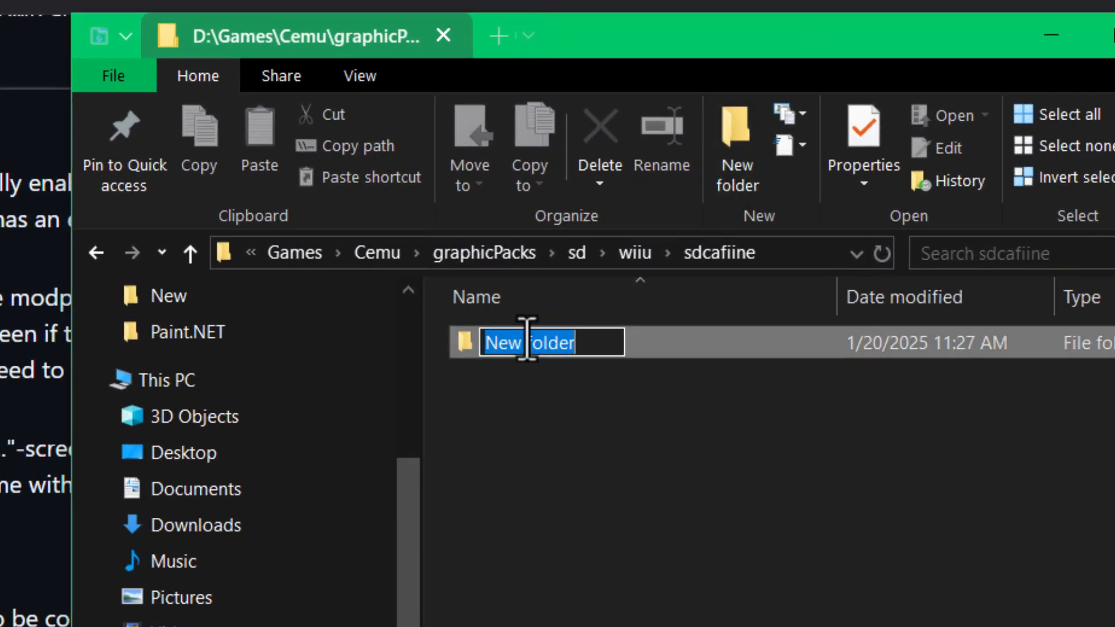
text(00050000101c9400)
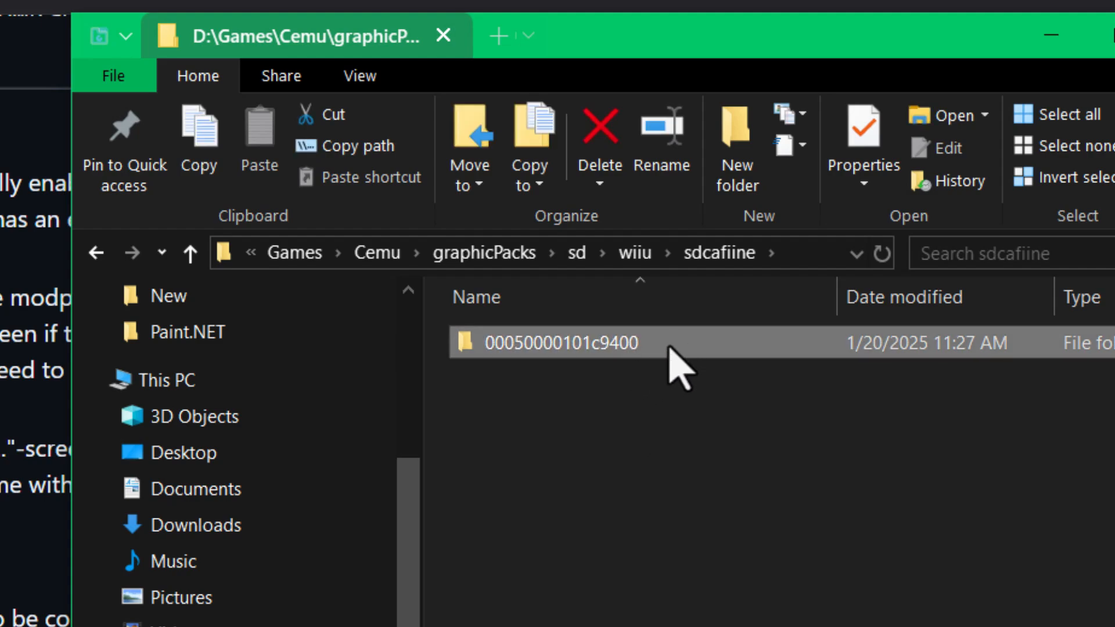
double_click(563, 342)
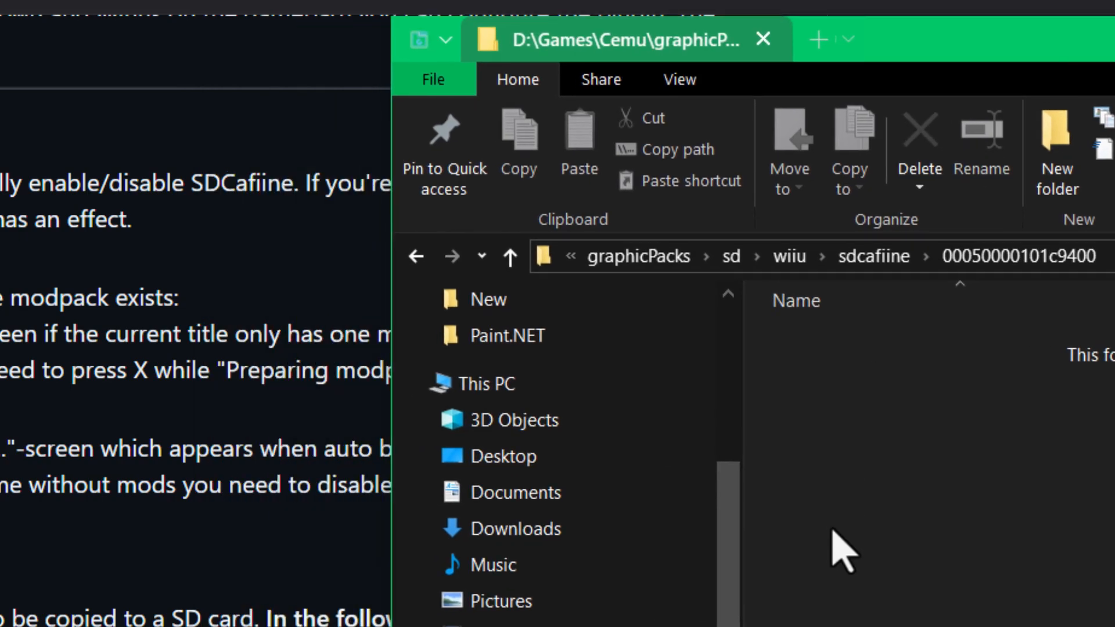
click(1057, 149)
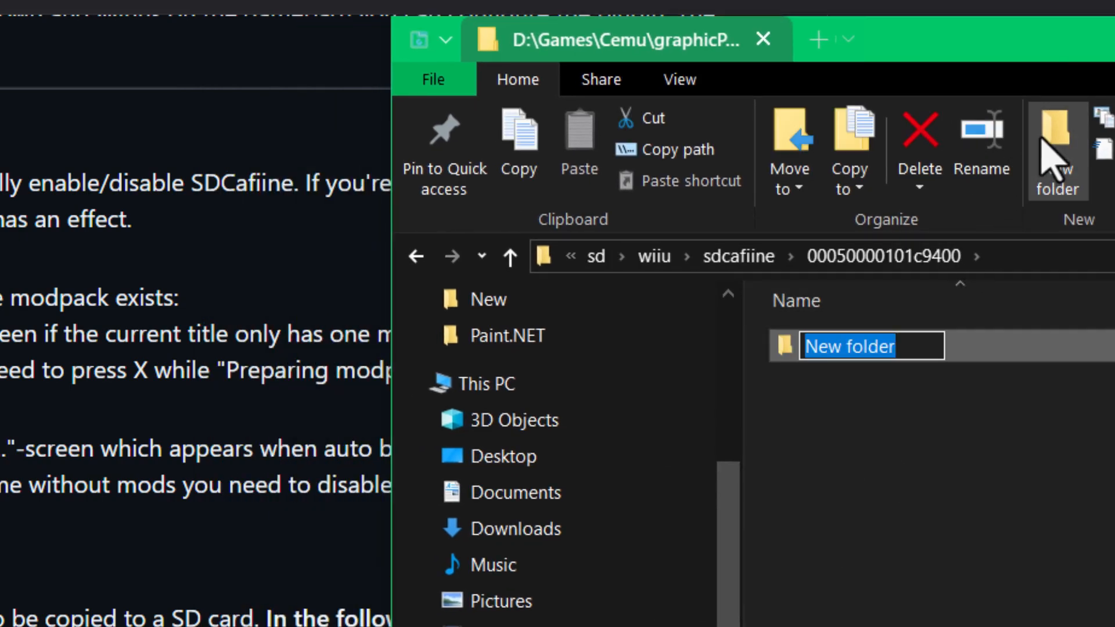
text(Mipha)
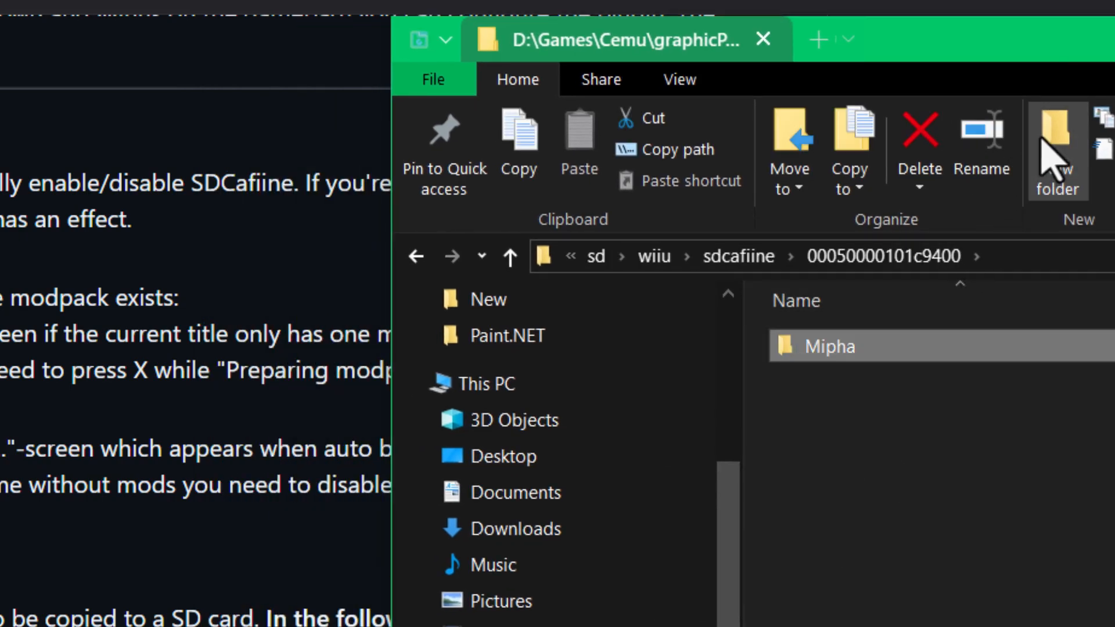
double_click(826, 346)
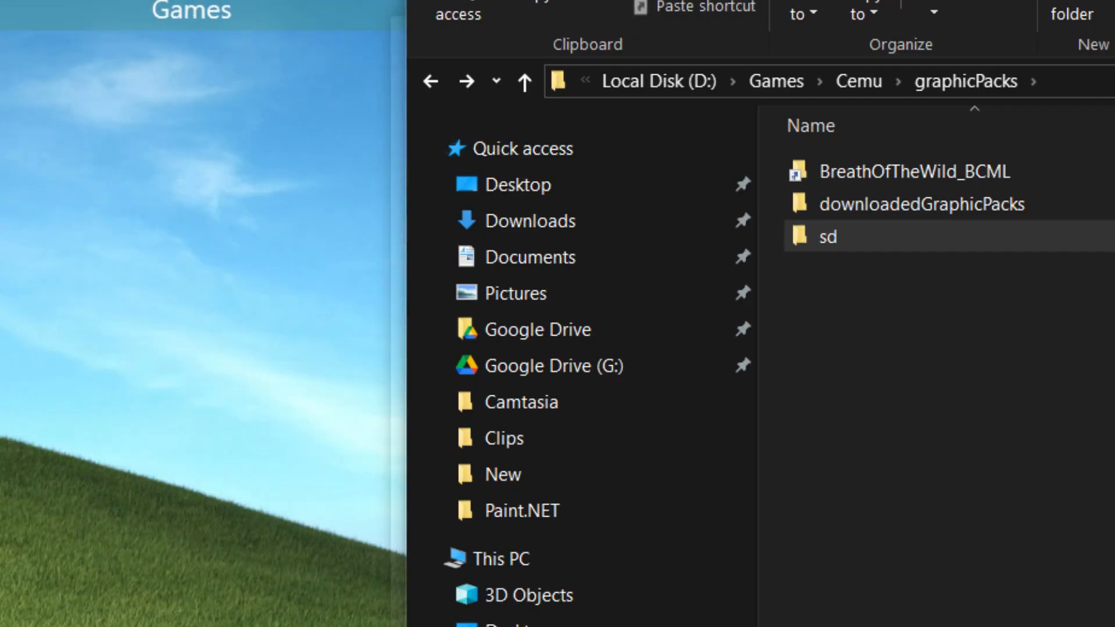
Step: Wrap up in the graphicPacks window and head back to the SDCafiine plugin readme
double_click(910, 171)
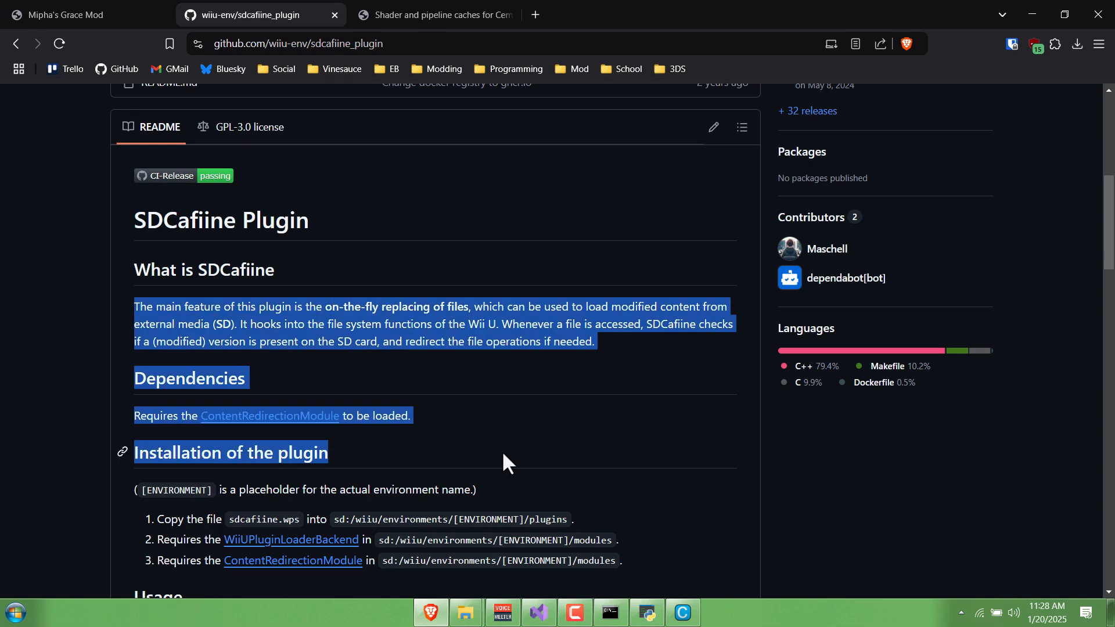
Step: Go to wiiu.hacks.guide and scroll through its home page
click(270, 416)
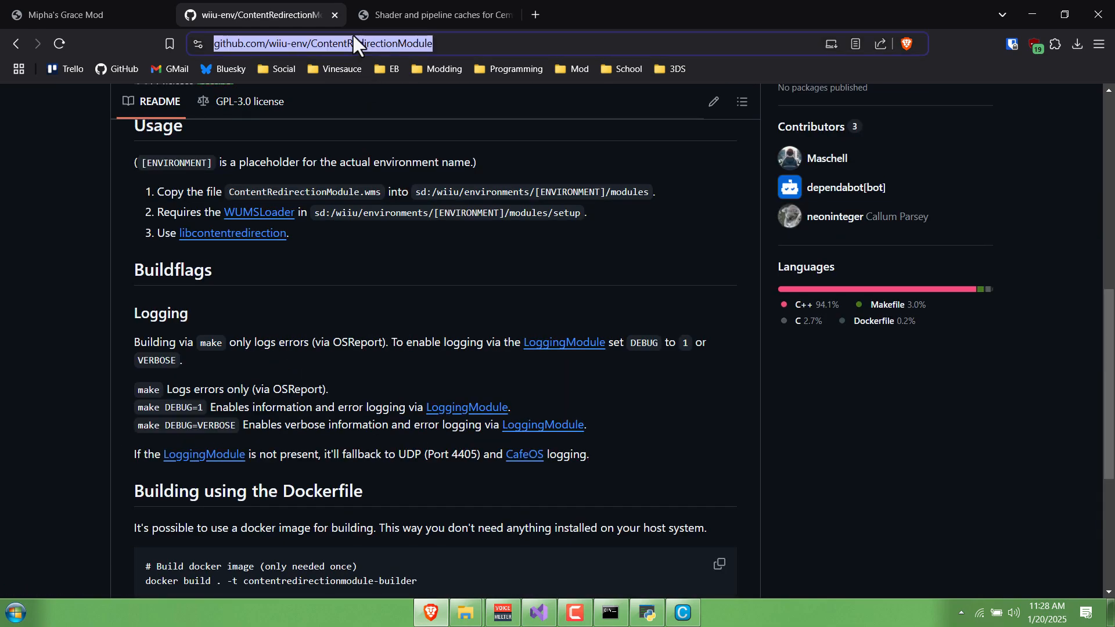
text(wiiu.hacks.guide/aroma/getting-started.html)
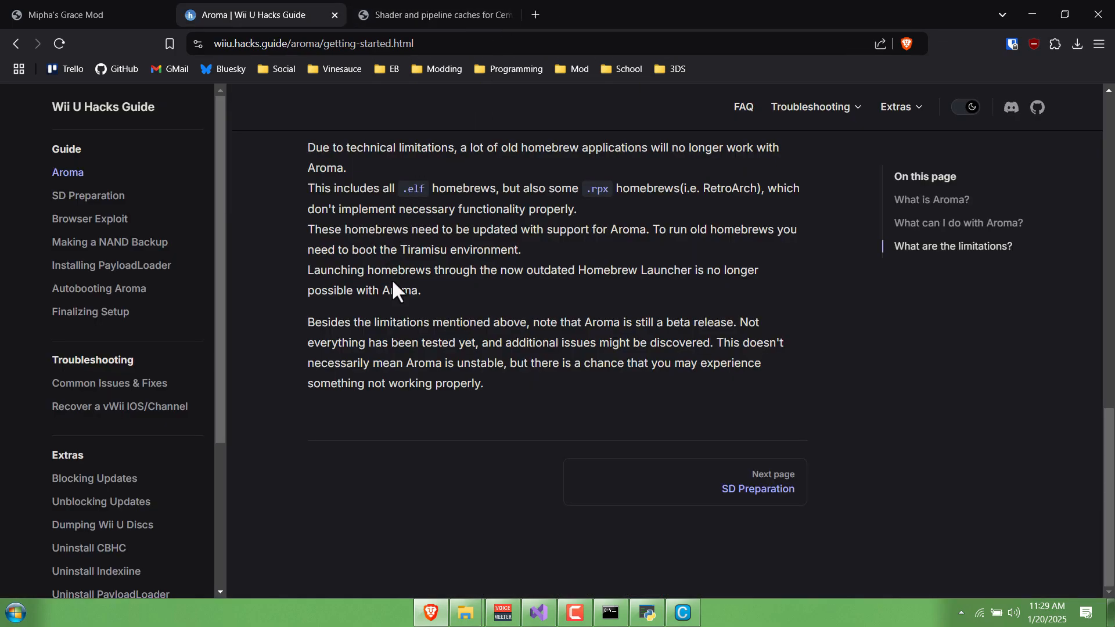
click(15, 43)
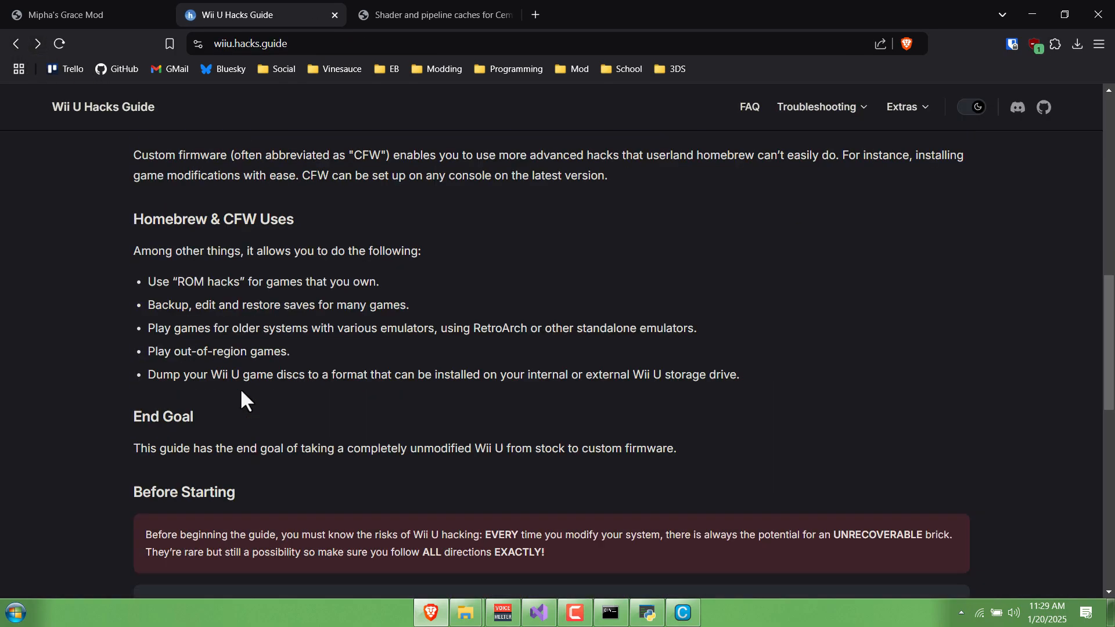
scroll(down, 3)
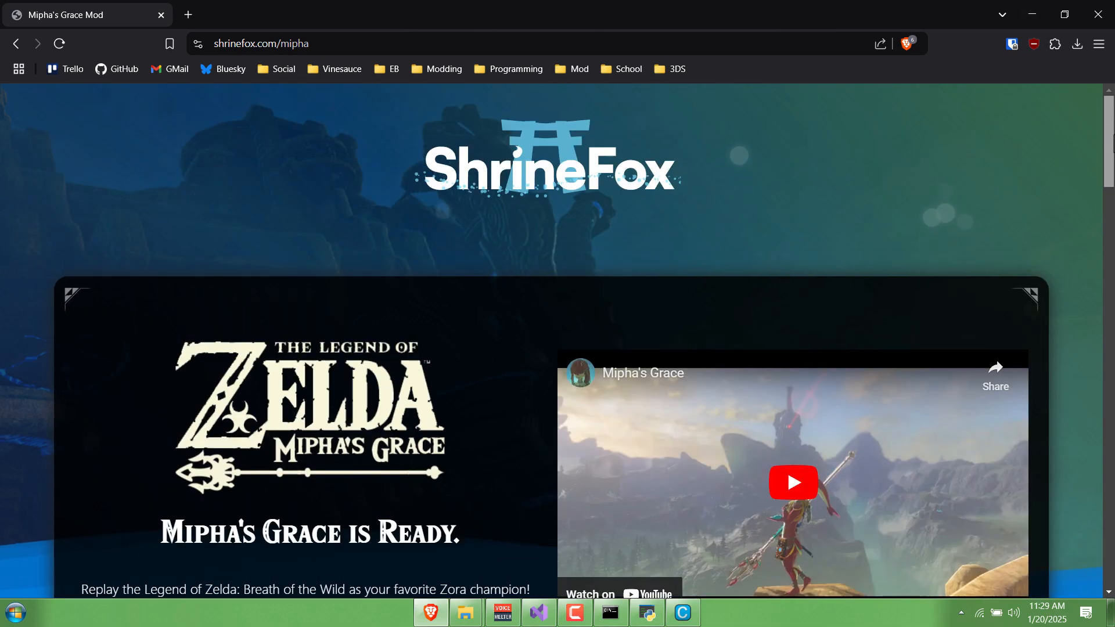
scroll(down, 3)
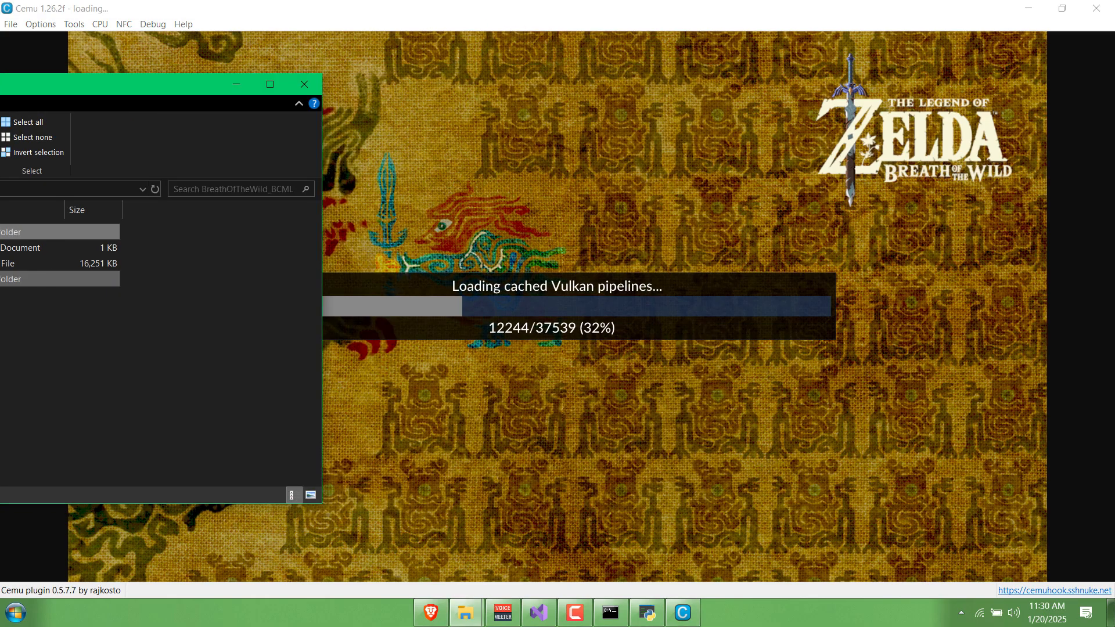
Step: Bring Cemu's loading Breath of the Wild window to the front
click(303, 83)
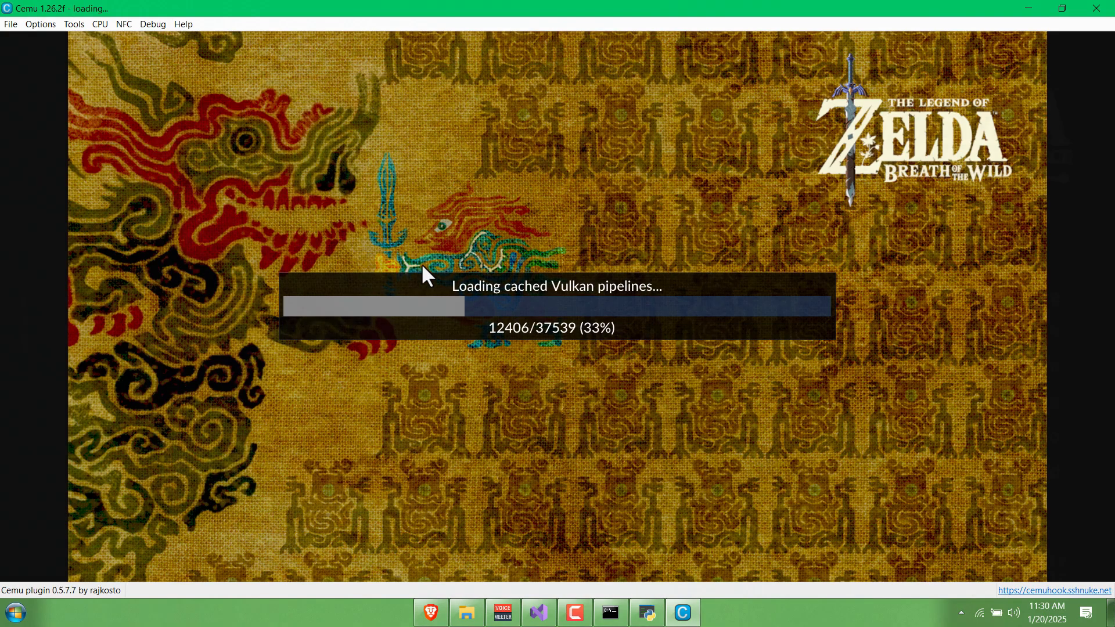